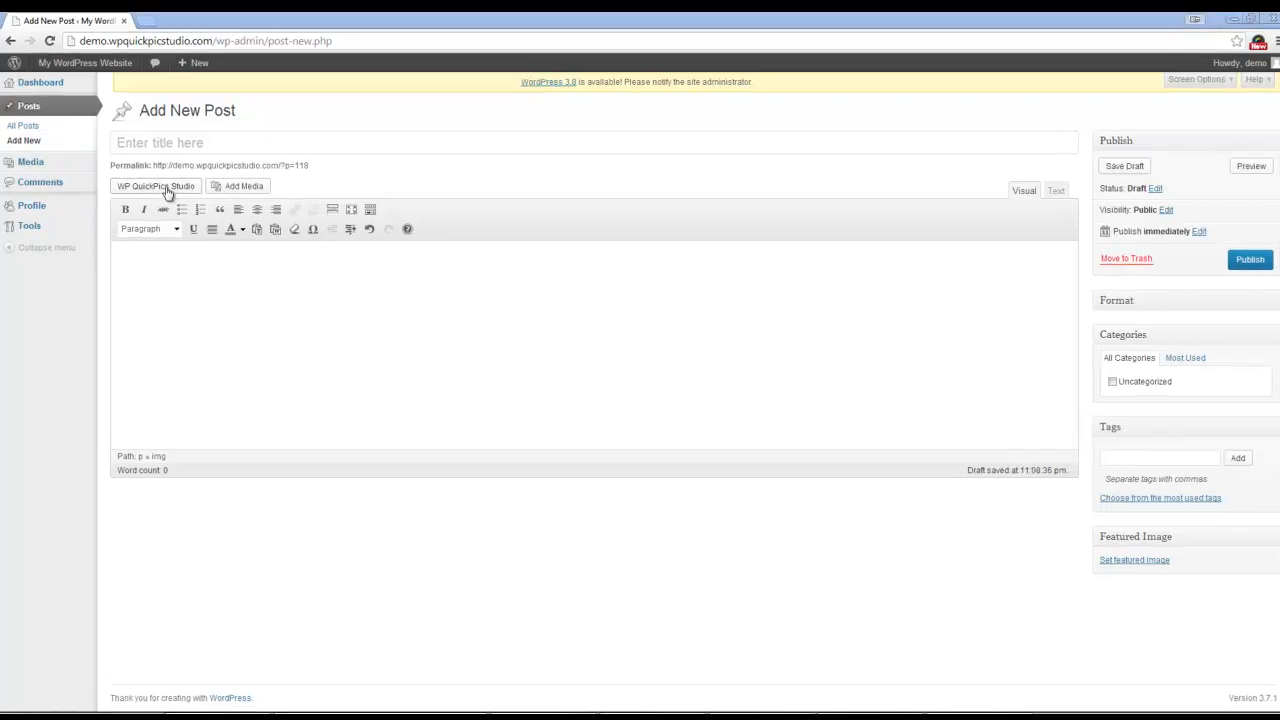
Launch the WP QuickPic Studio image source chooser from above the post editor.
left_click(156, 186)
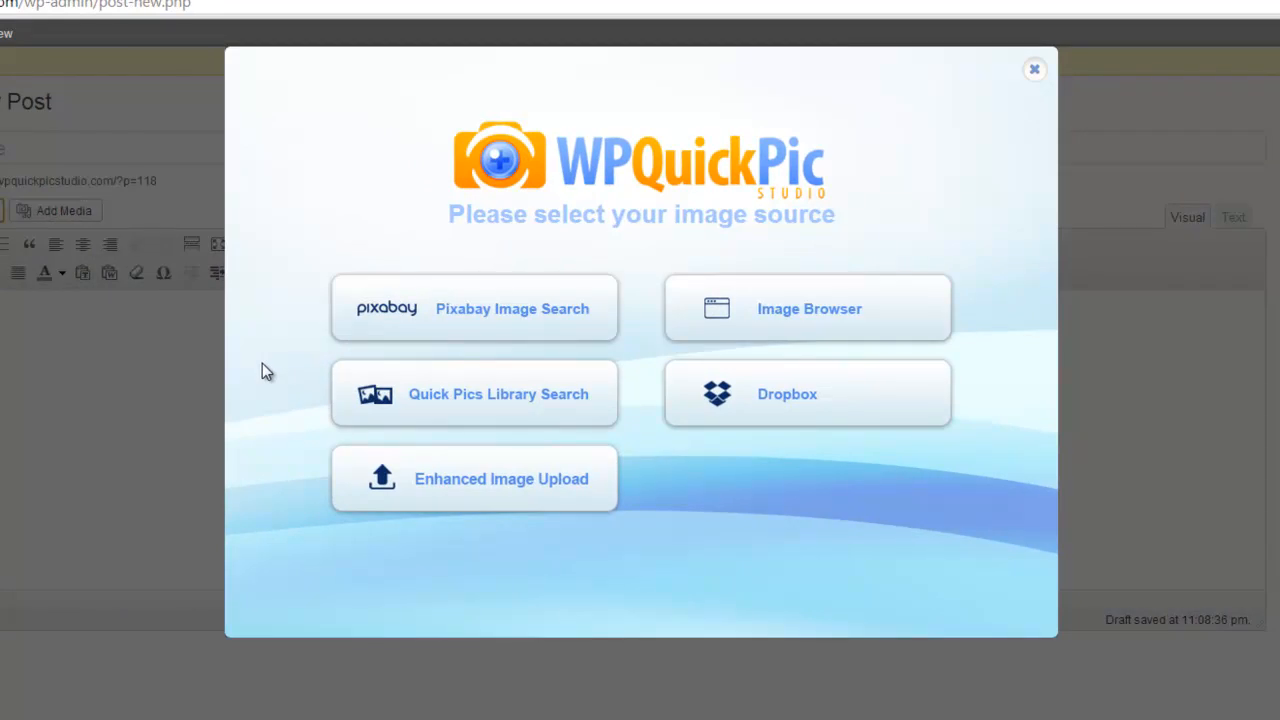
mouse_move(744, 316)
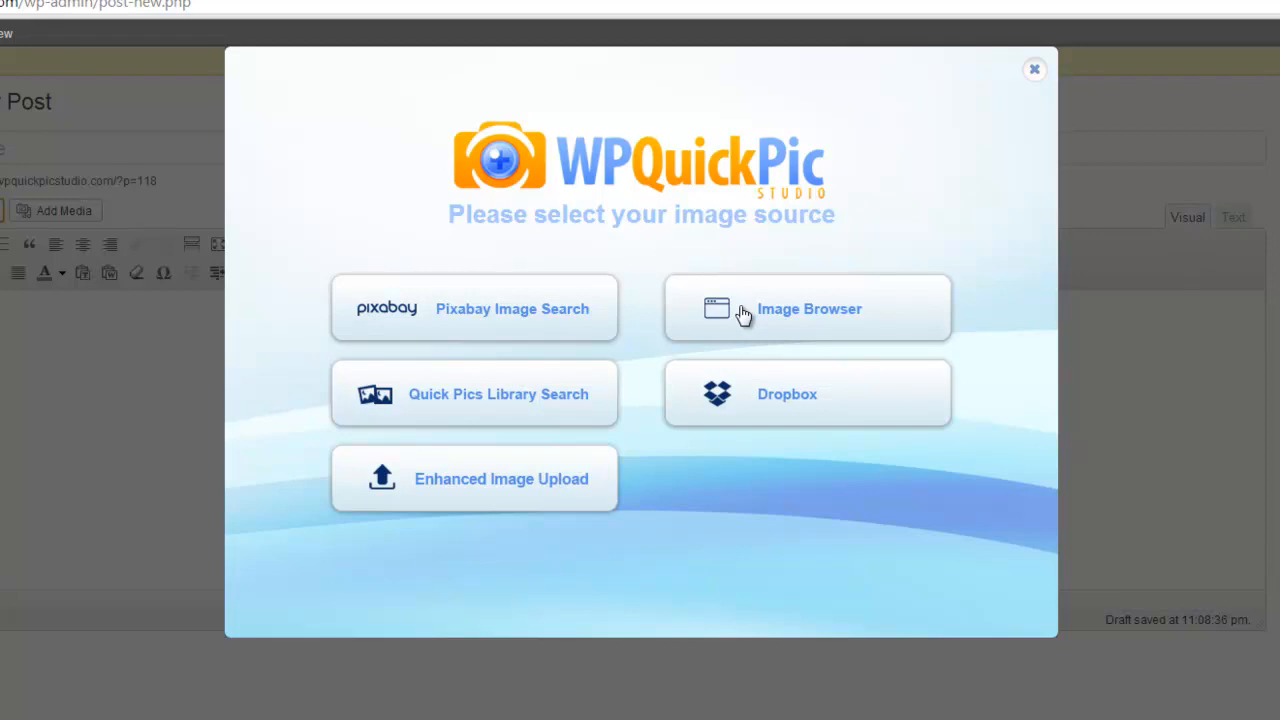
mouse_move(424, 404)
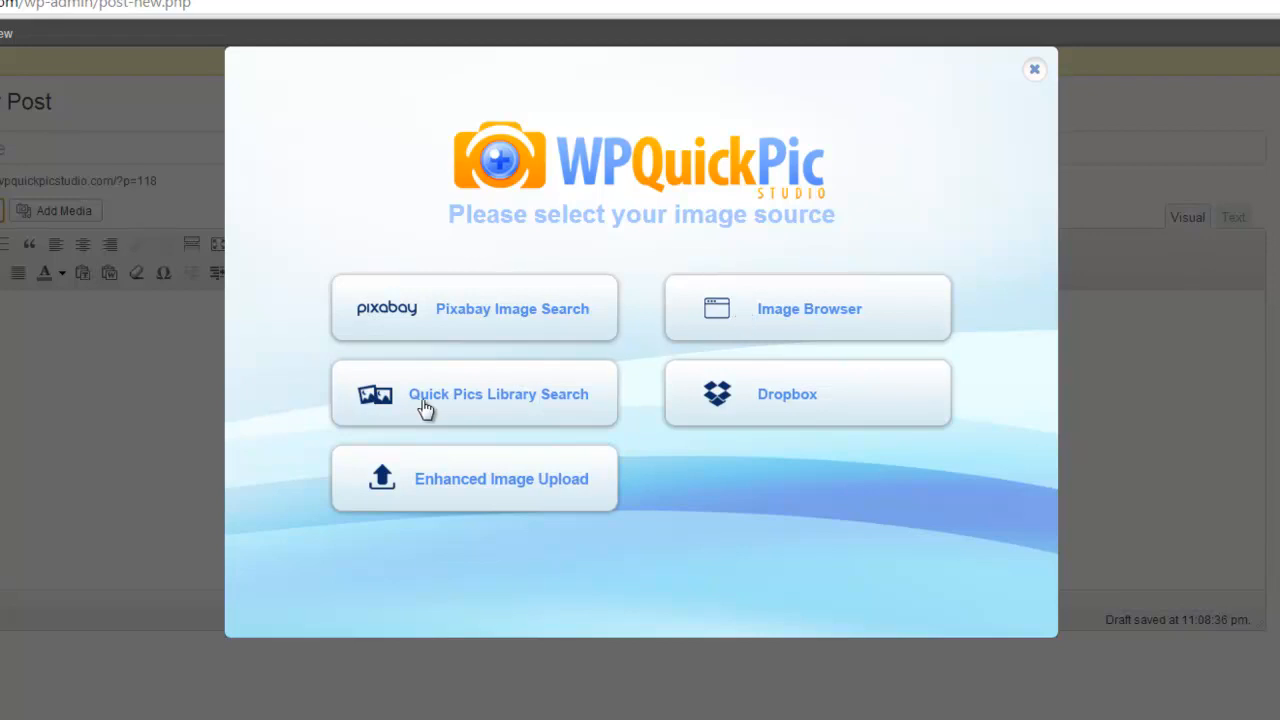
mouse_move(540, 408)
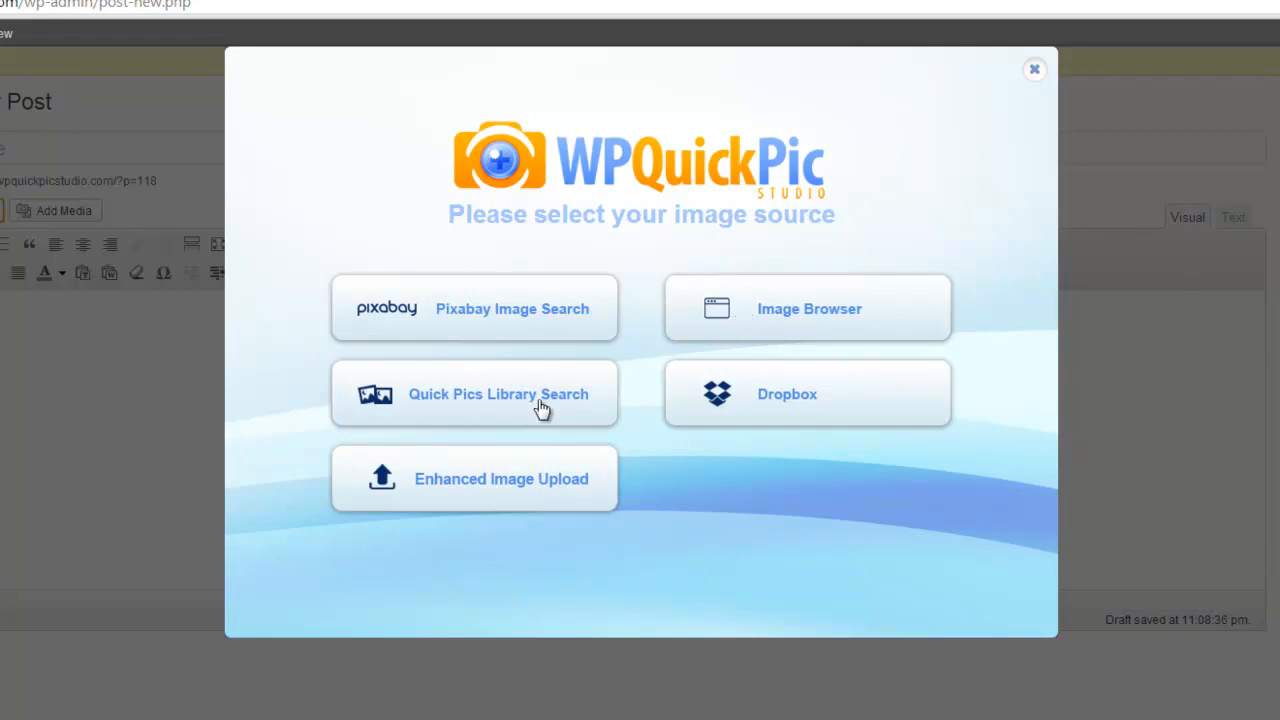
mouse_move(778, 400)
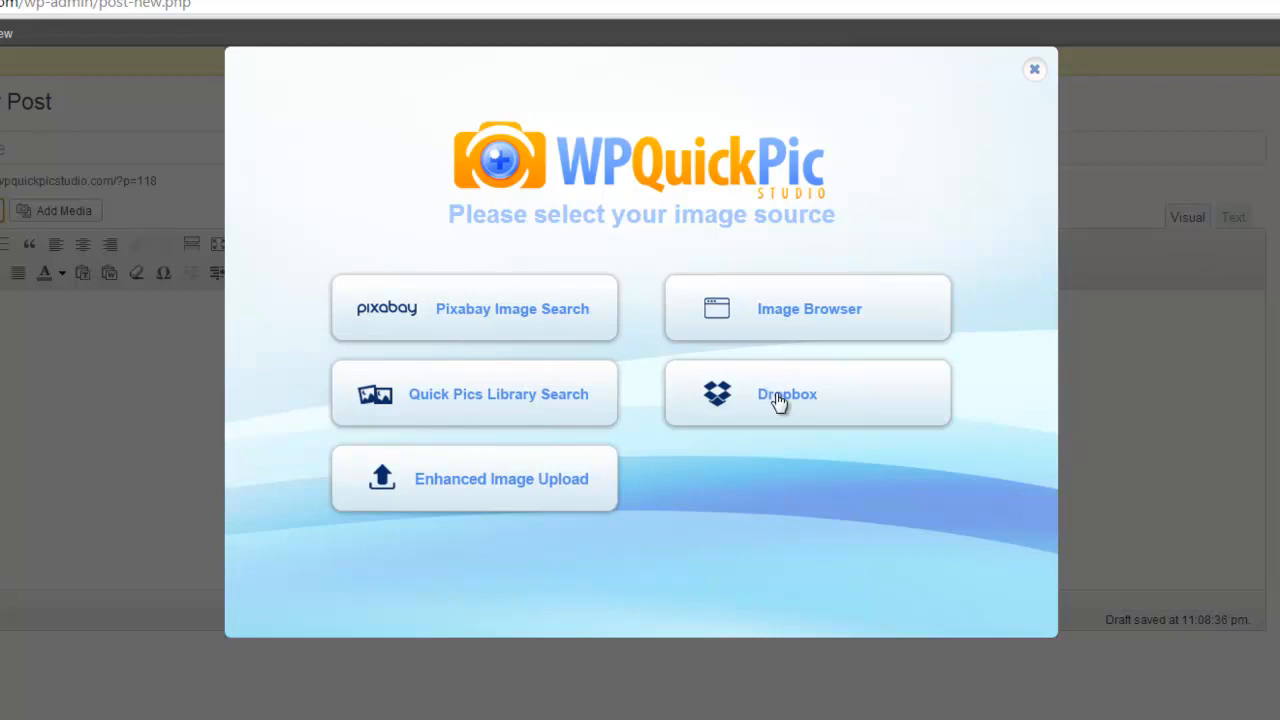
mouse_move(518, 496)
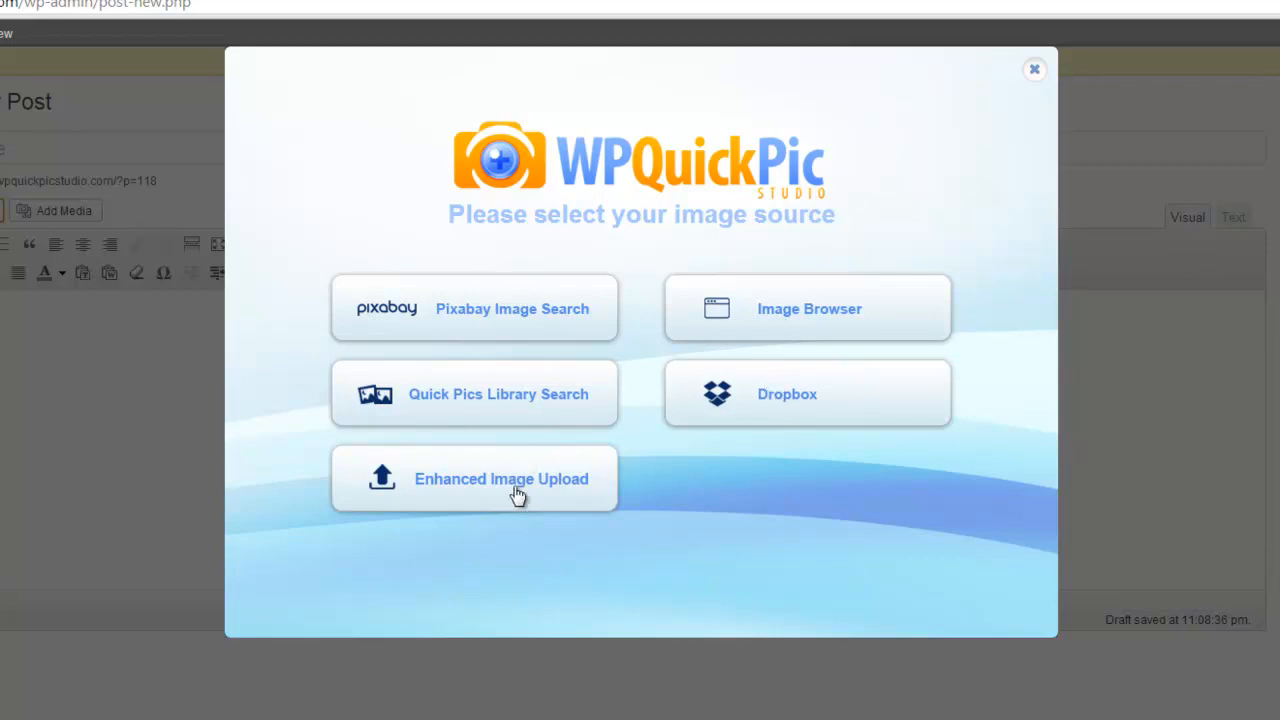
mouse_move(530, 496)
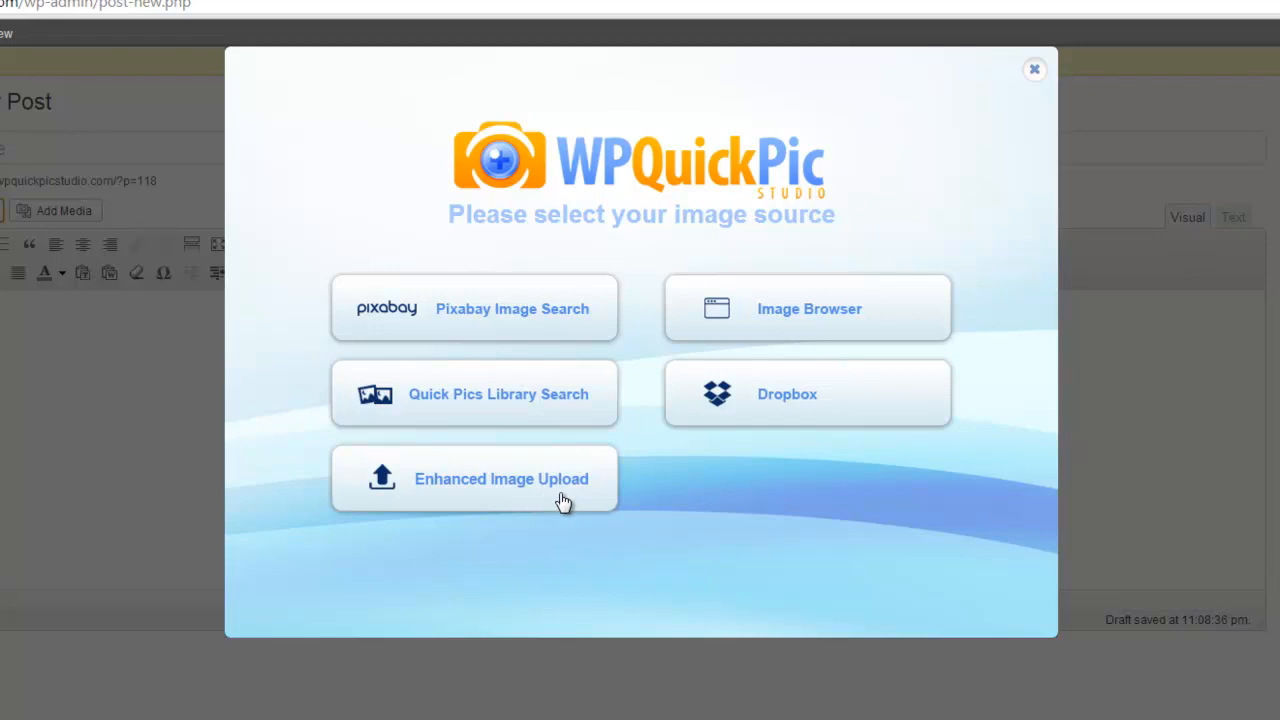
mouse_move(520, 304)
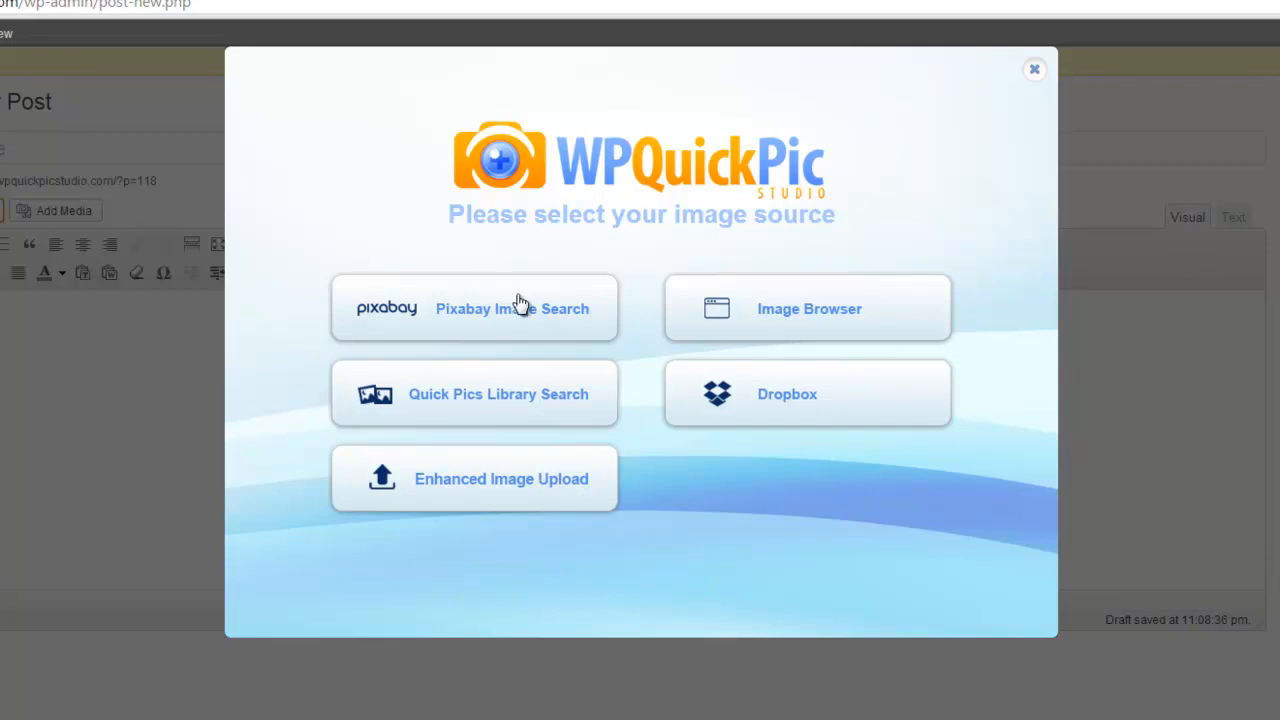
mouse_move(492, 304)
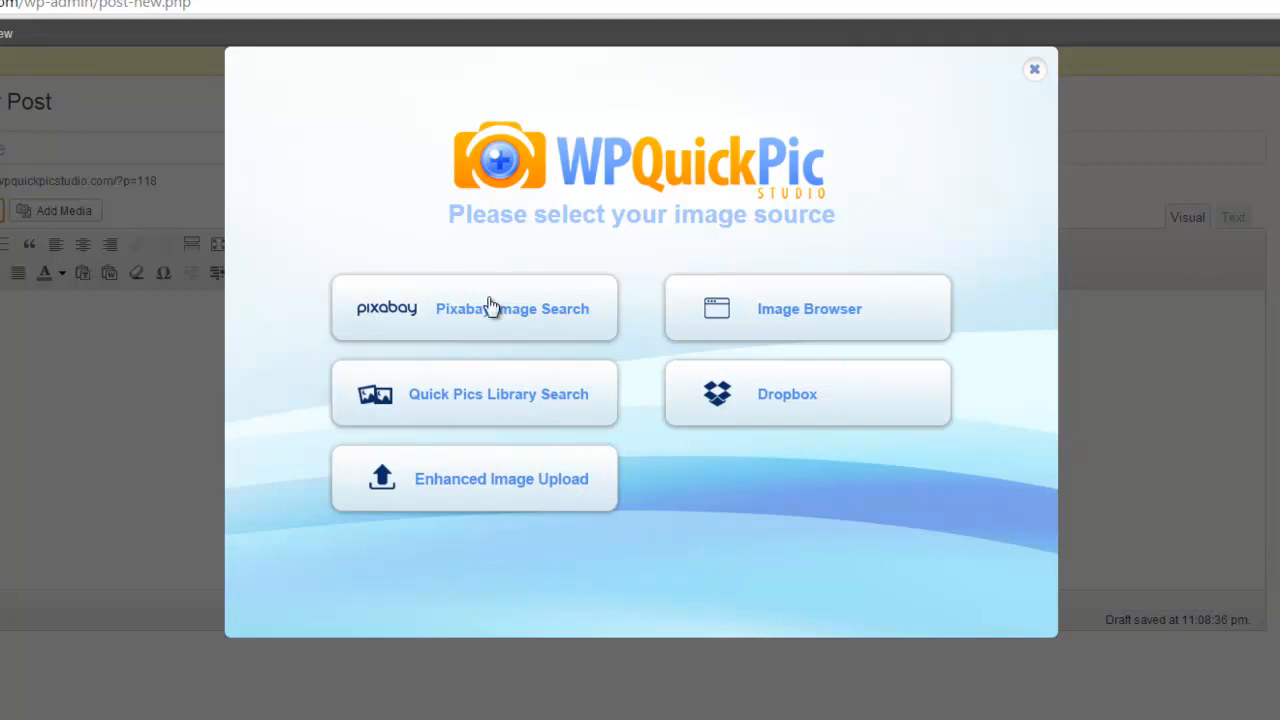
Choose Pixabay as the image source and browse its popular photos grid.
left_click(472, 308)
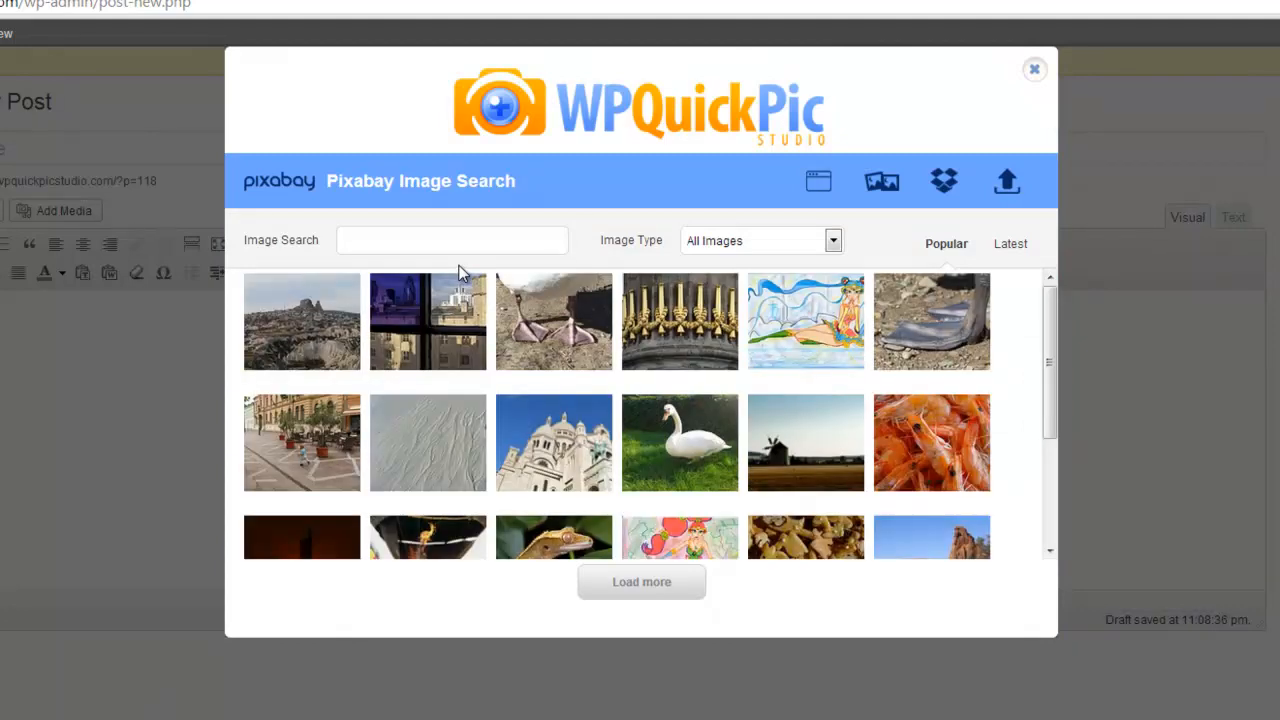
scroll("down", 3)
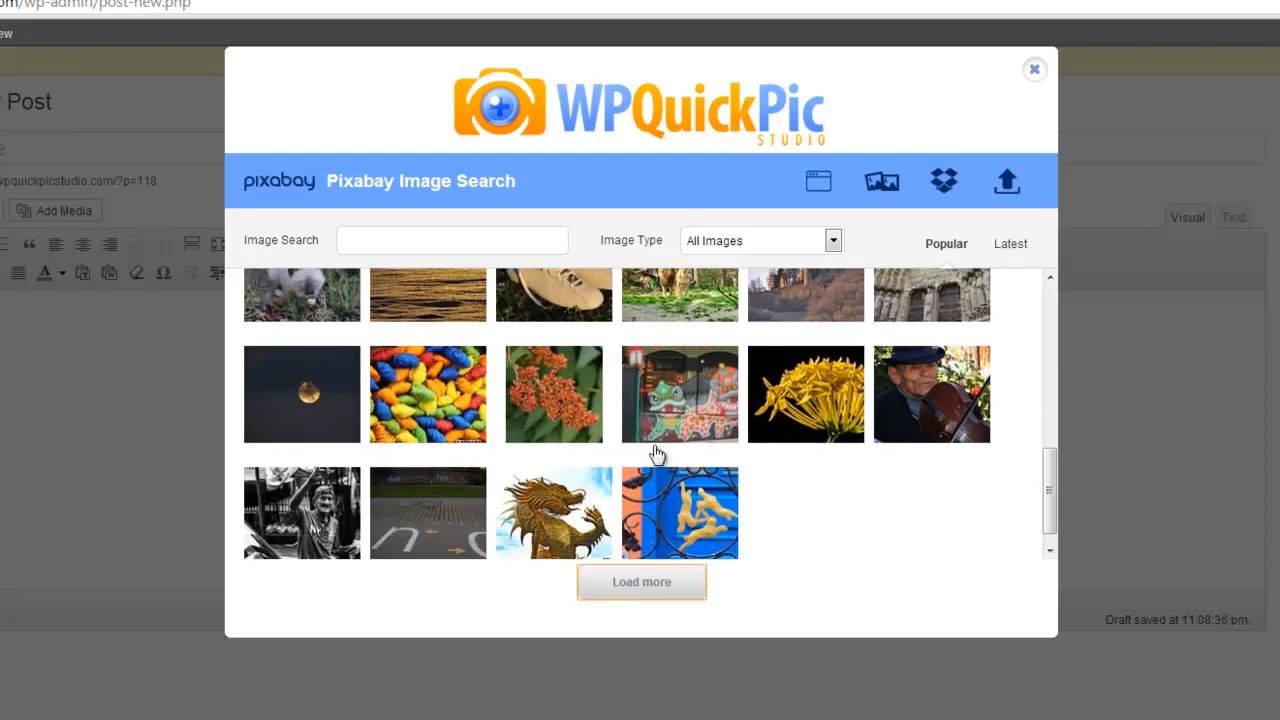
left_click(1010, 244)
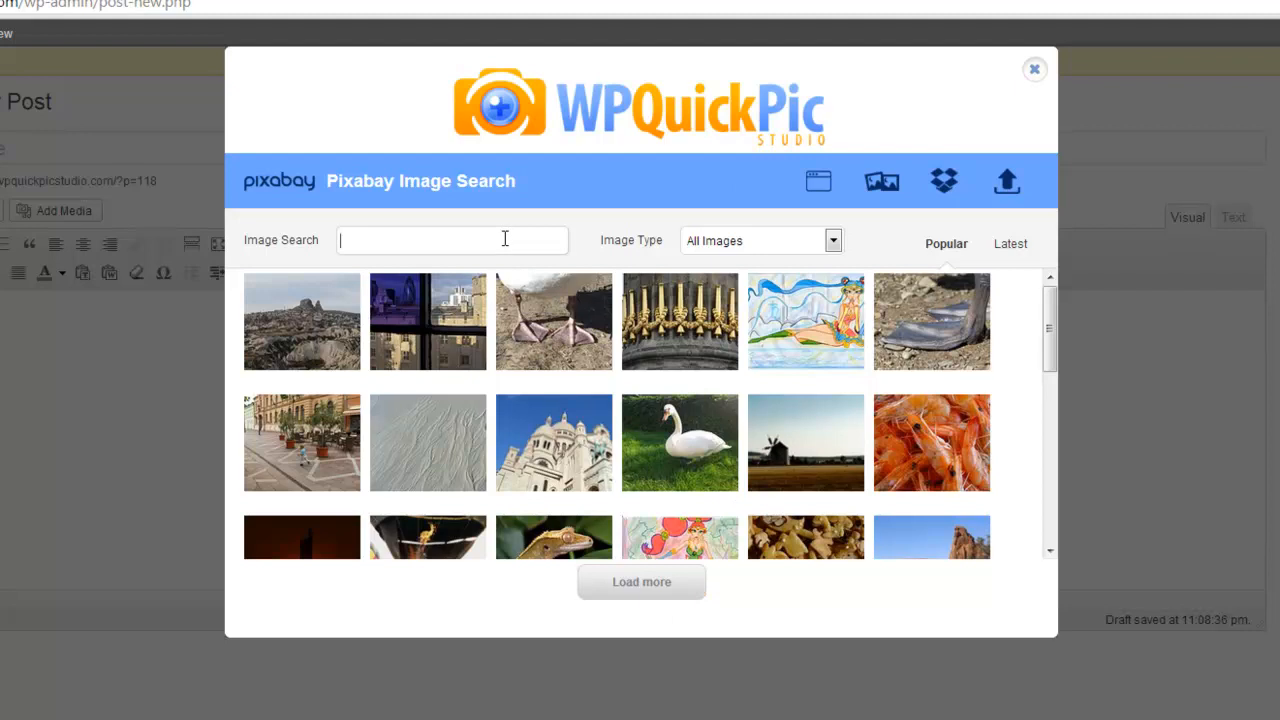
Search Pixabay for "fitness" and browse the matching images.
type("fitness")
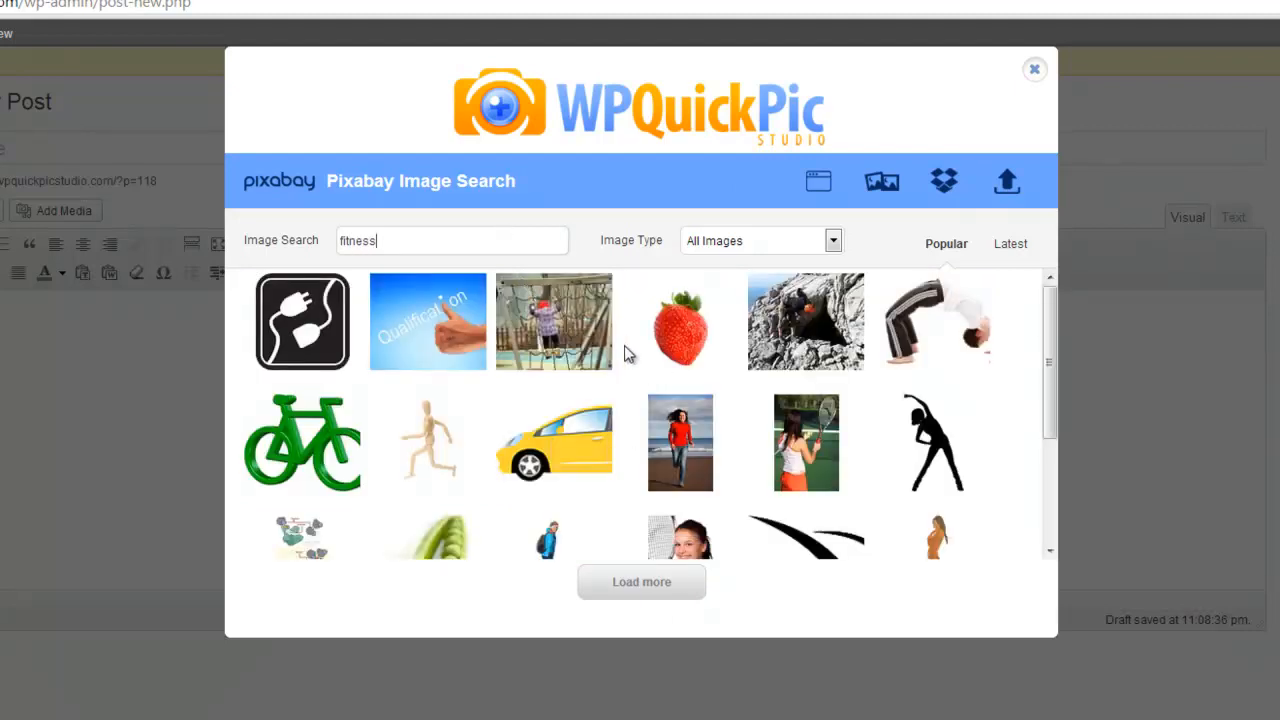
scroll("down", 3)
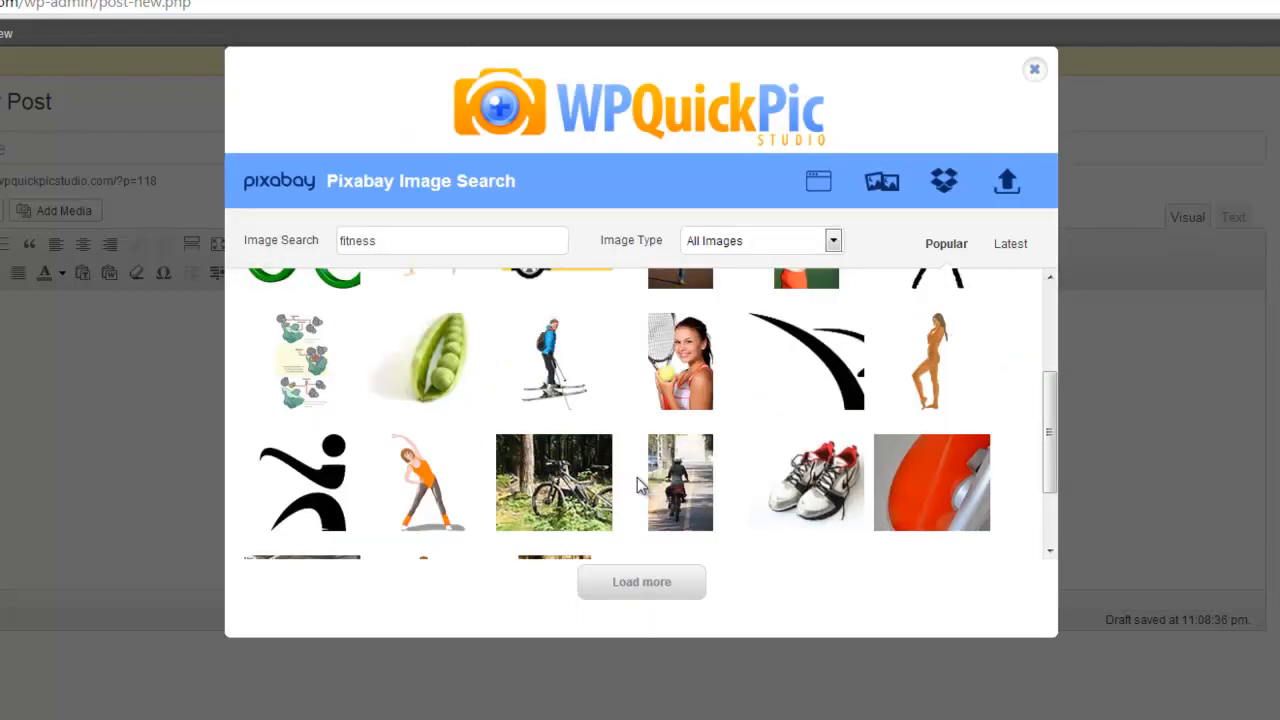
double_click(452, 240)
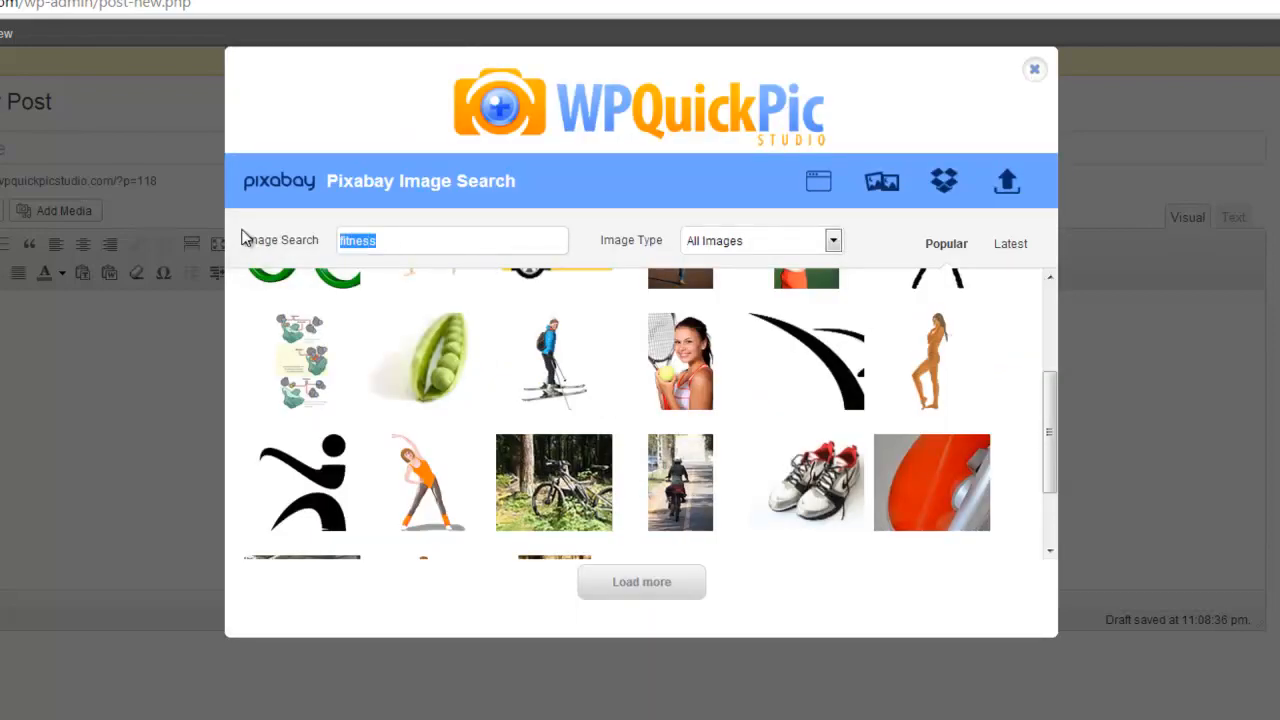
Search Pixabay for "diet" and load more of the food image results.
type("diet")
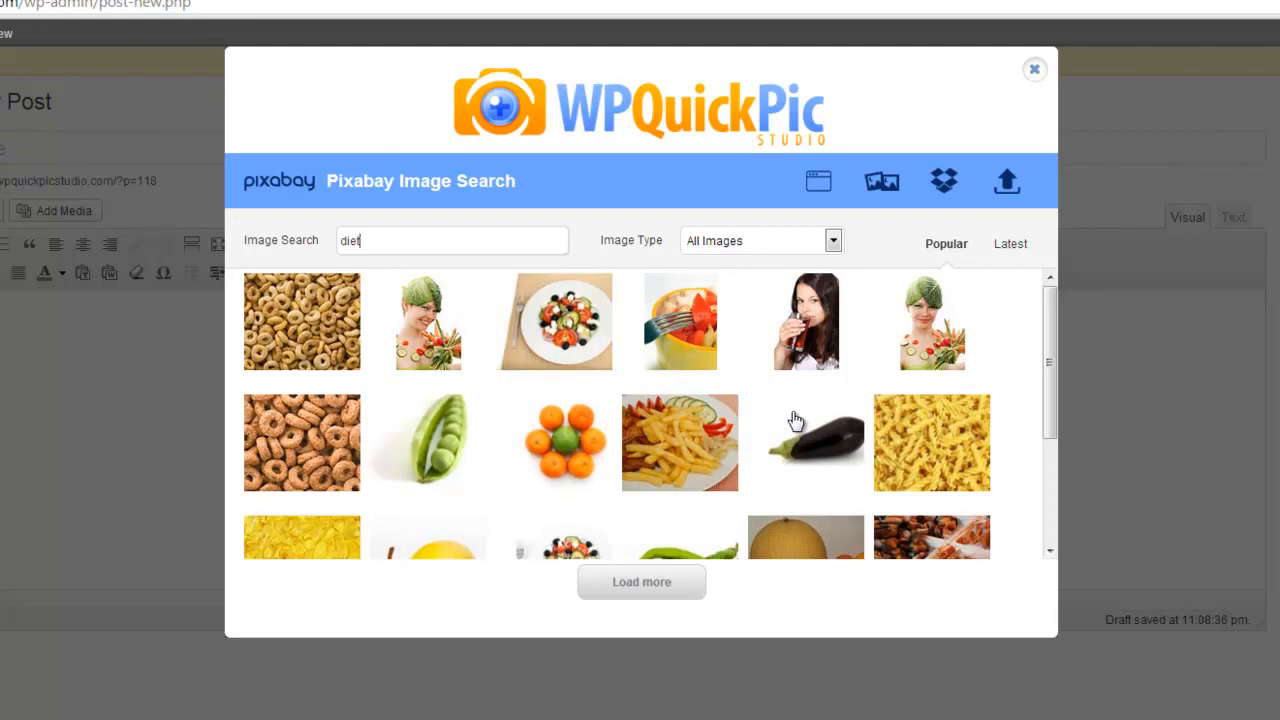
scroll("down", 3)
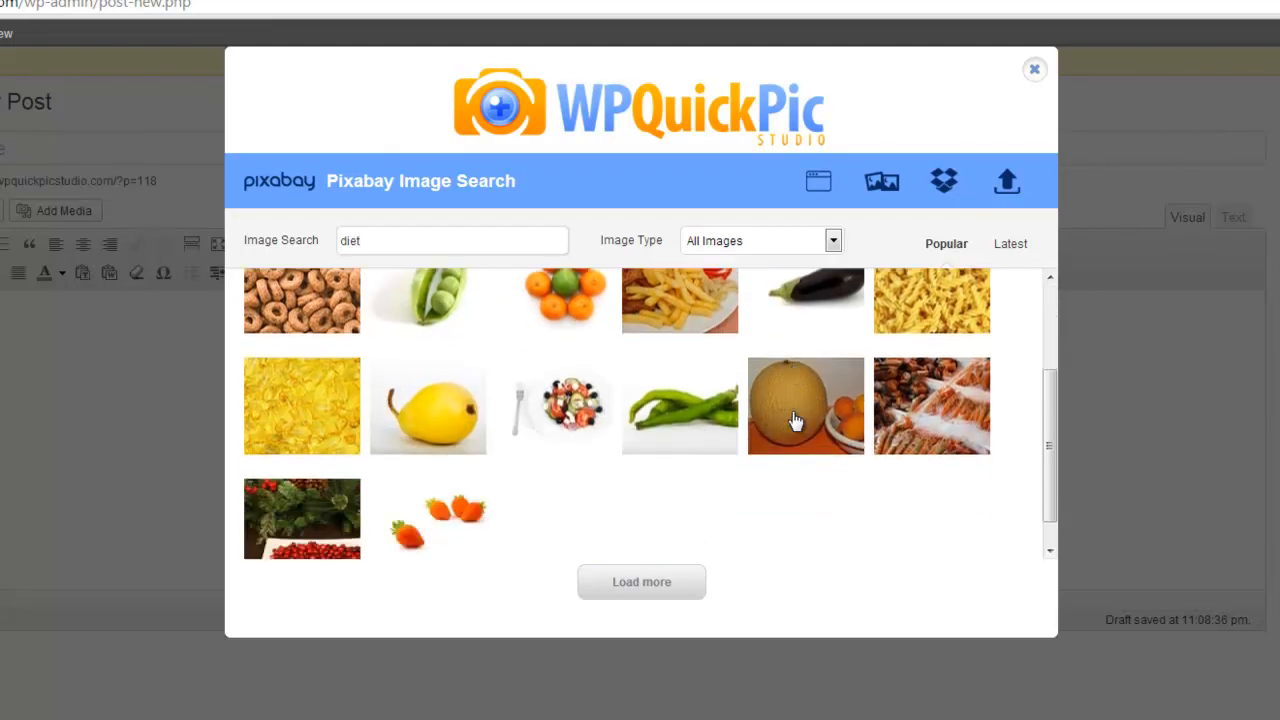
mouse_move(734, 452)
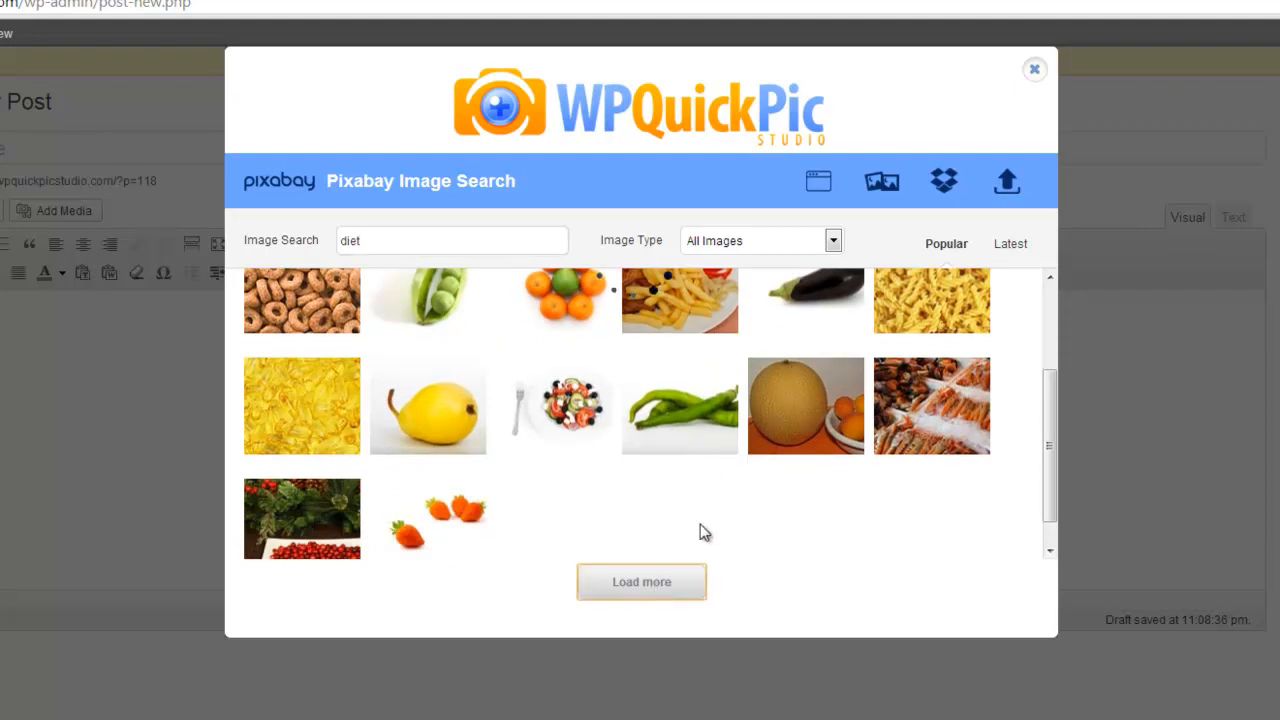
left_click(640, 580)
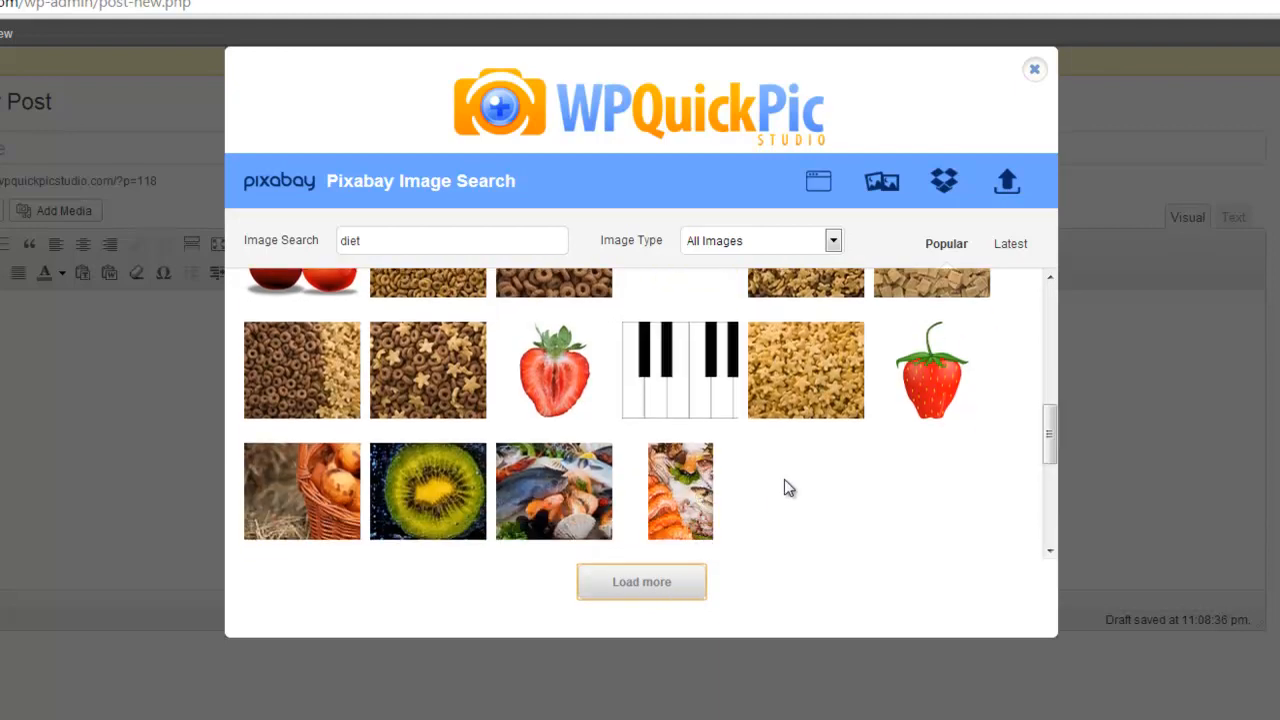
scroll("down", 3)
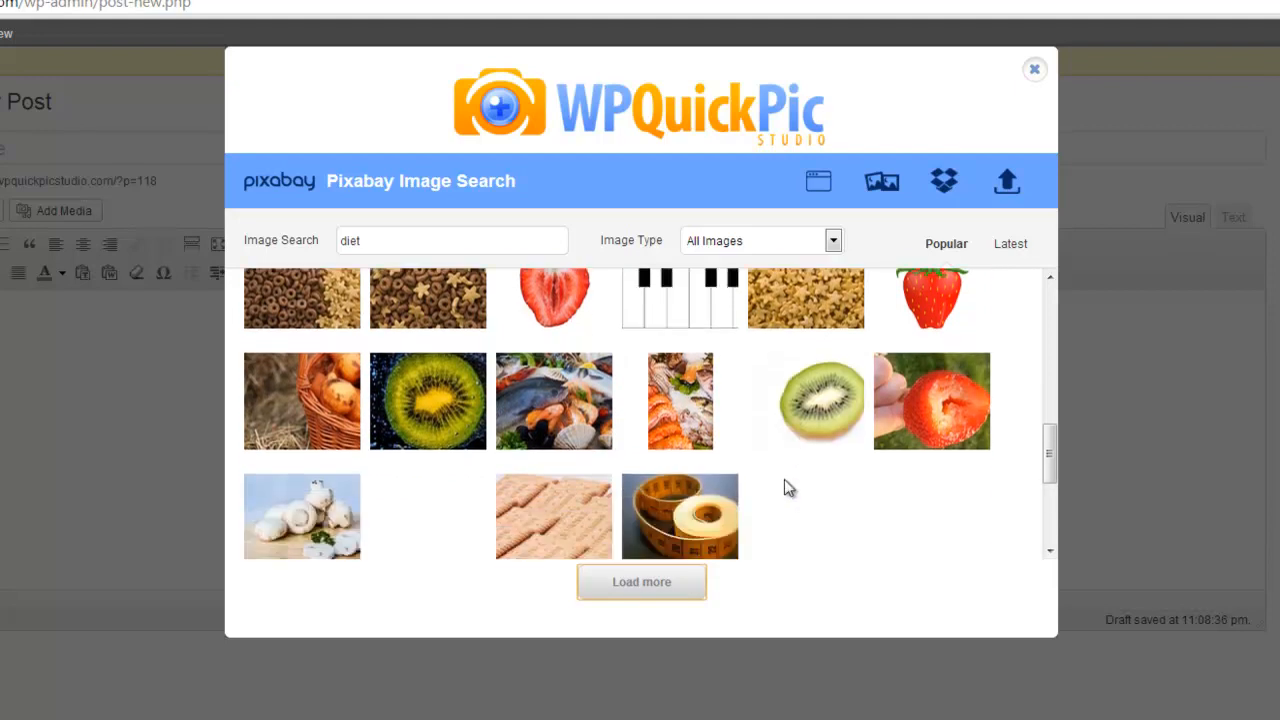
scroll("down", 3)
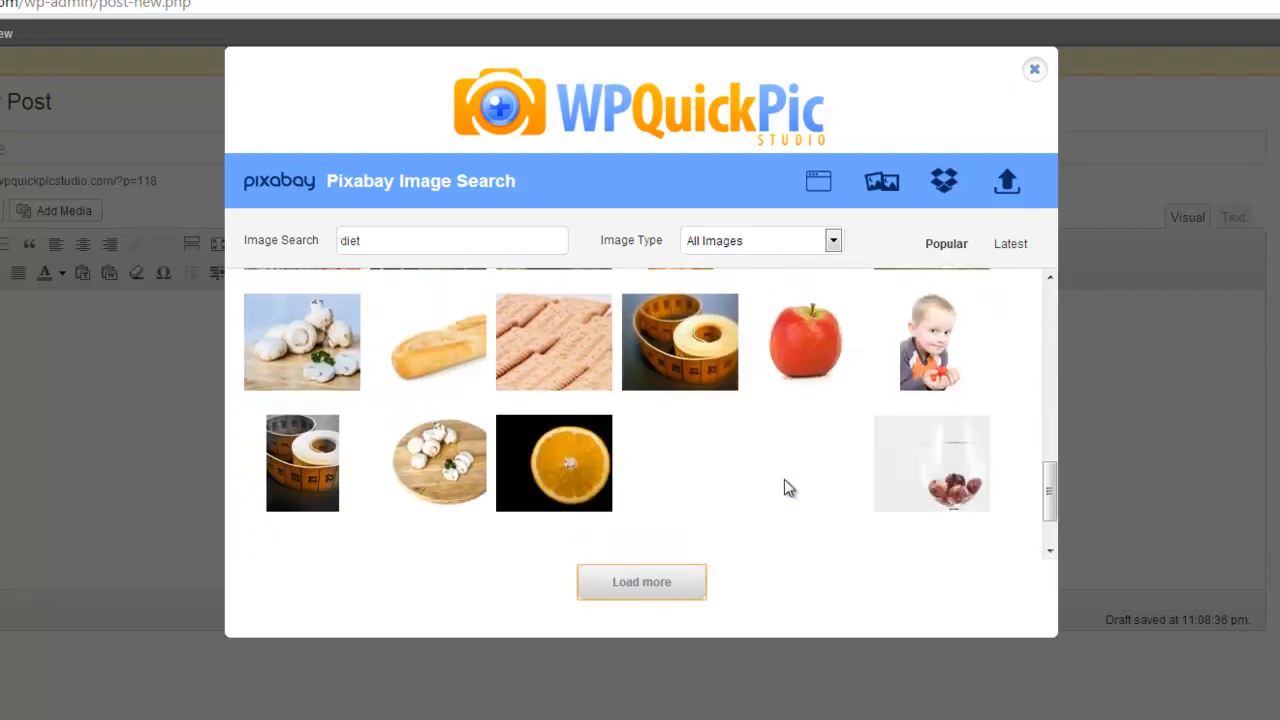
left_click(640, 580)
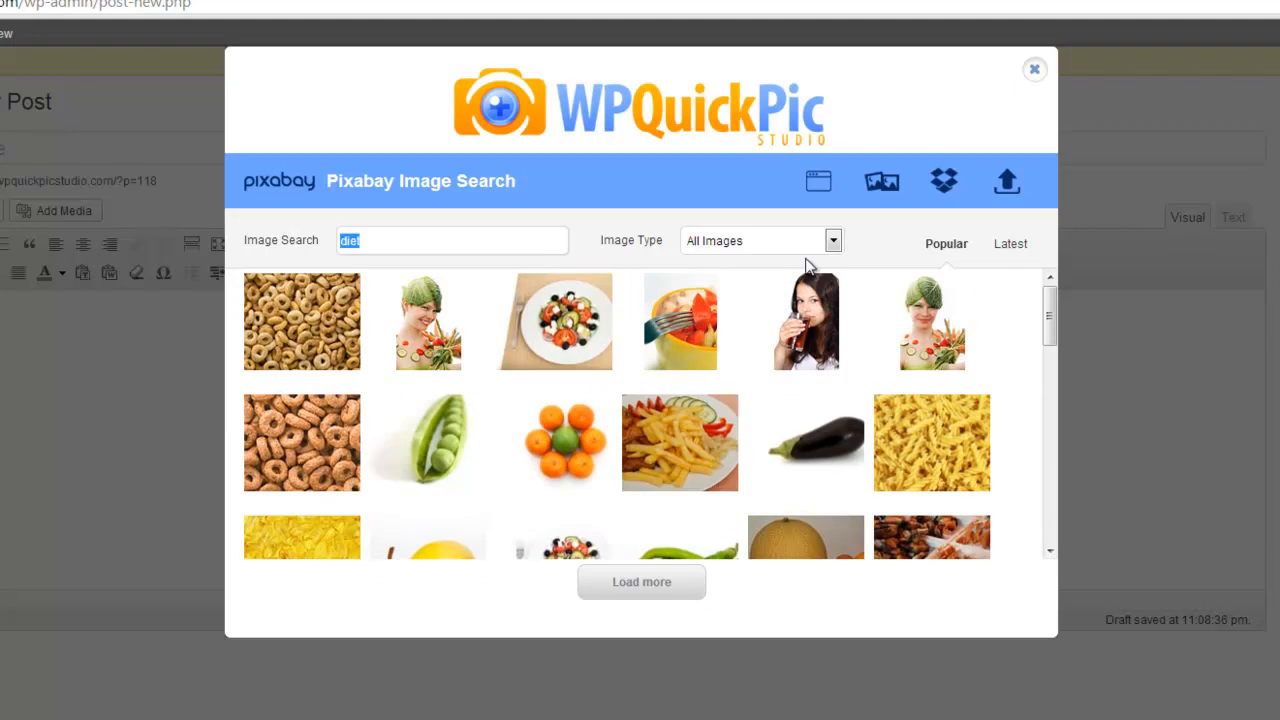
Search Pixabay for "business" and load more of the business image results.
type("business")
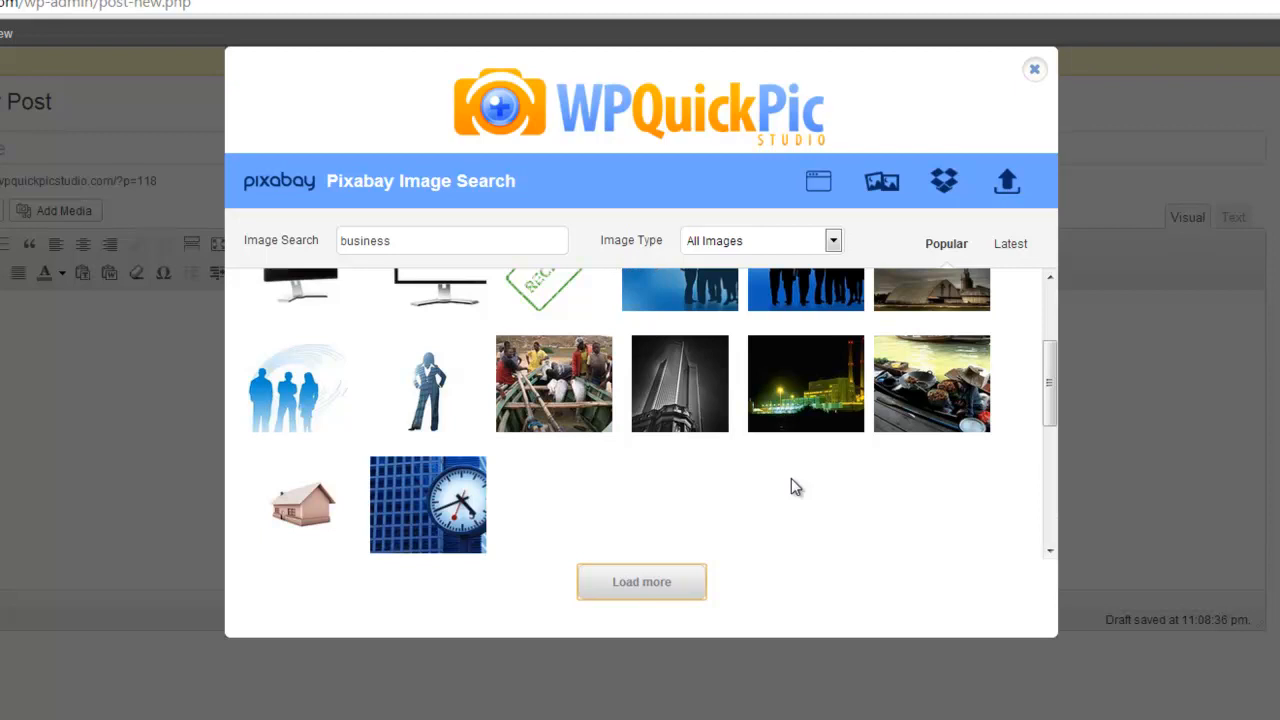
left_click(640, 580)
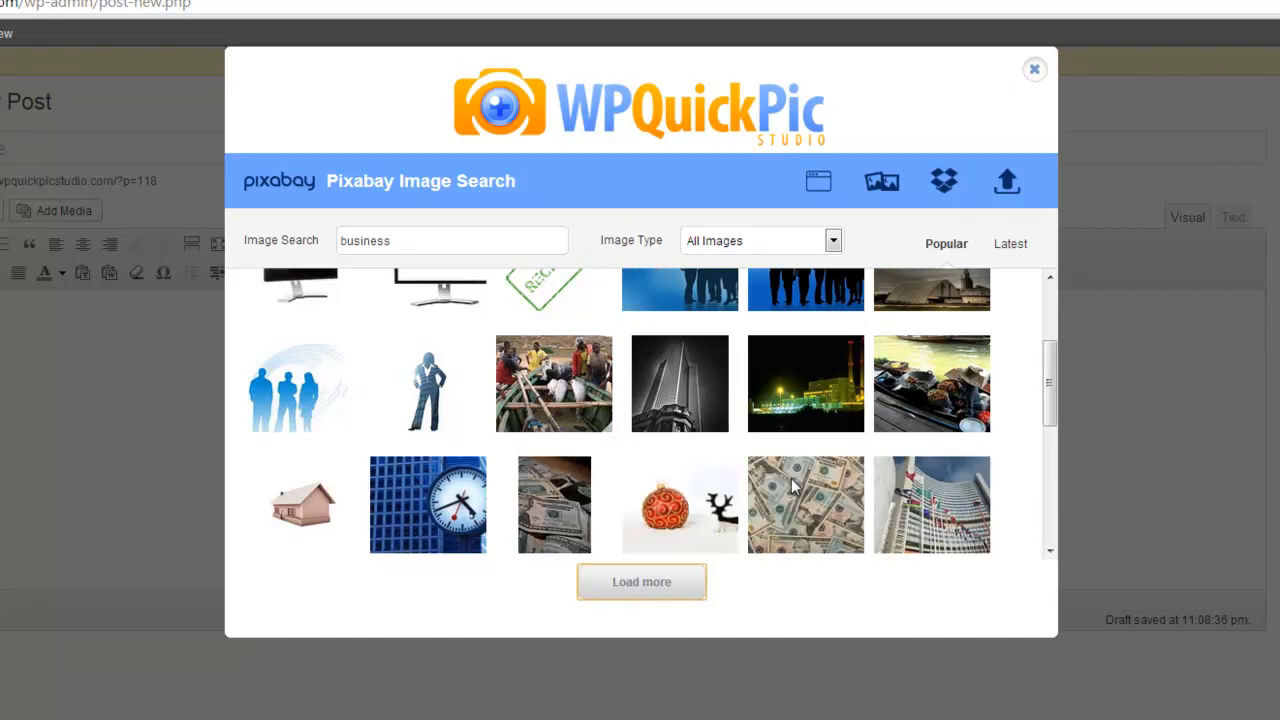
scroll("down", 3)
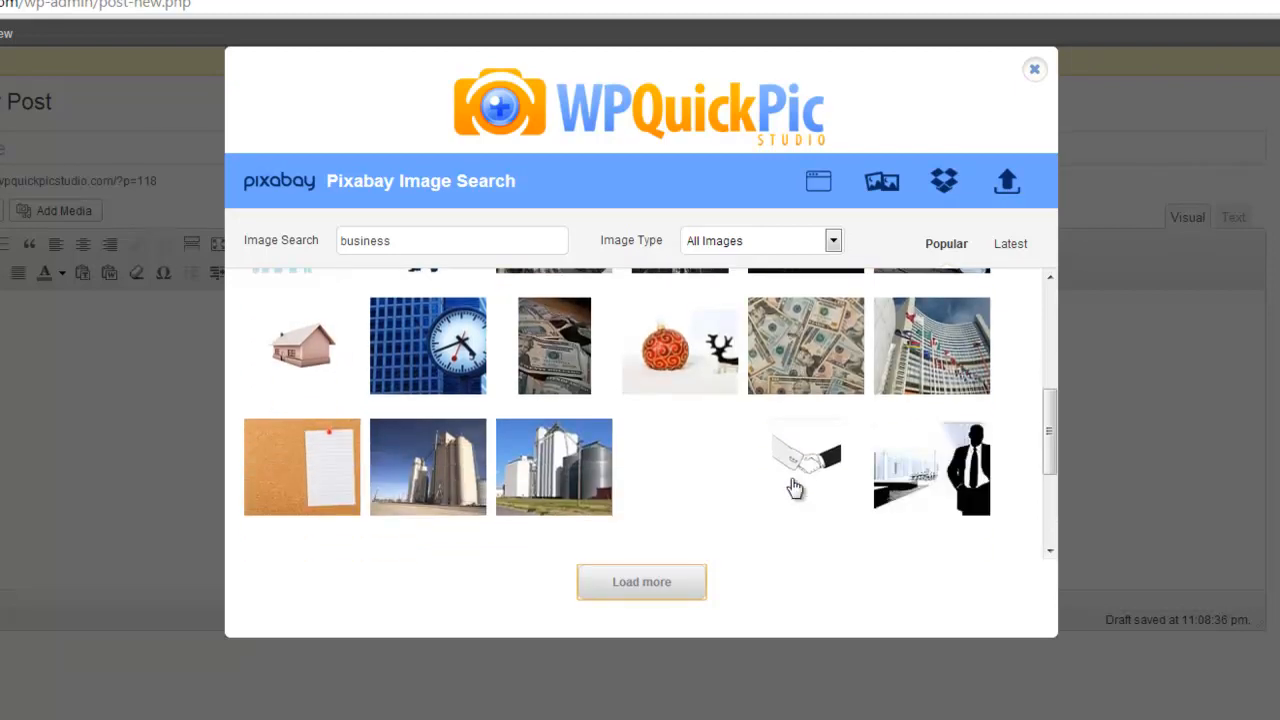
scroll("down", 3)
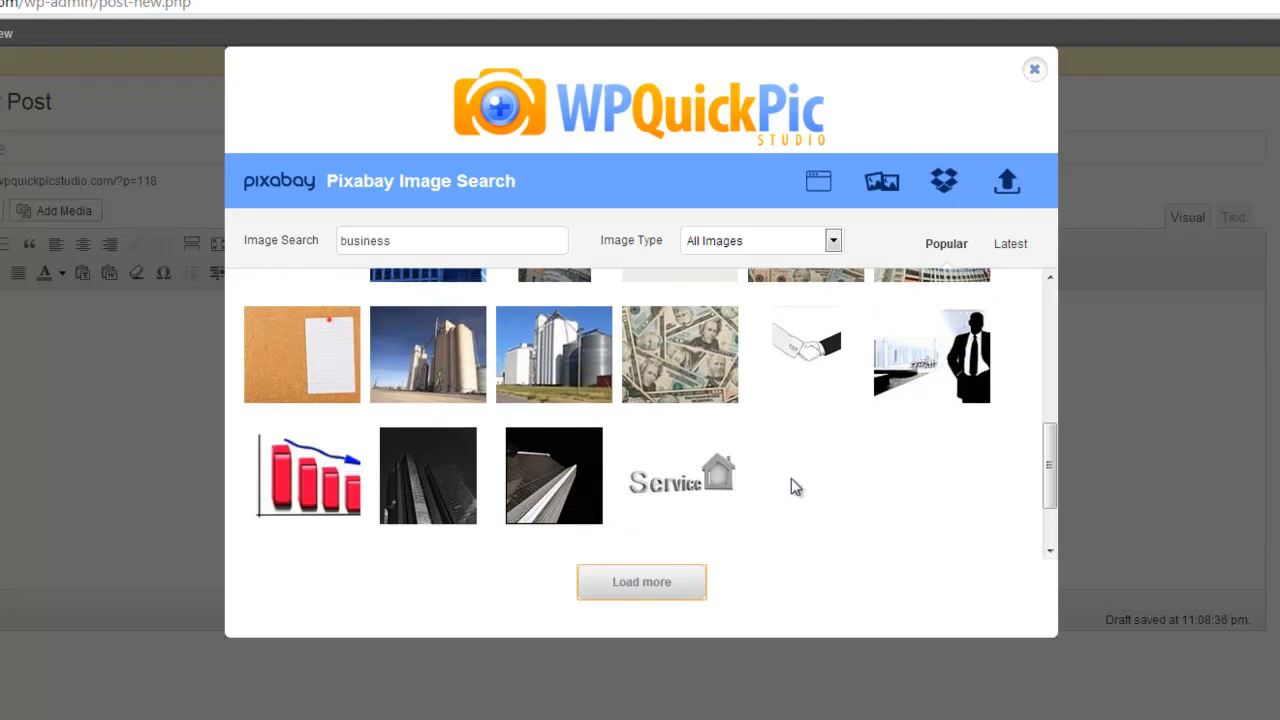
scroll("down", 3)
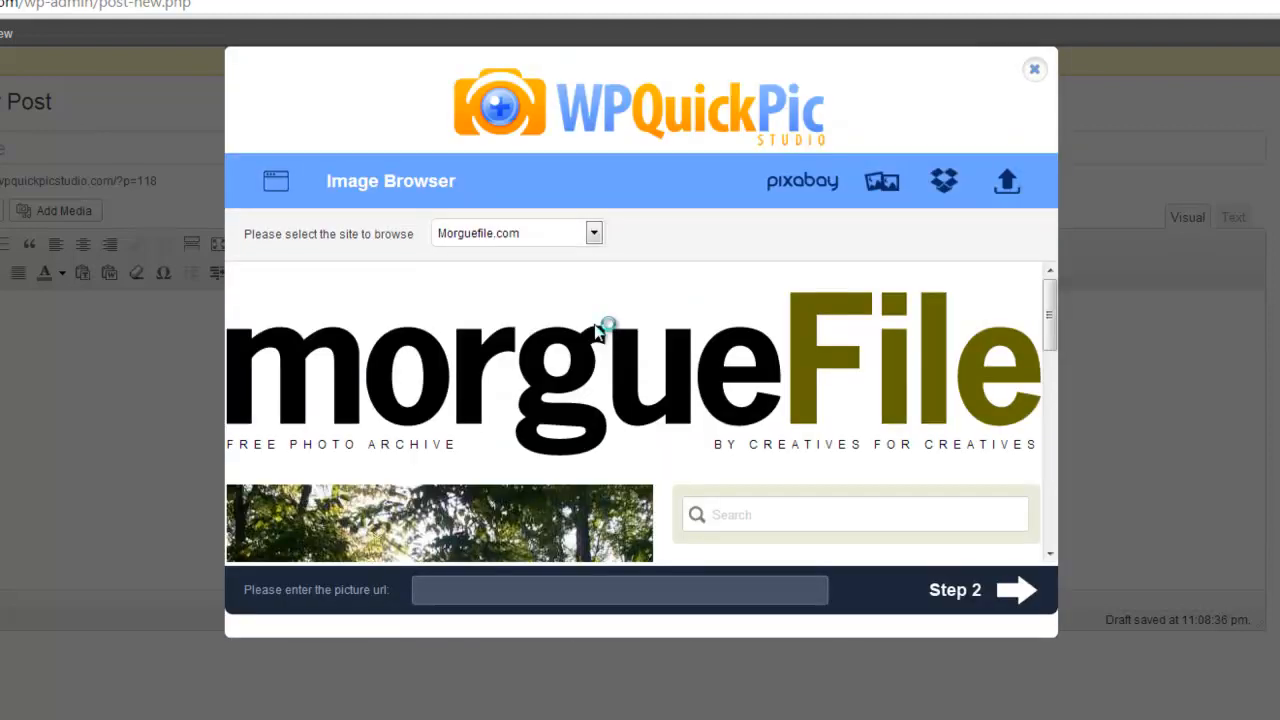
mouse_move(756, 400)
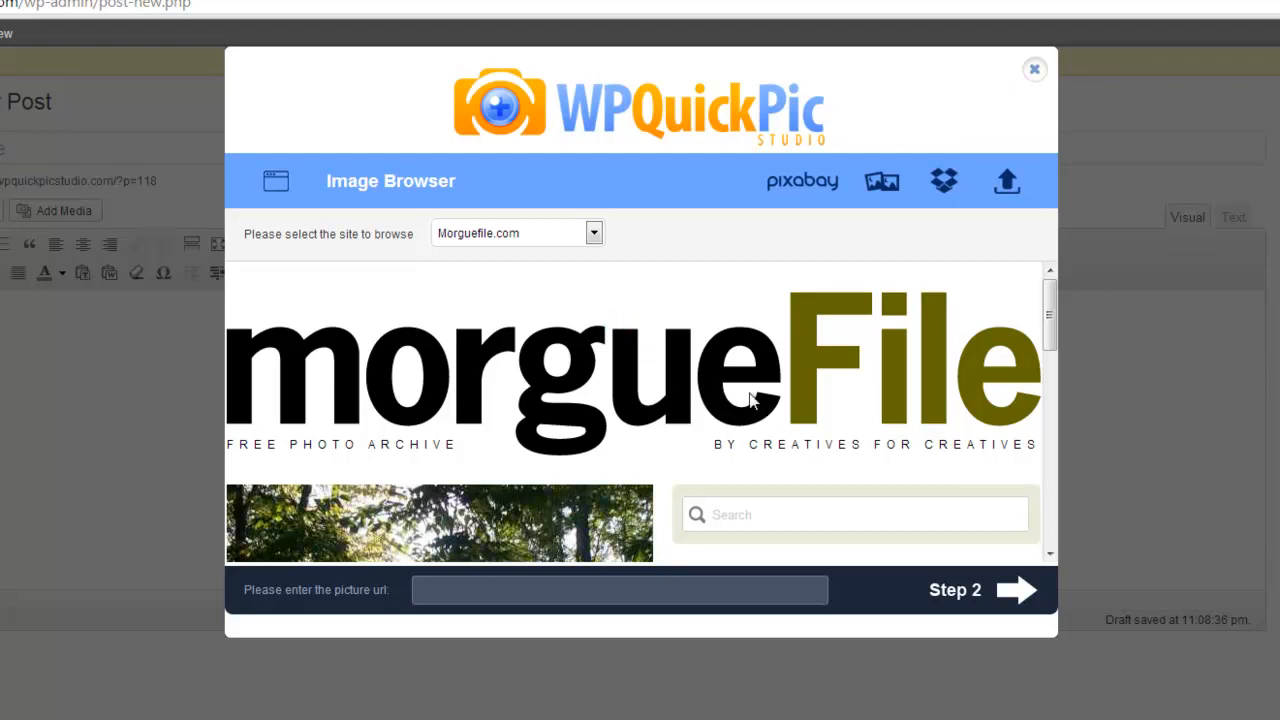
mouse_move(808, 498)
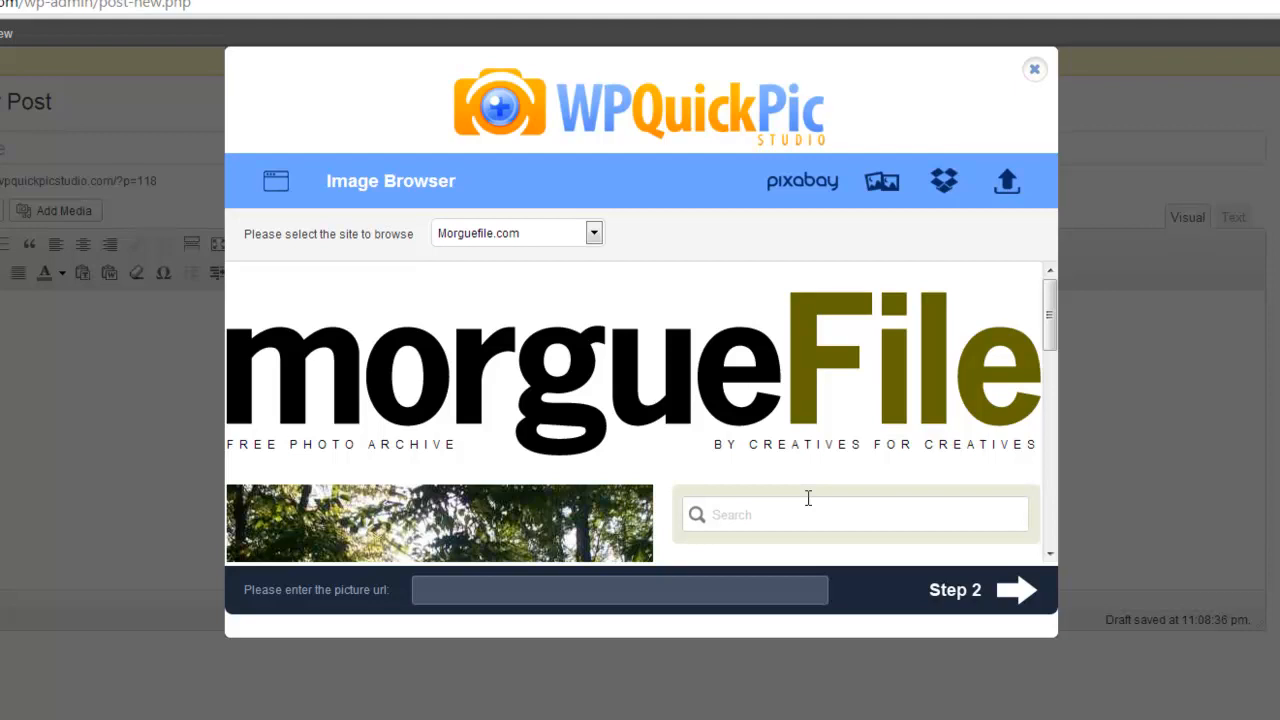
Search morgueFile for diet photos and copy the cheese-topped salad photo's image address.
left_click(856, 512)
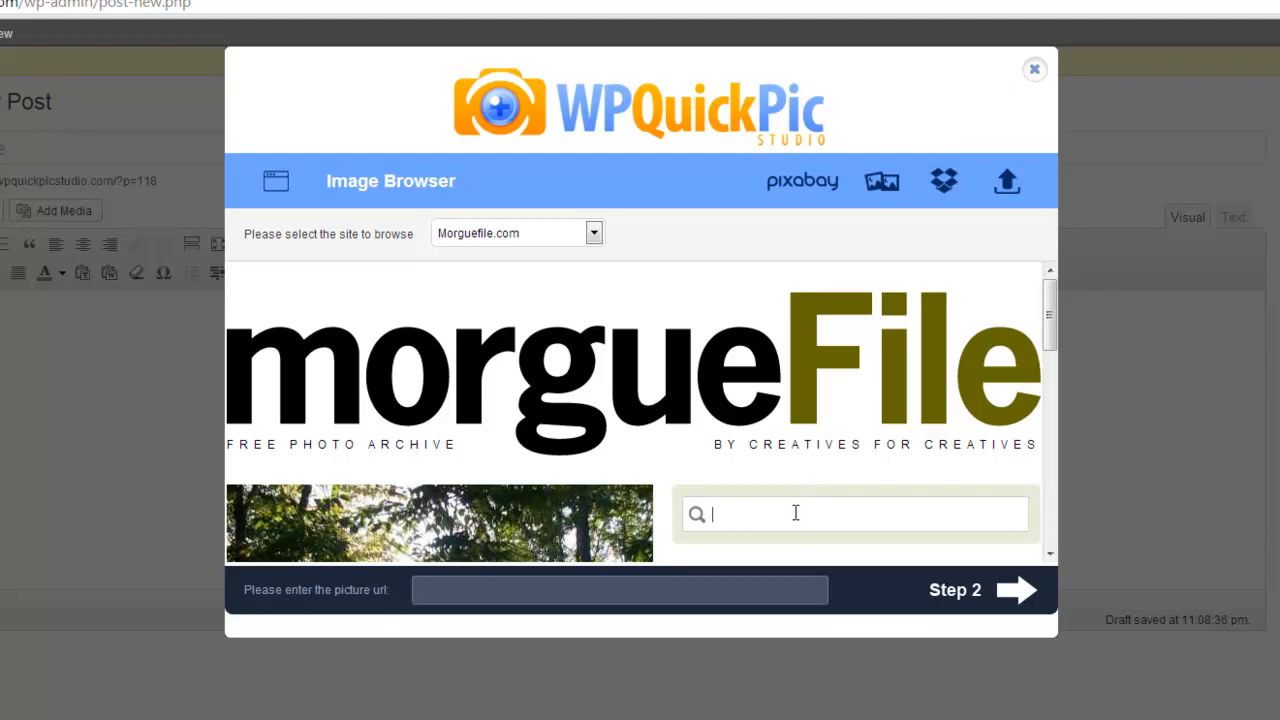
type("die")
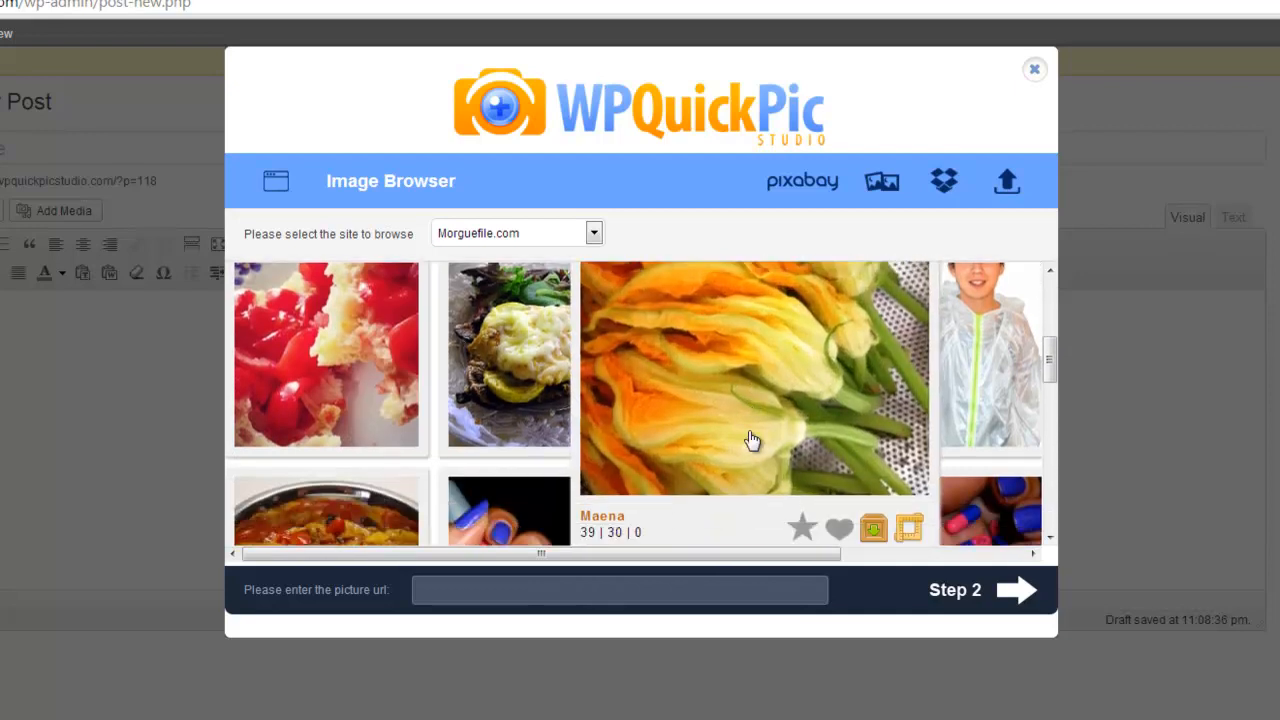
scroll("down", 3)
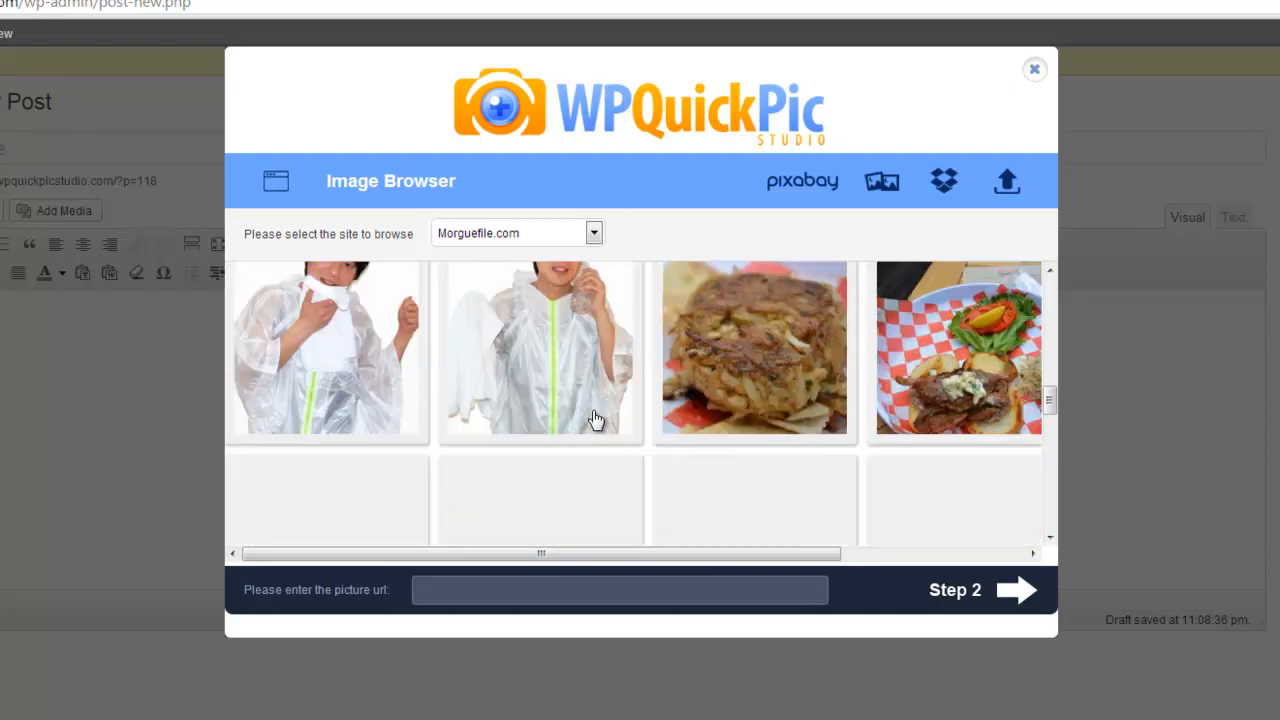
scroll("down", 3)
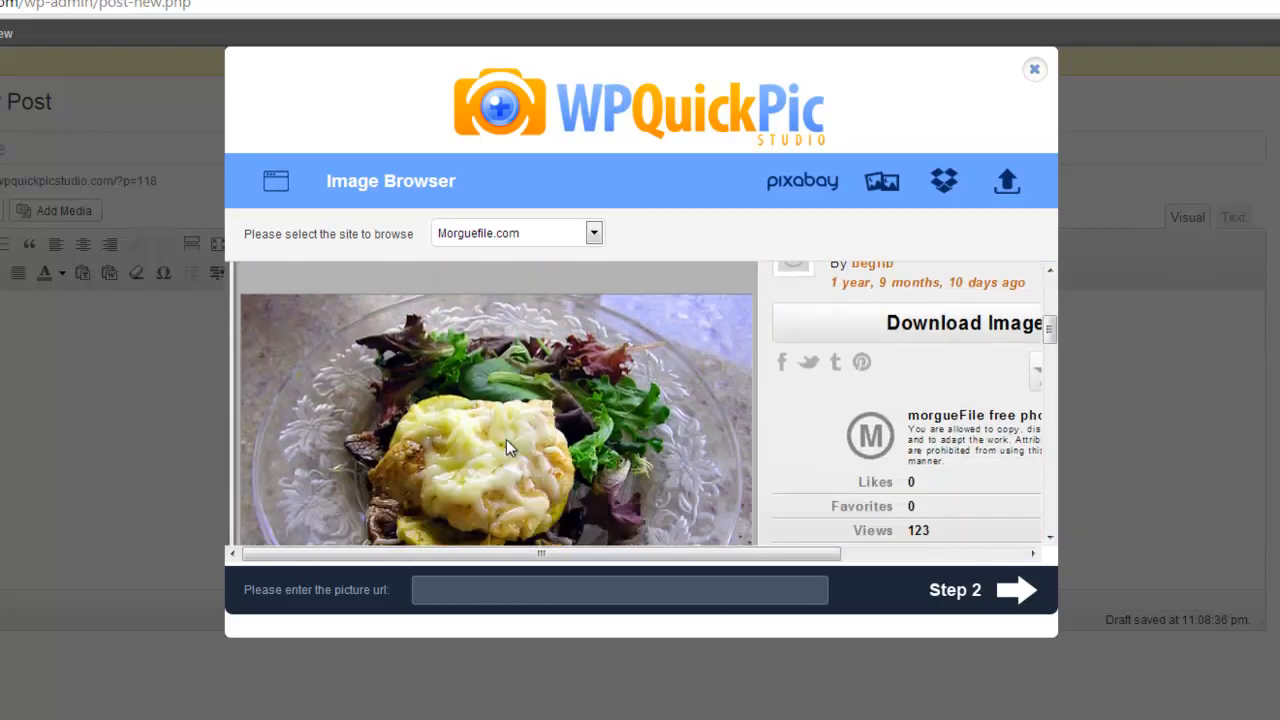
right_click(504, 448)
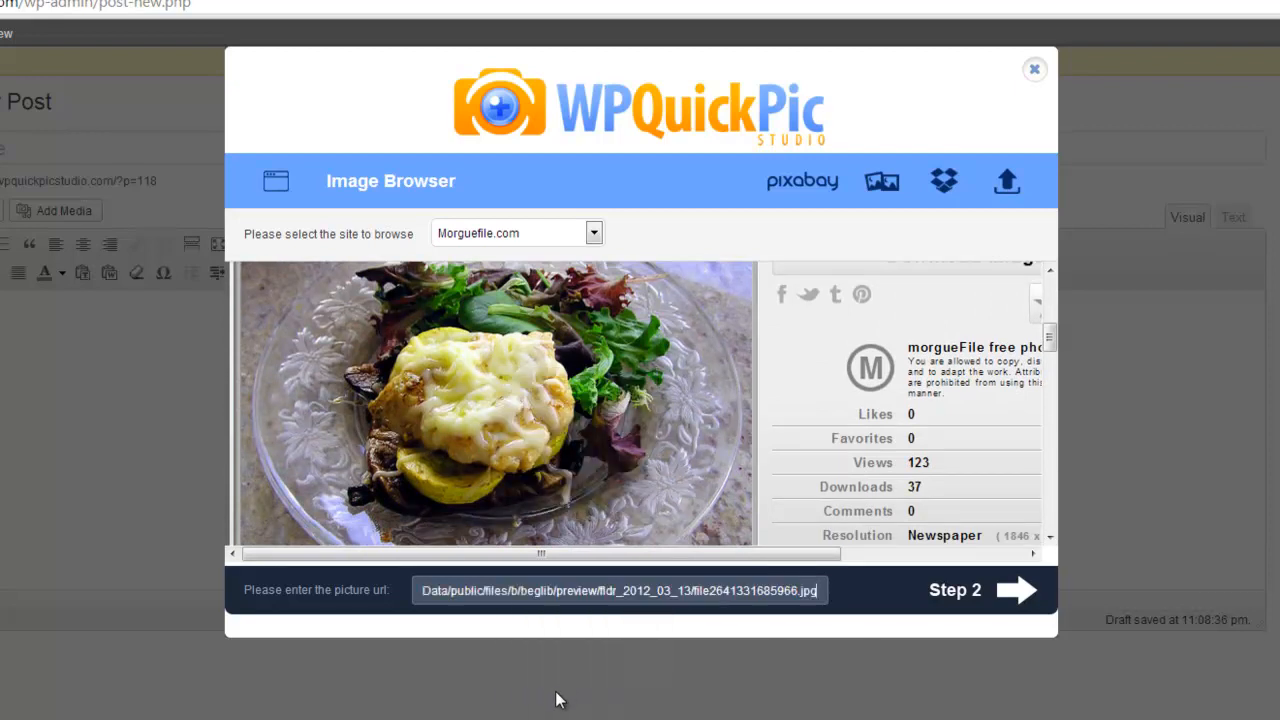
left_click(1016, 590)
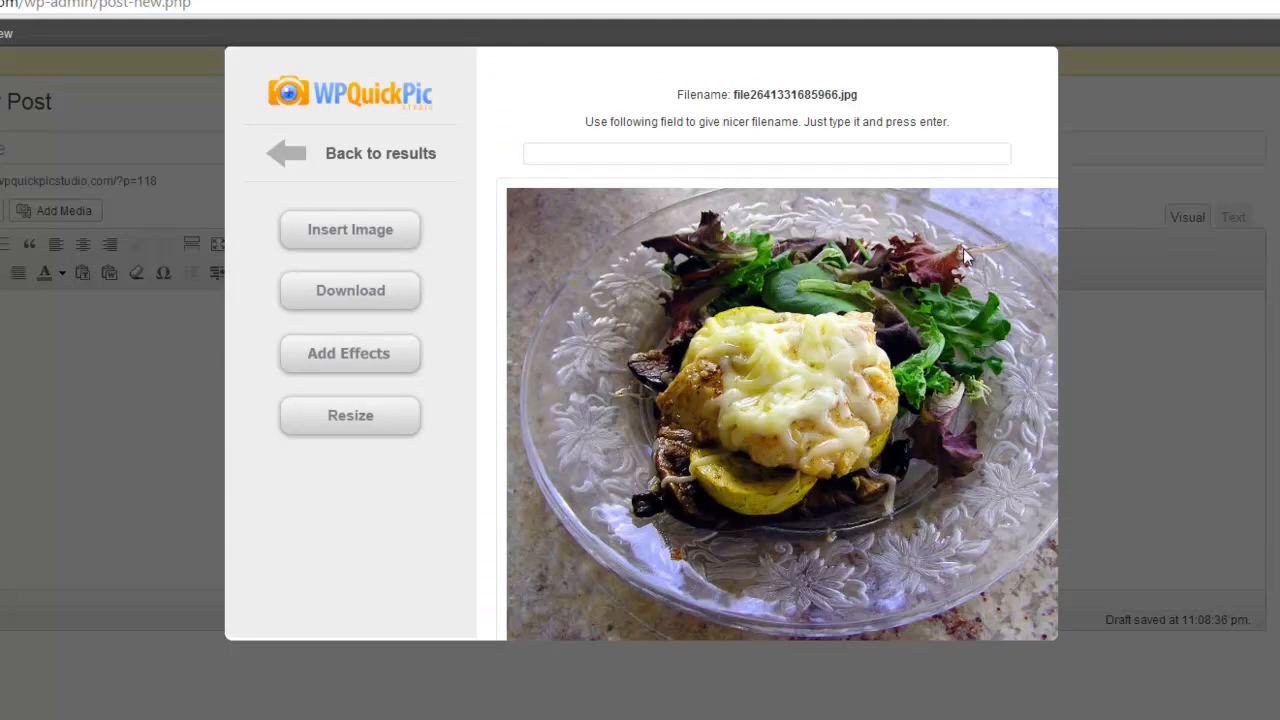
mouse_move(336, 330)
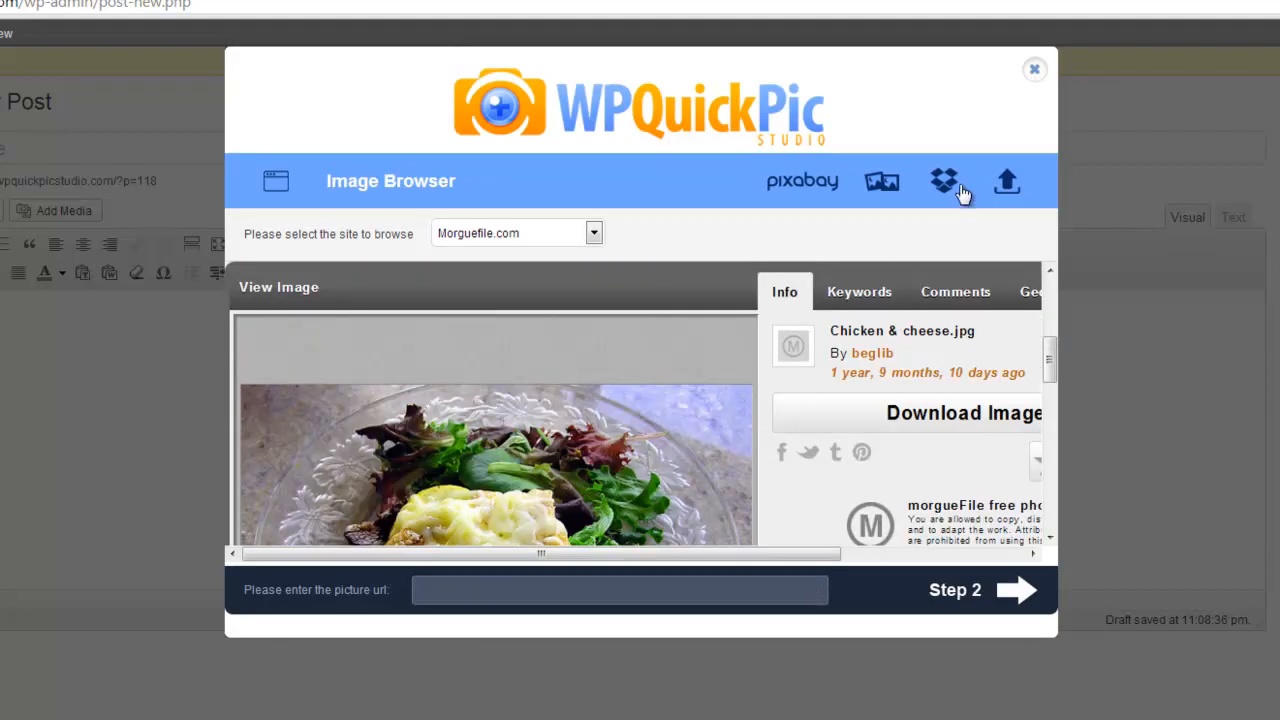
Switch to the Dropbox source and choose five October 2013 photos from the Photos folder.
left_click(944, 180)
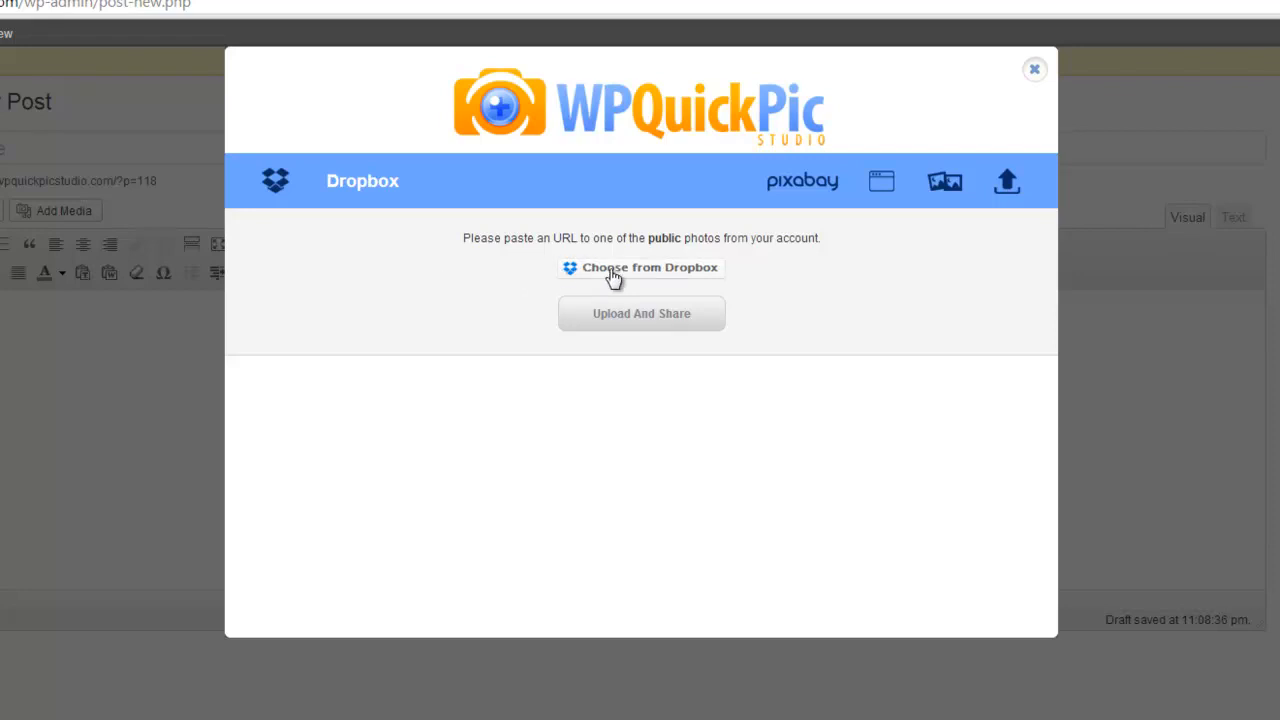
left_click(640, 268)
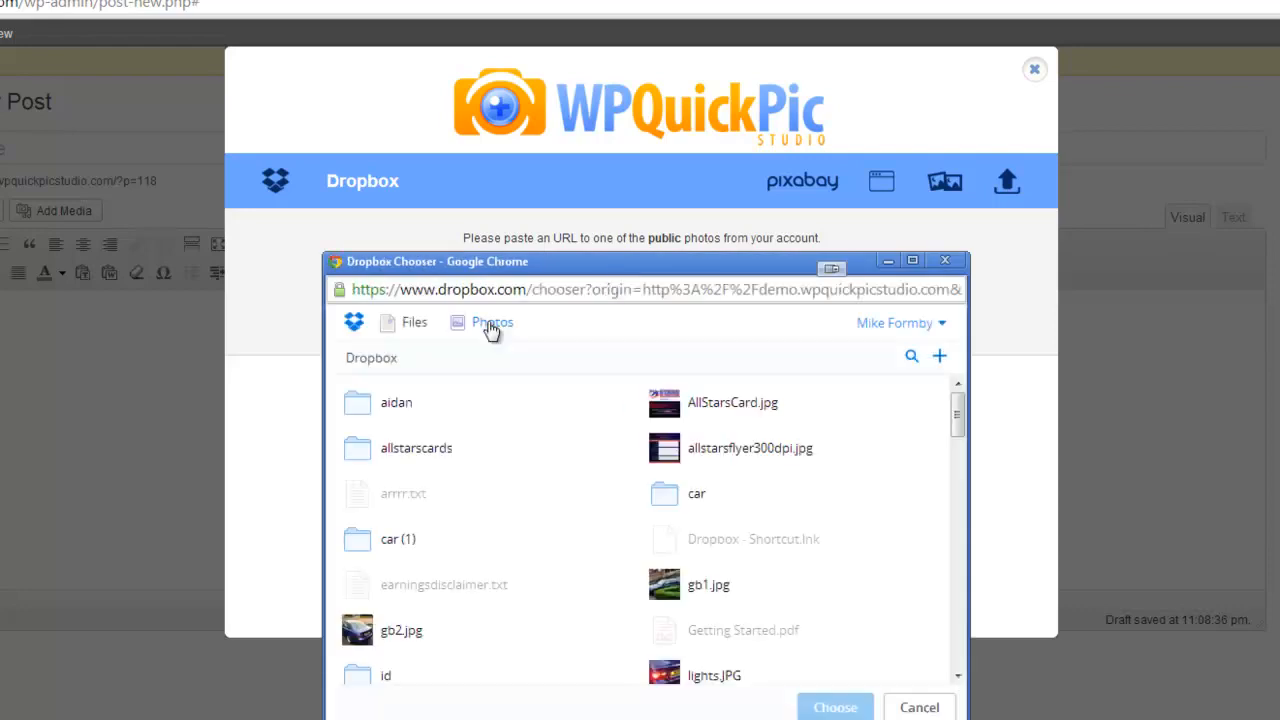
left_click(492, 322)
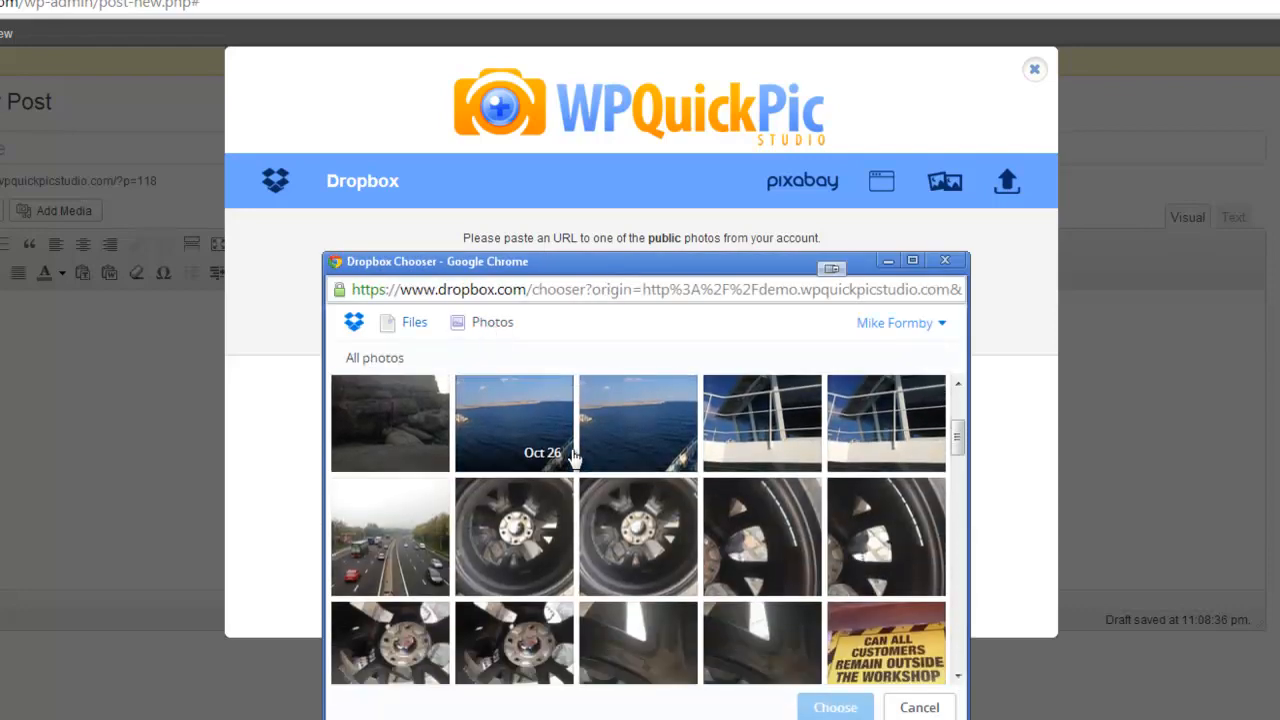
scroll("down", 3)
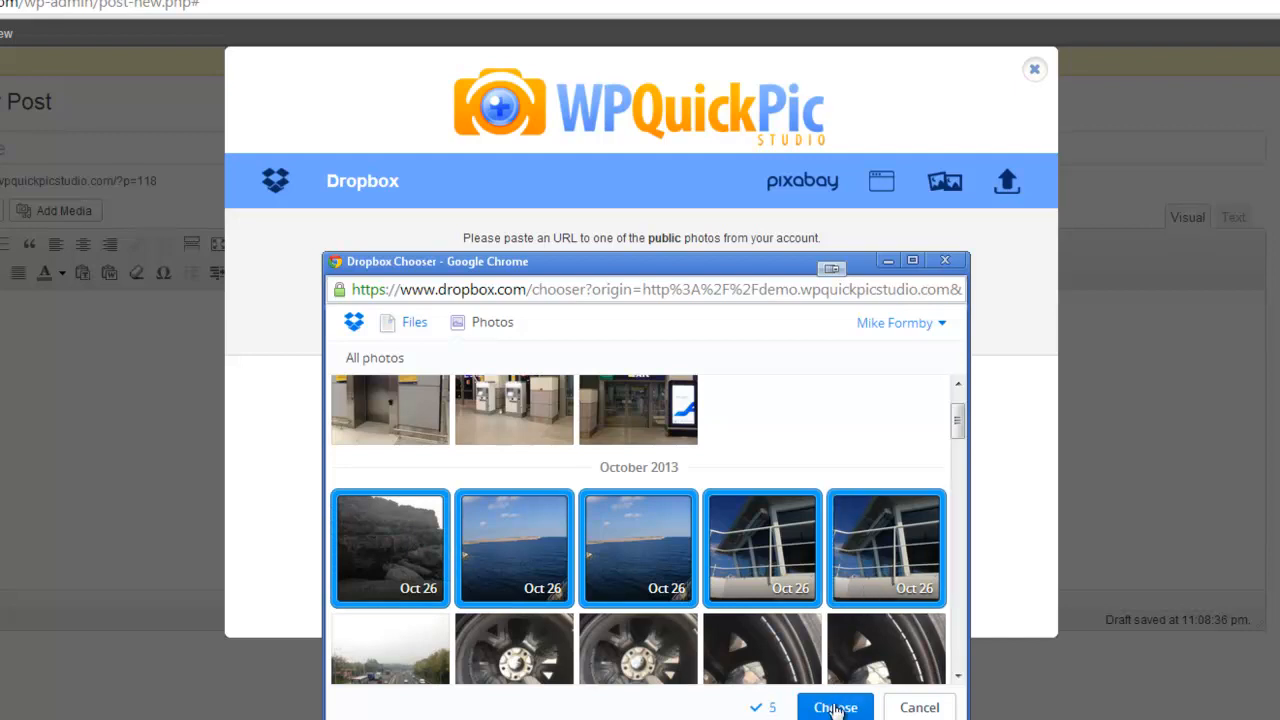
left_click(834, 708)
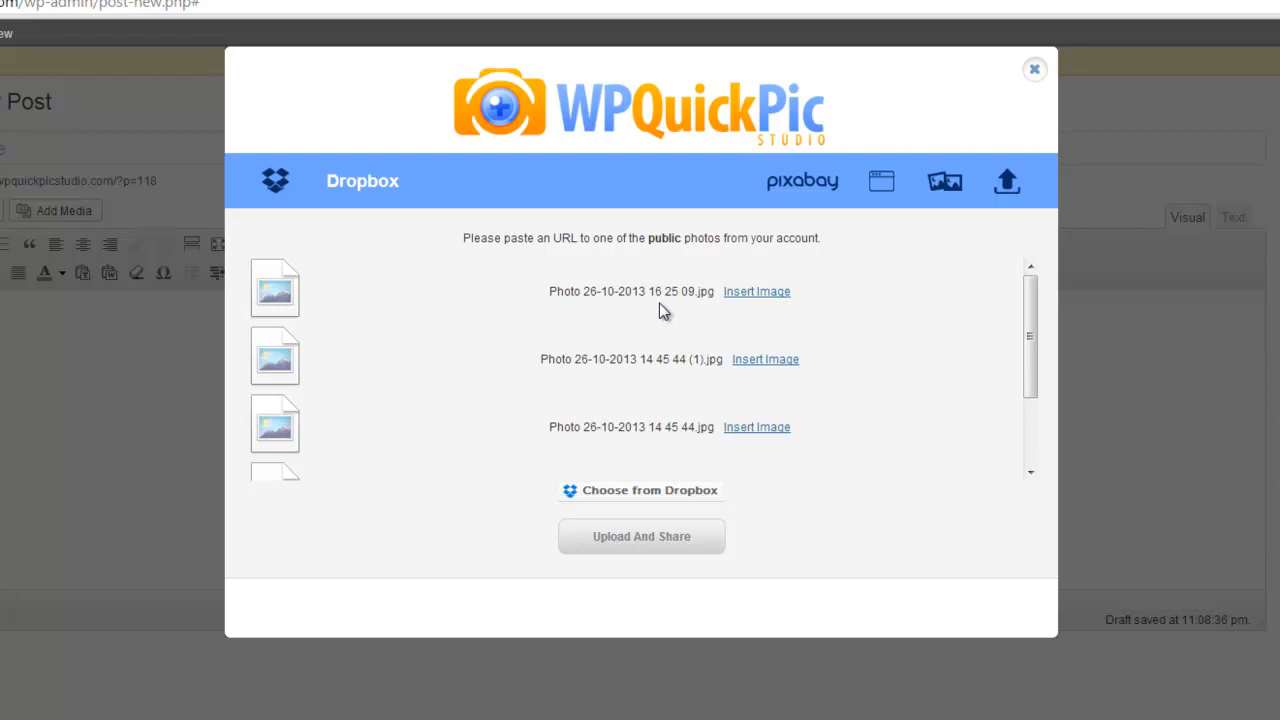
scroll("down", 3)
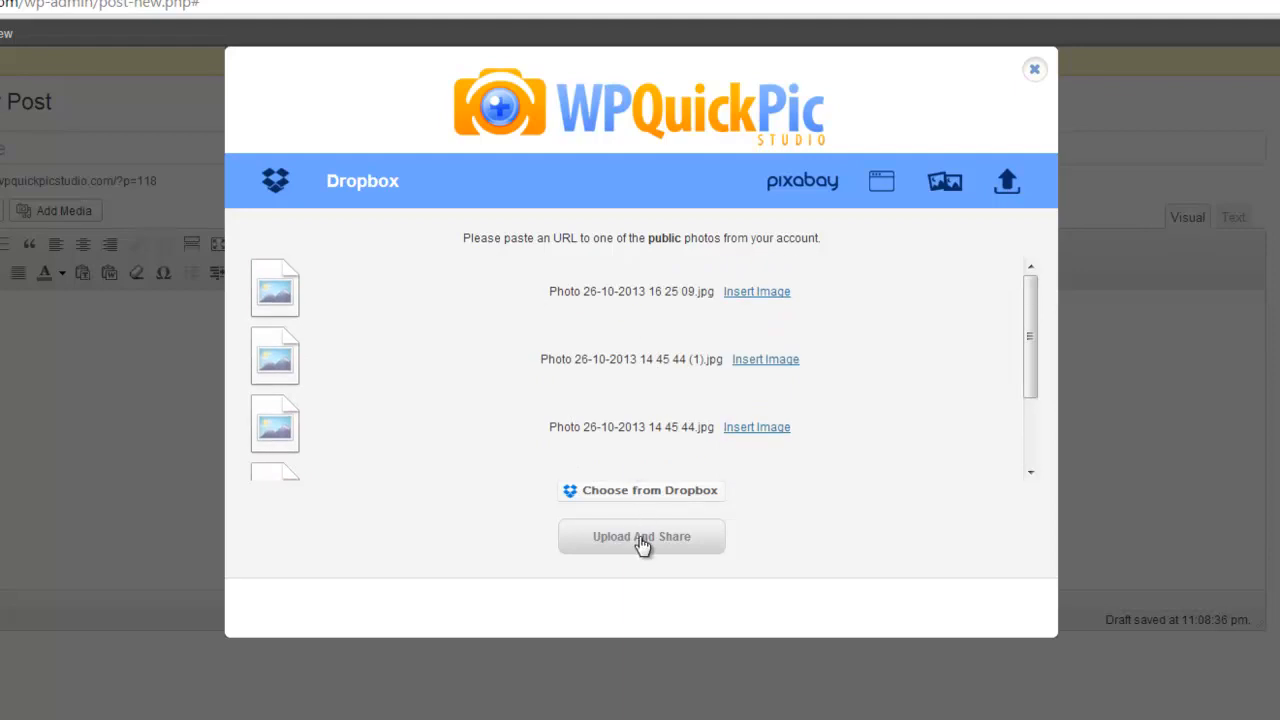
Give the Dropbox photos titles and tags (rocks, sea, sailing, water) and confirm copyright ownership.
left_click(640, 536)
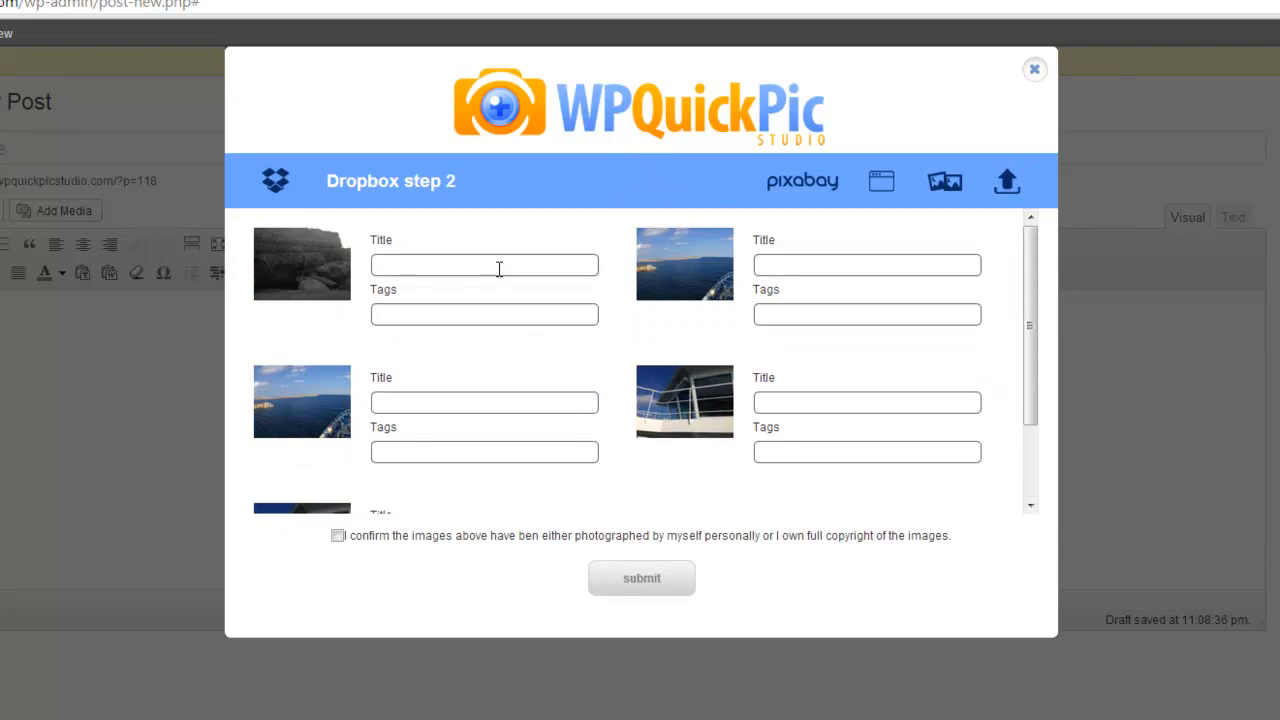
type("rocks.")
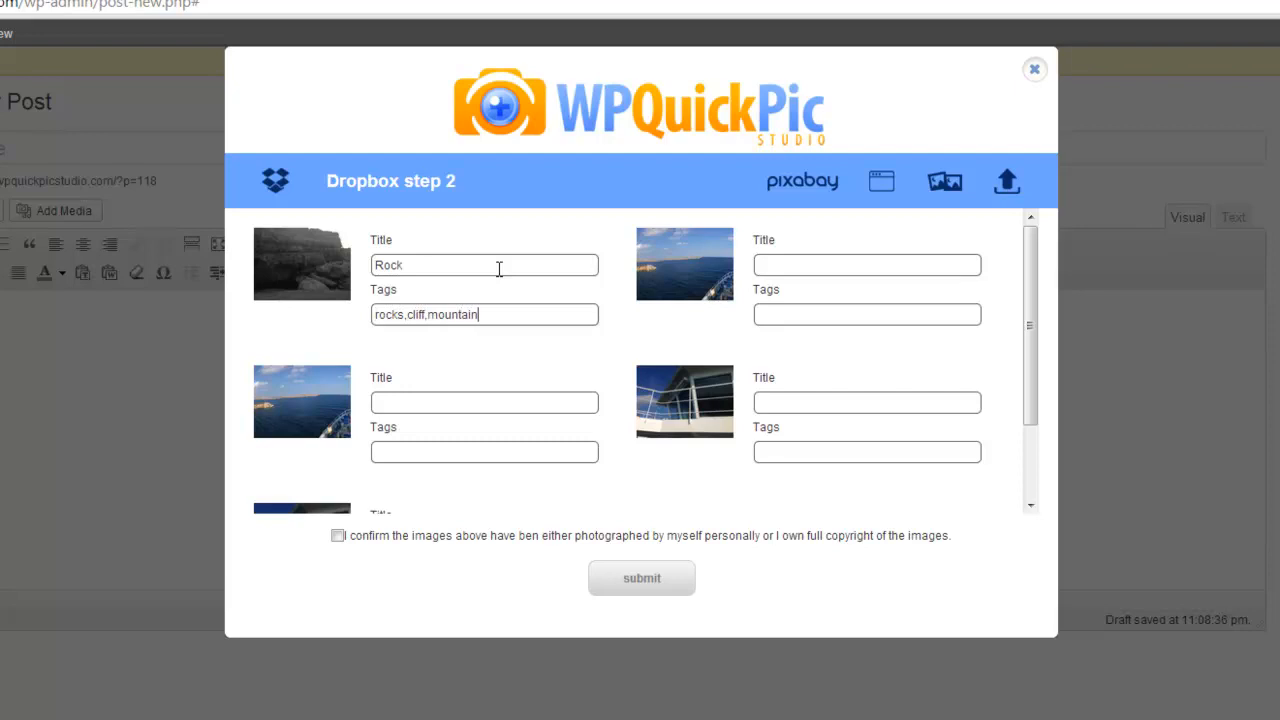
type("s")
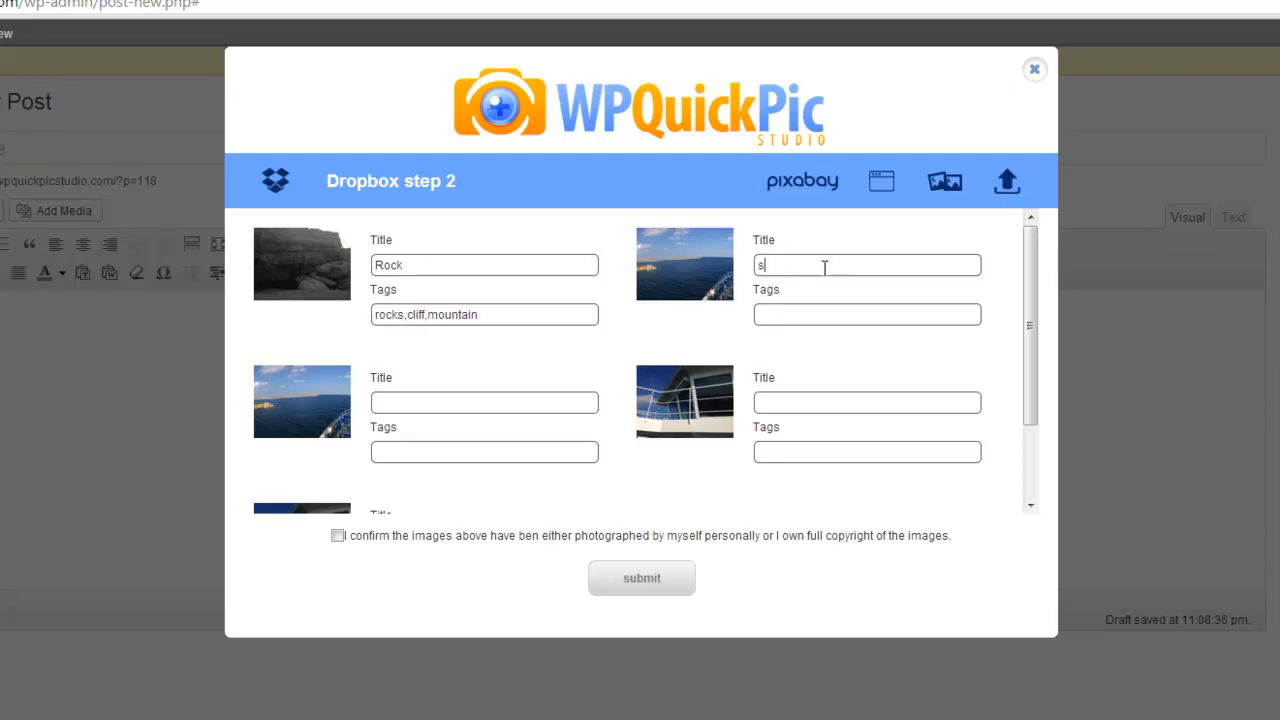
type("sea,water,boat,")
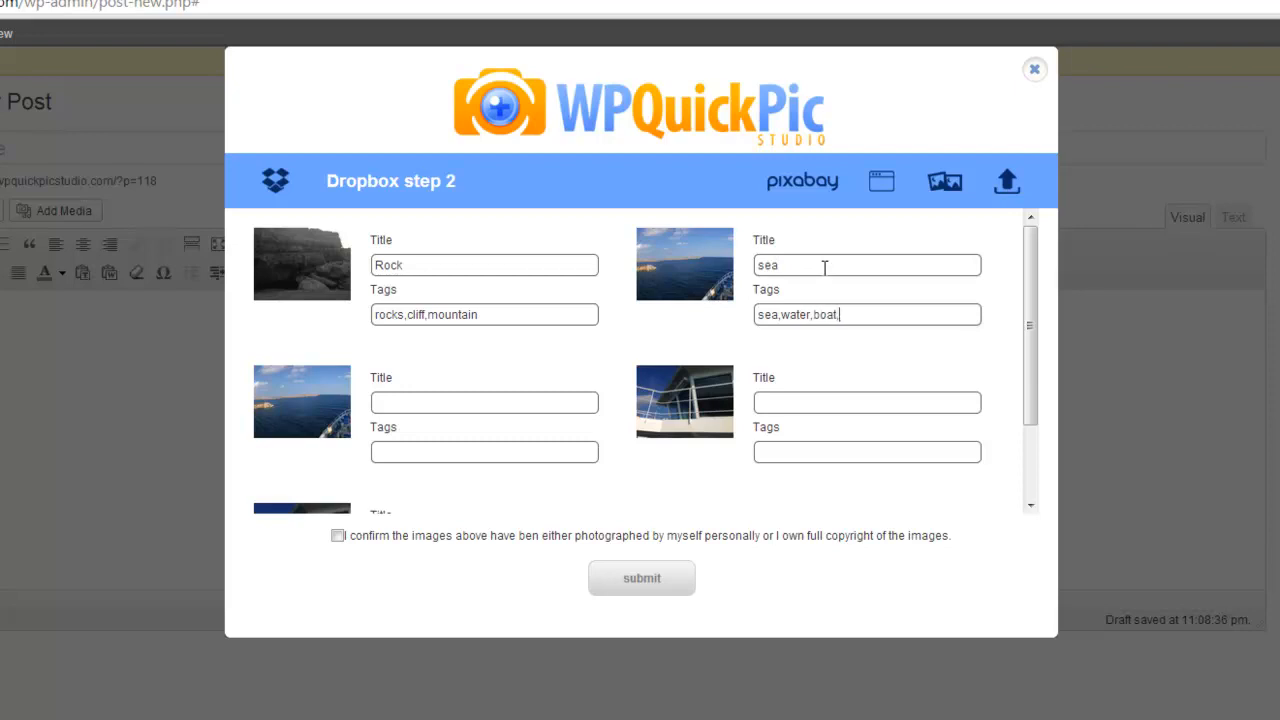
type("sailing")
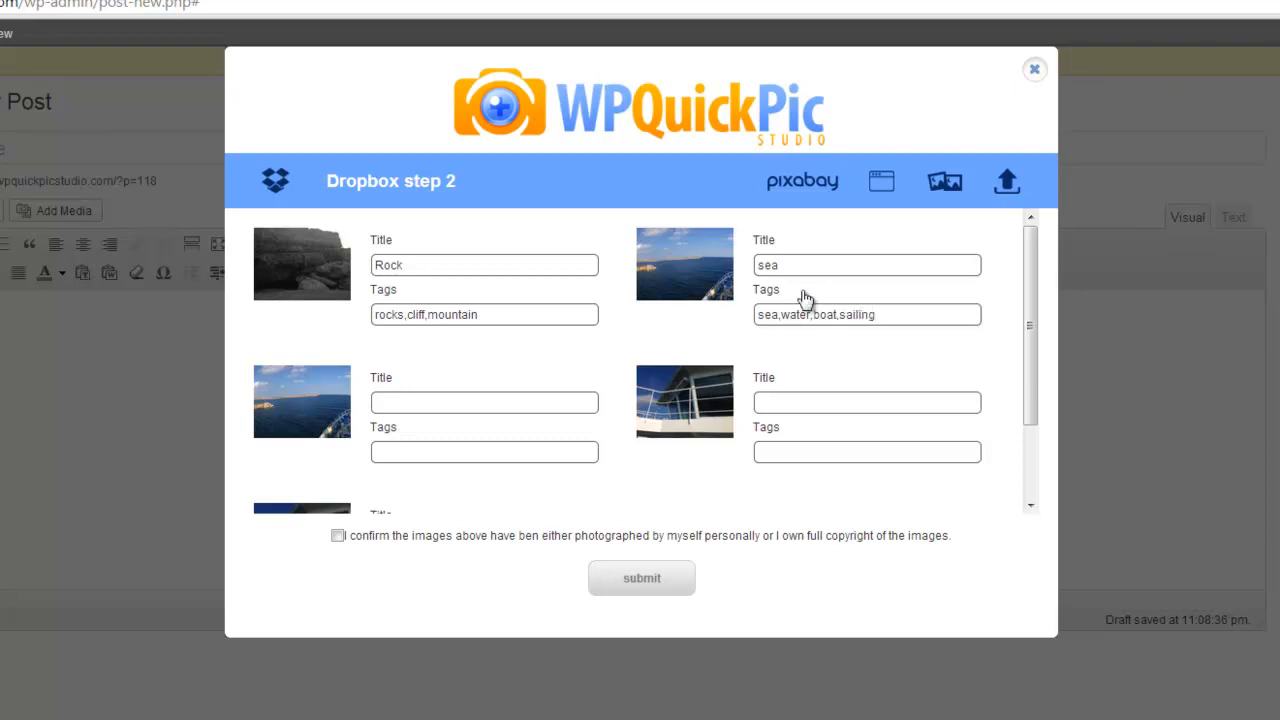
type("sea")
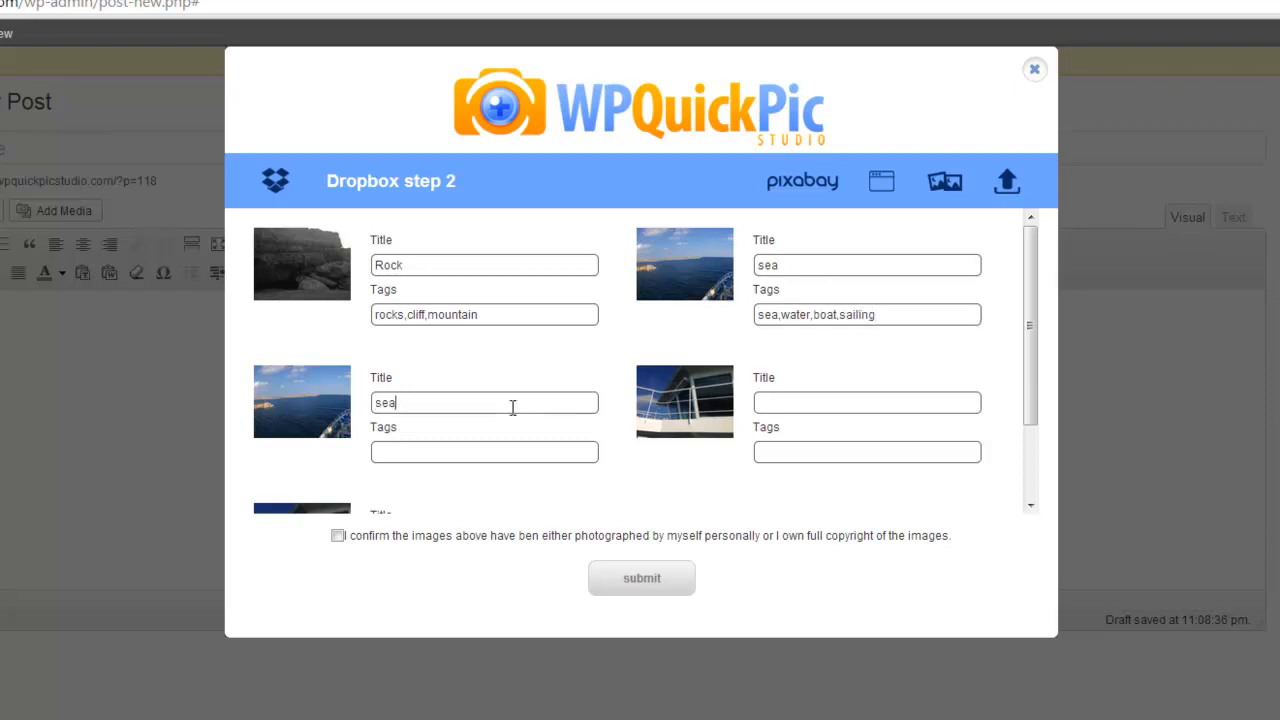
type("2")
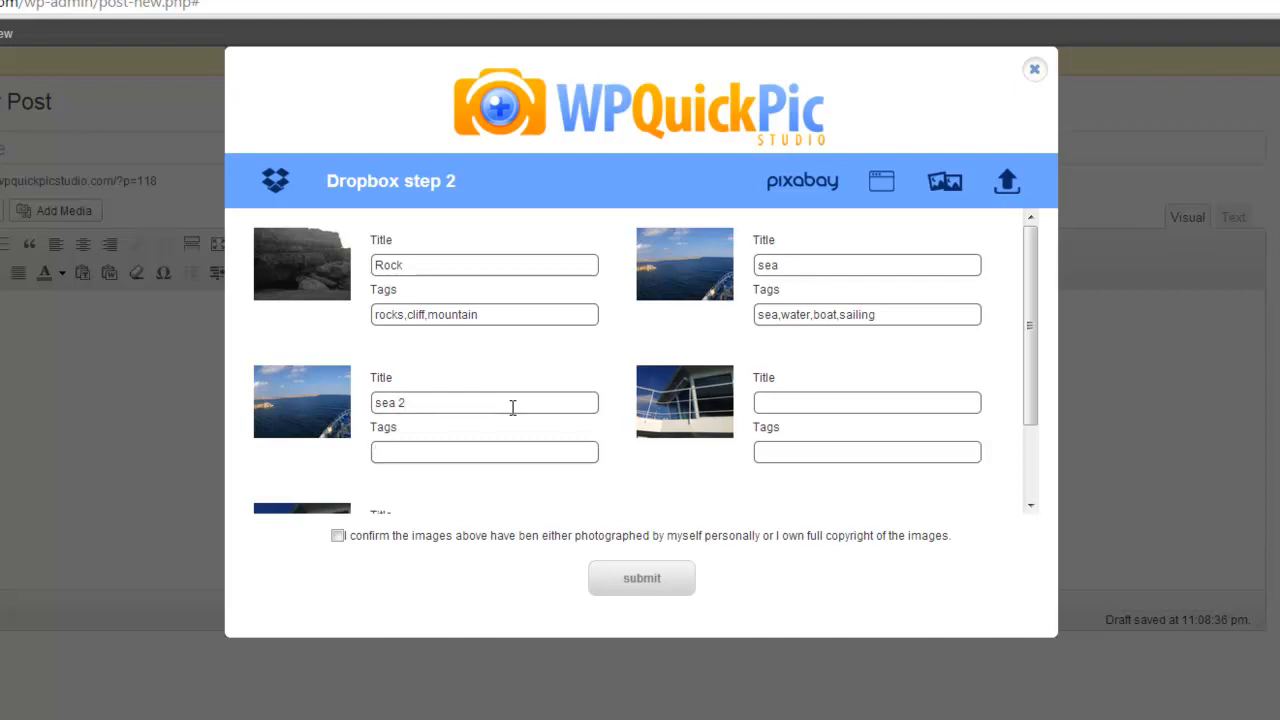
type("sailing, water")
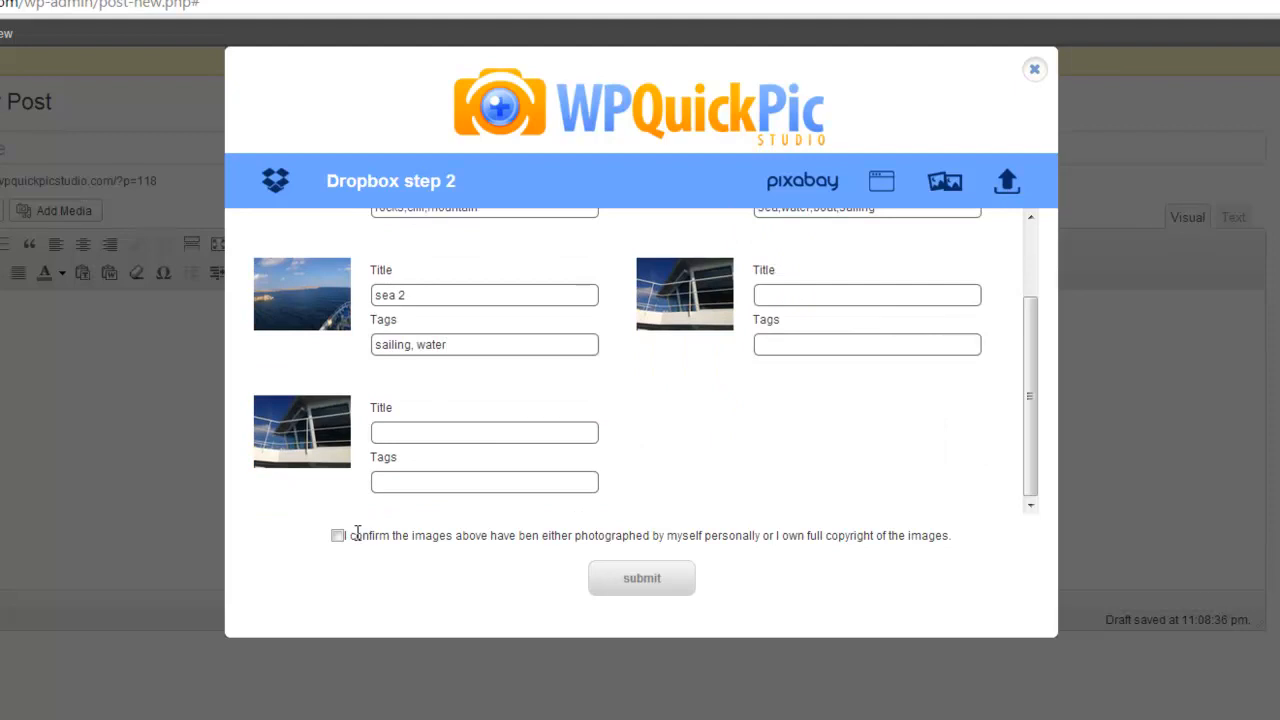
left_click(338, 536)
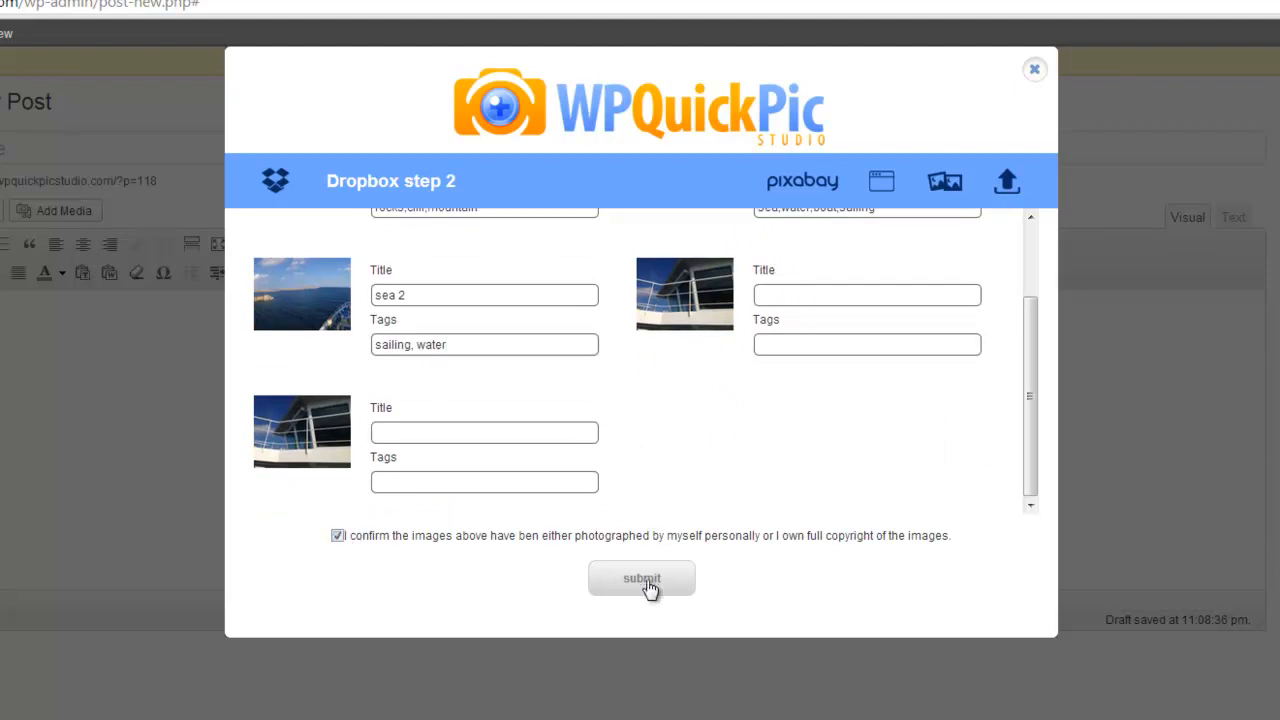
mouse_move(604, 380)
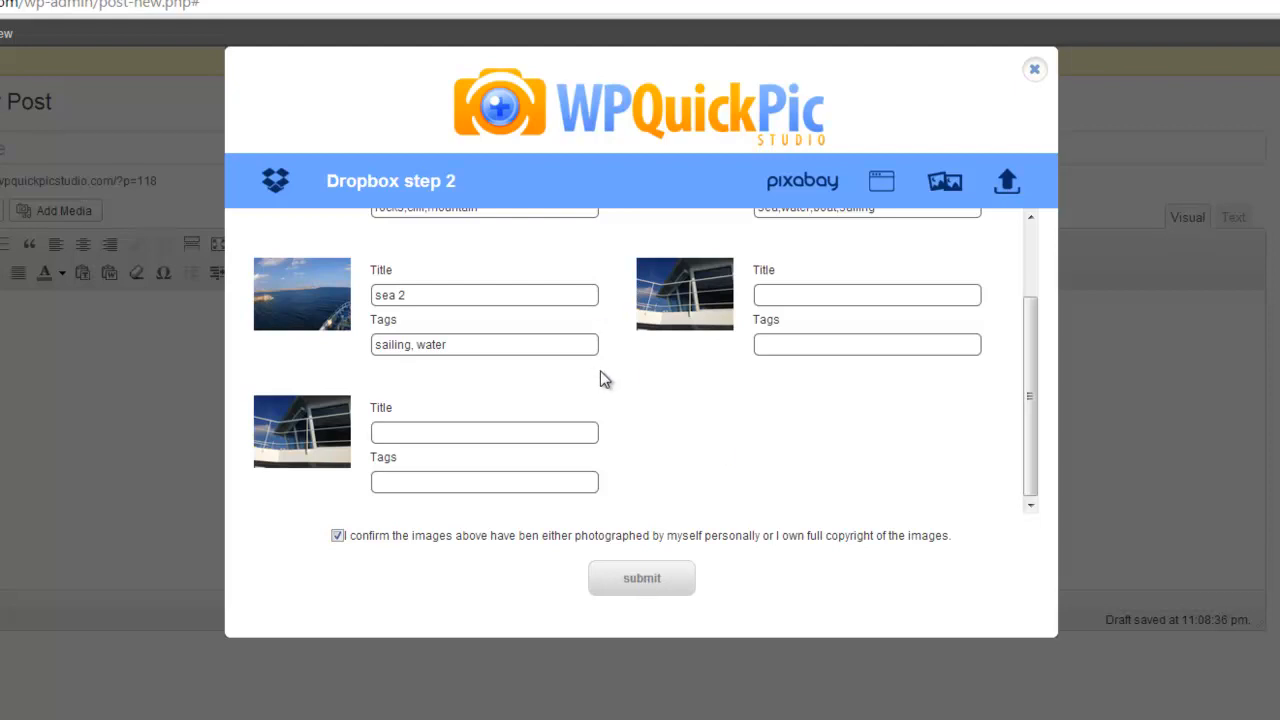
mouse_move(752, 406)
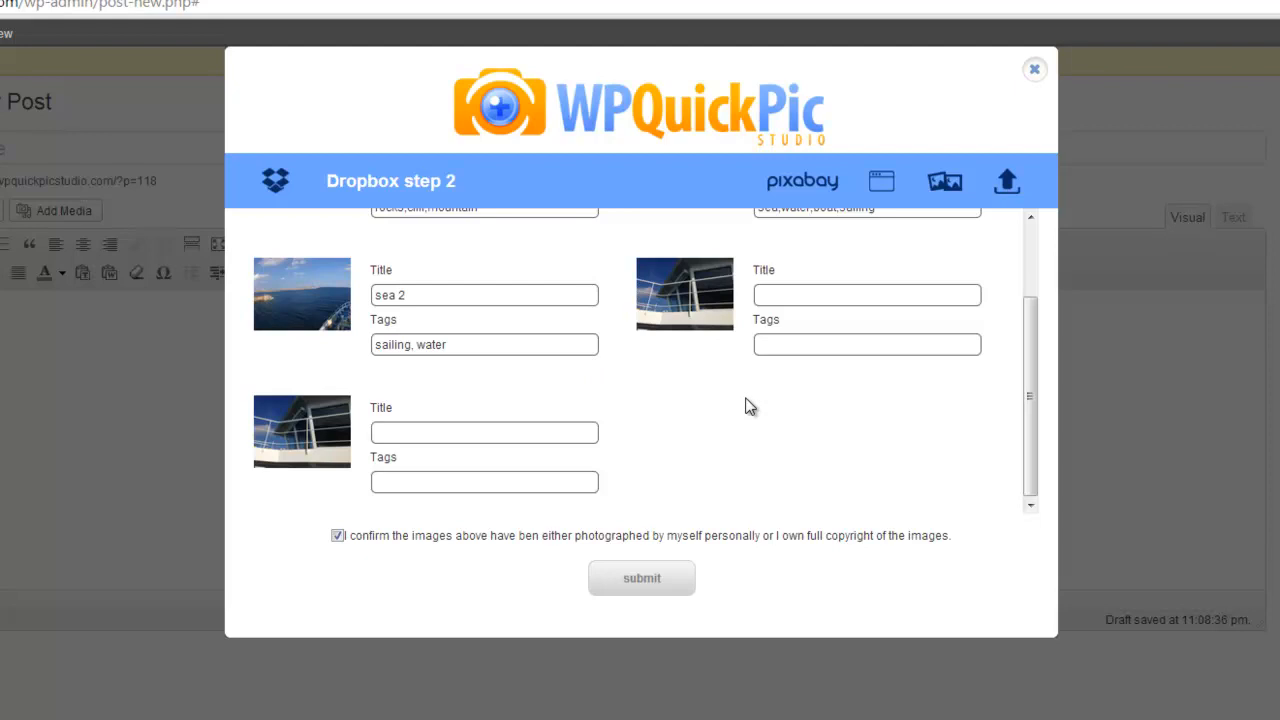
mouse_move(750, 396)
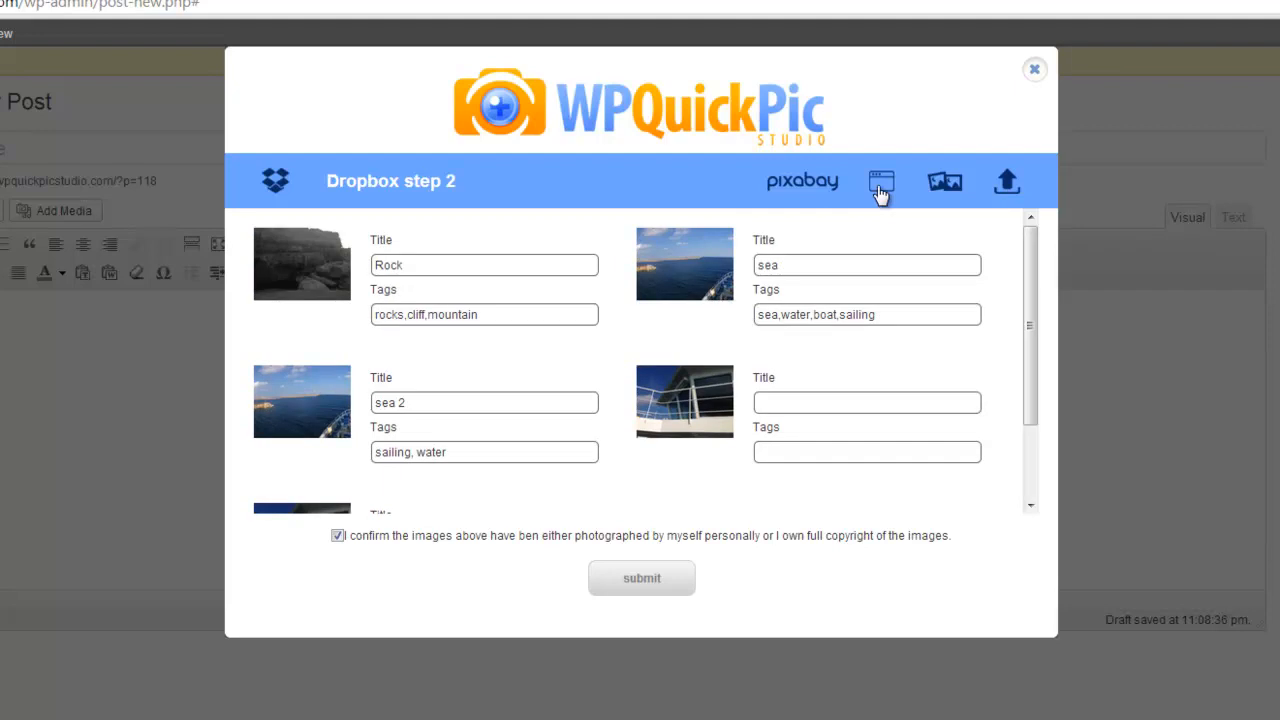
Show the Quick Pics Library grid of stored images.
left_click(880, 180)
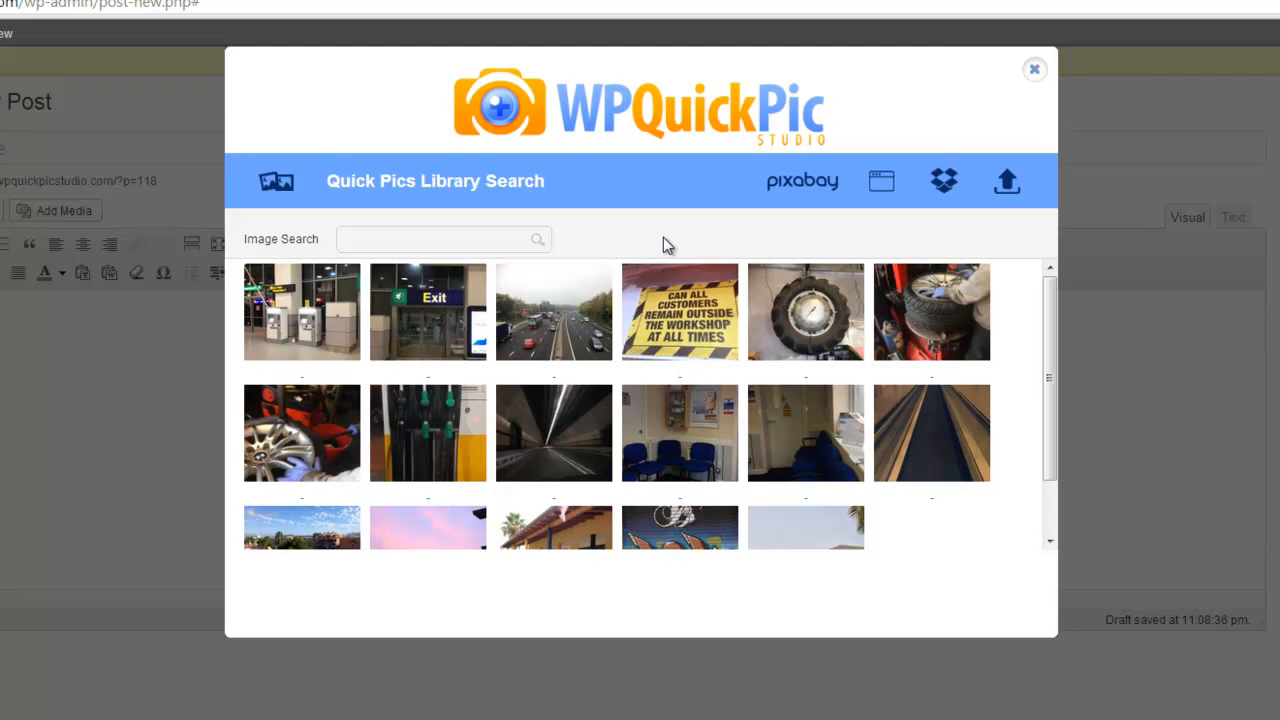
mouse_move(576, 410)
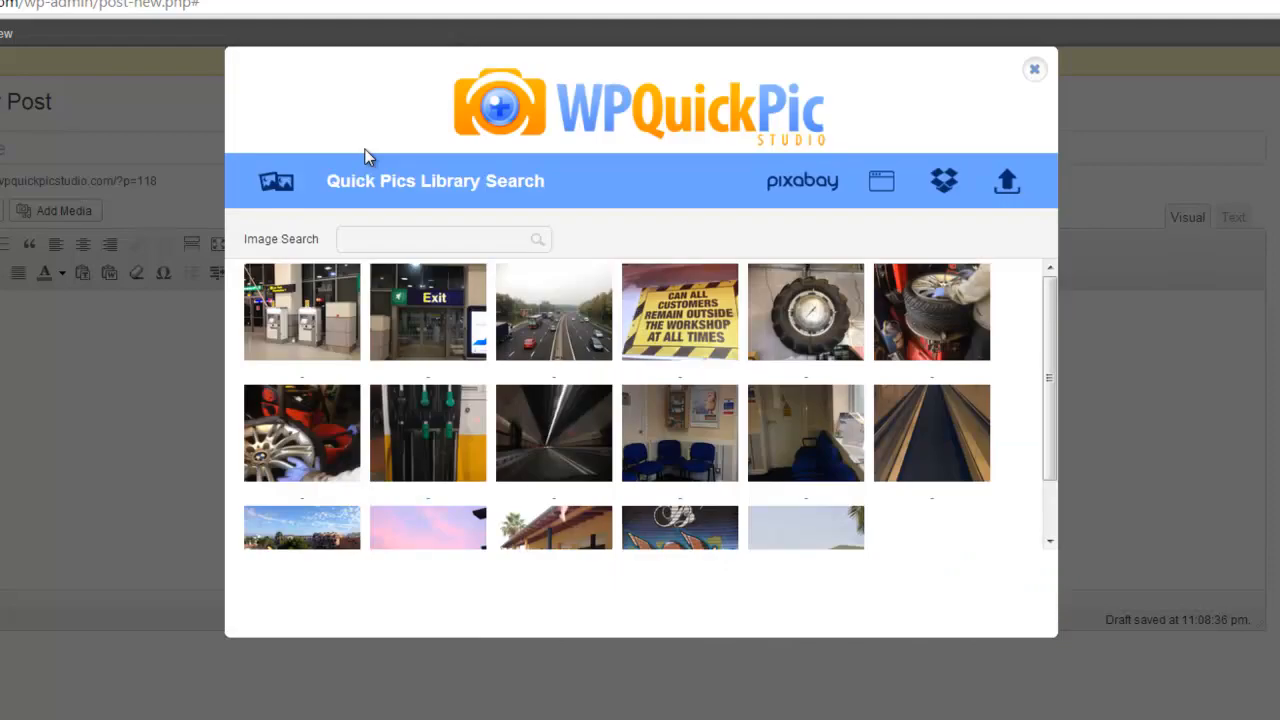
mouse_move(1008, 224)
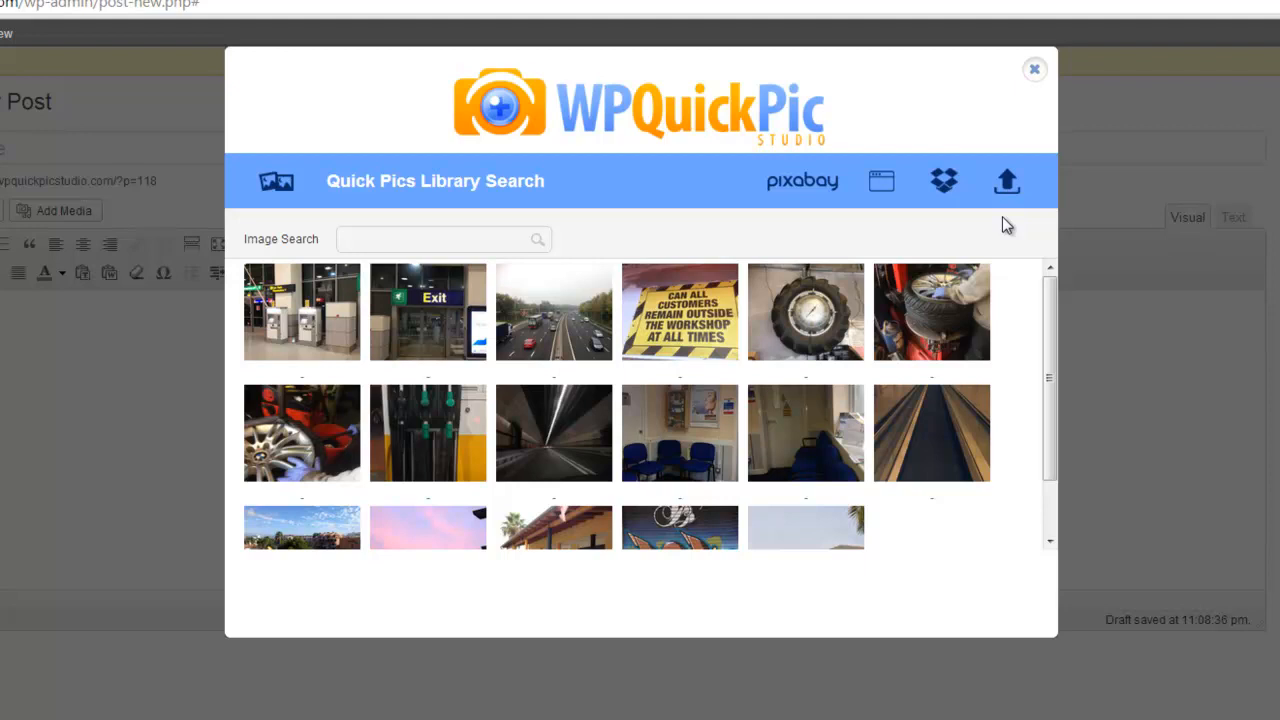
mouse_move(798, 354)
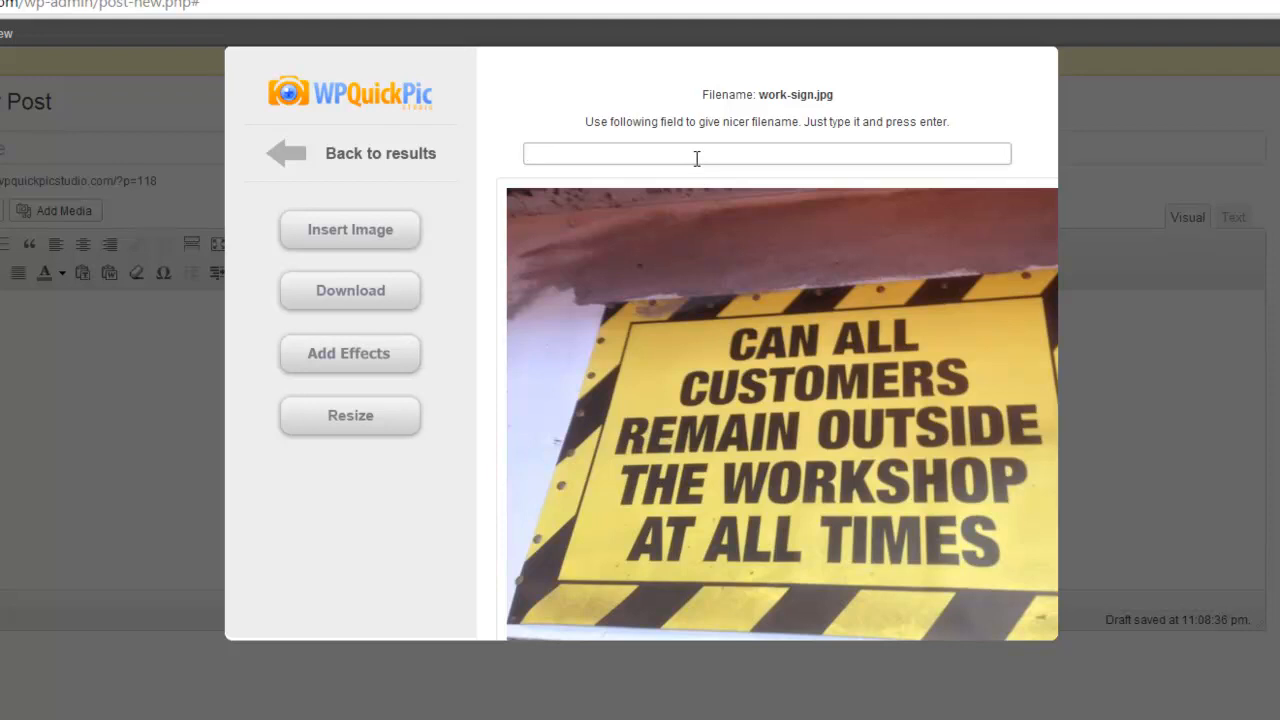
Rename the workshop sign photo workplace-sign.jpg and resize it to 52% (332 × 249 px).
type("workplace-")
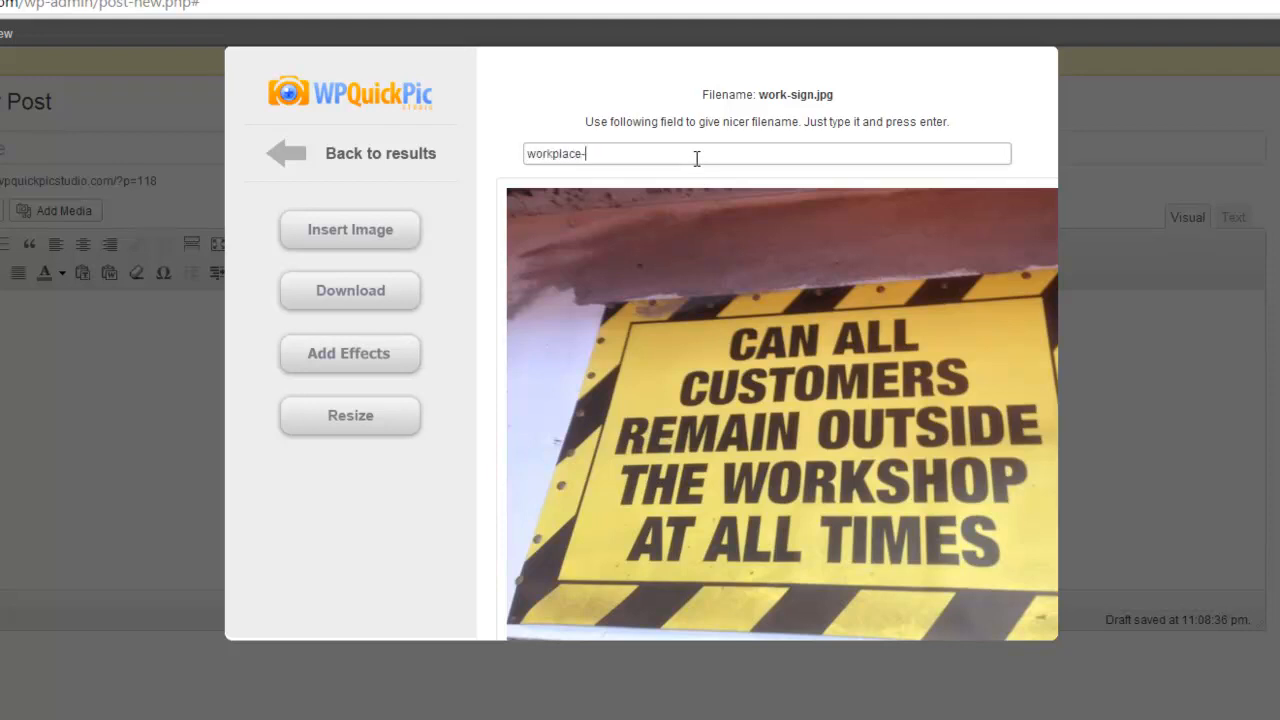
type("sign")
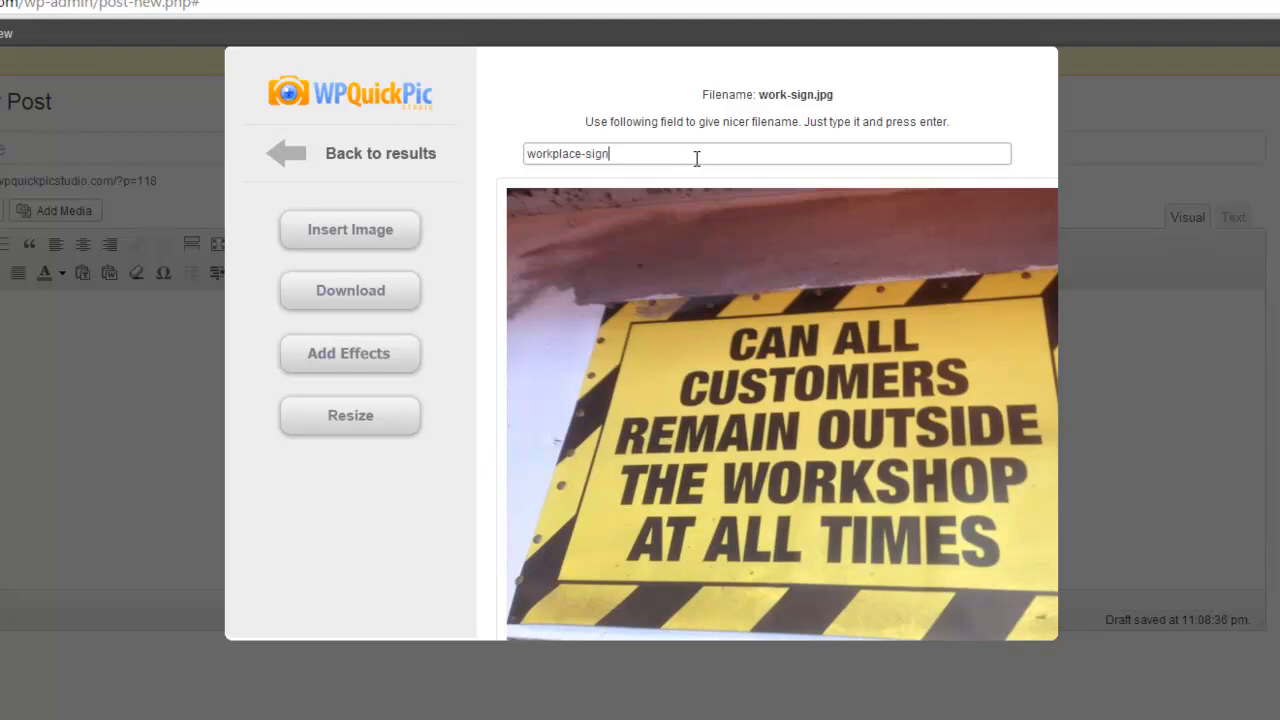
key("Enter")
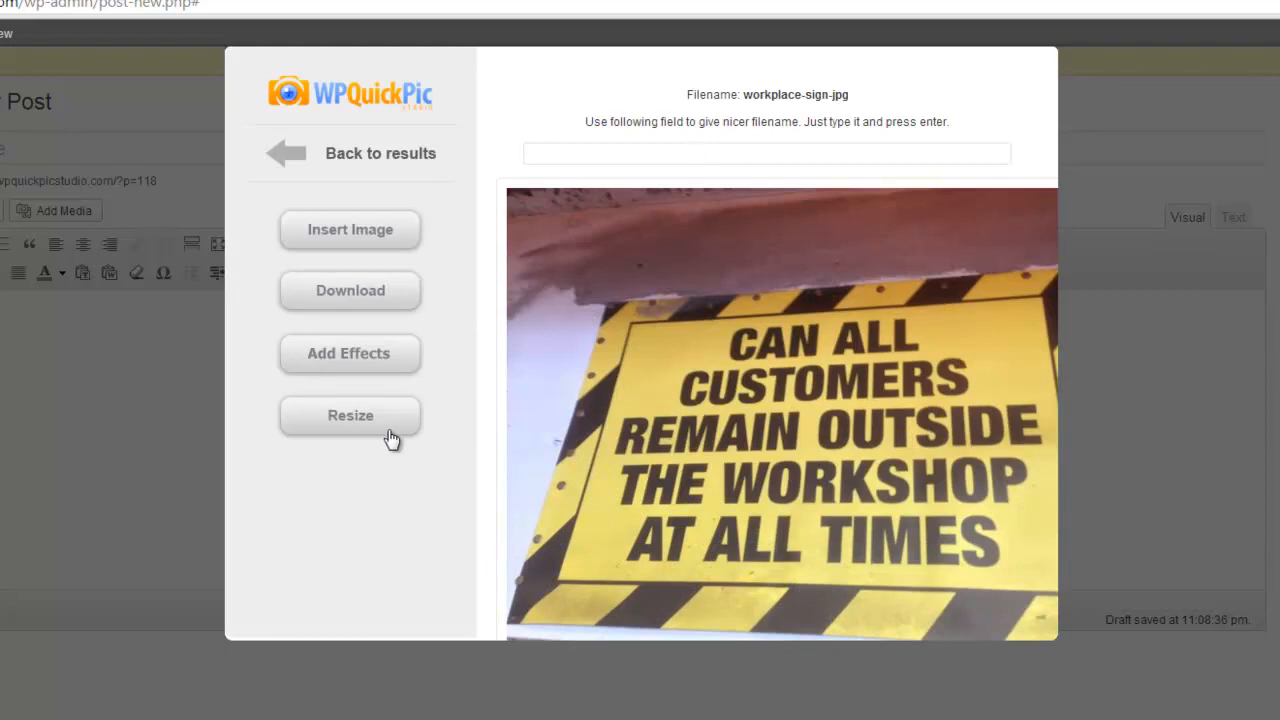
left_click(350, 414)
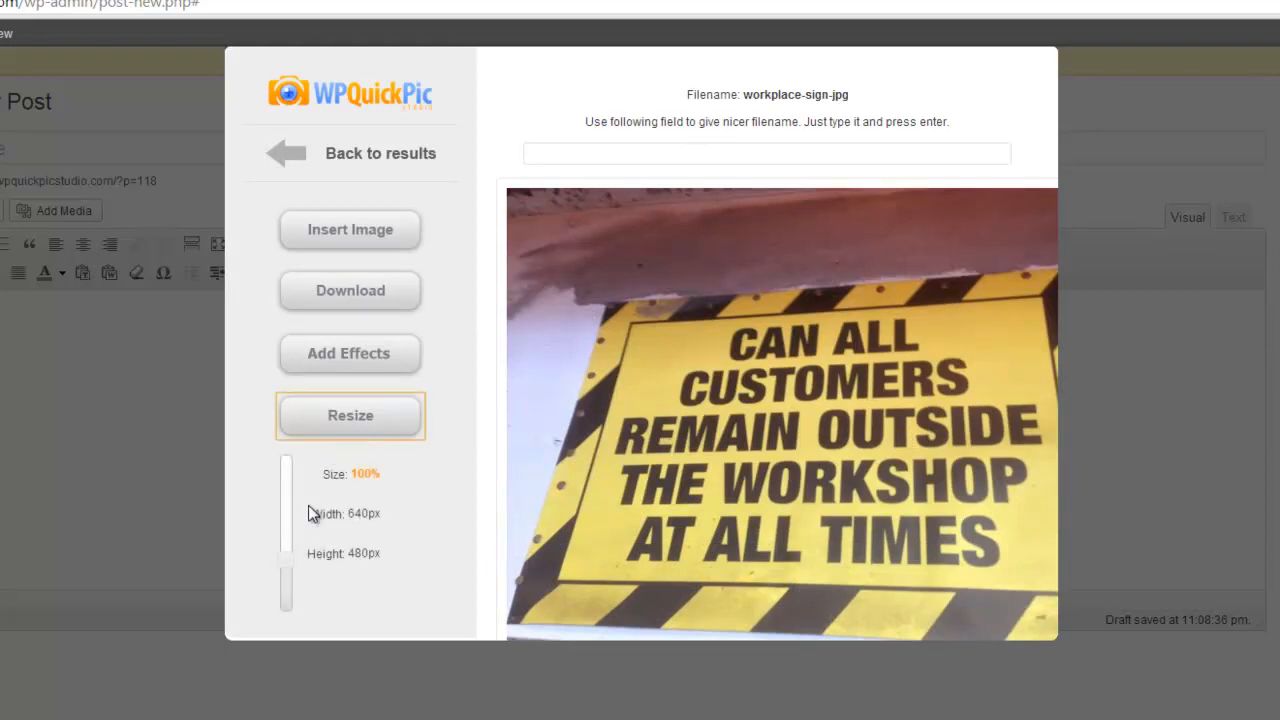
left_click_drag(284, 460, 288, 584)
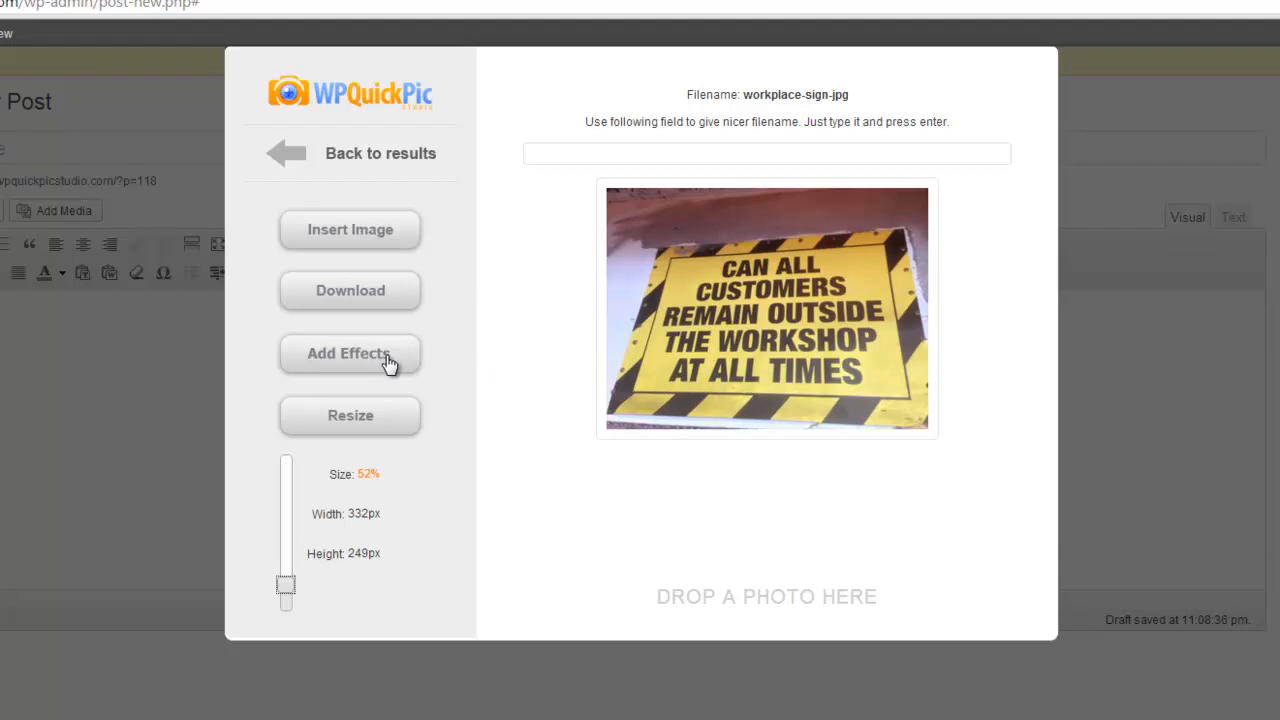
left_click(348, 352)
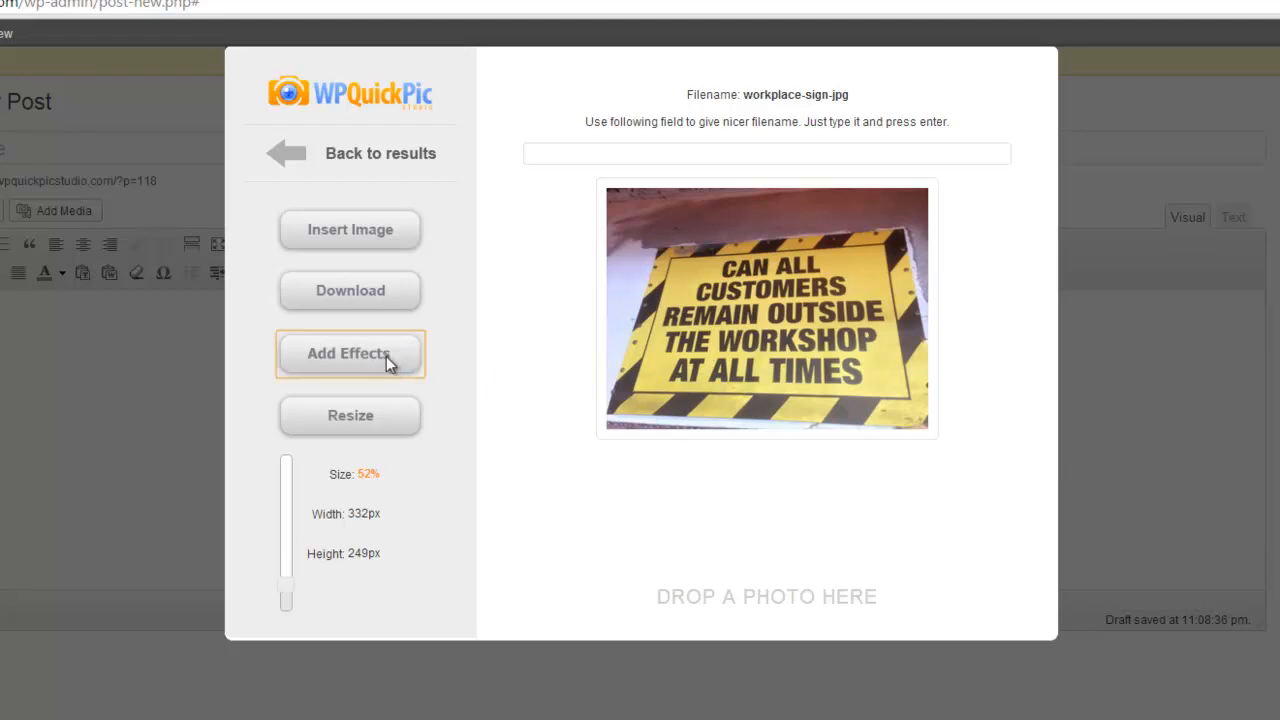
Preview several effects on the sign photo, including Love and Pinhole, in Add Effects.
left_click(348, 352)
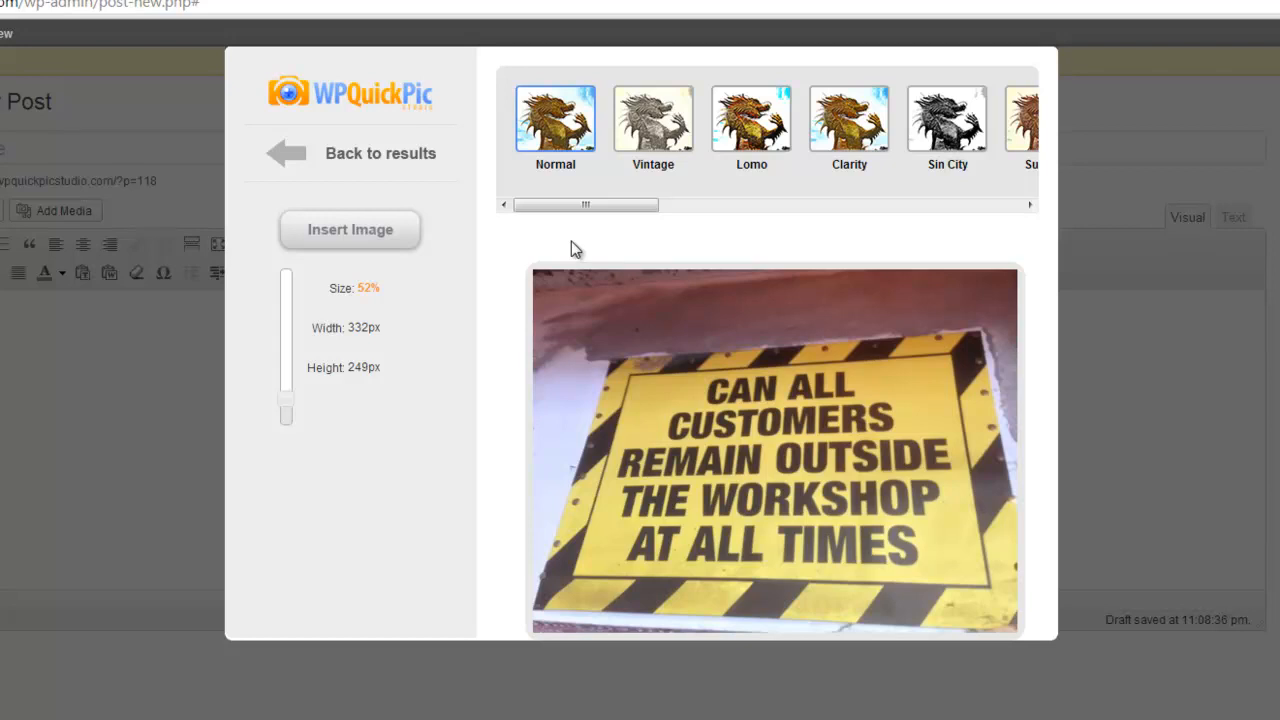
mouse_move(602, 250)
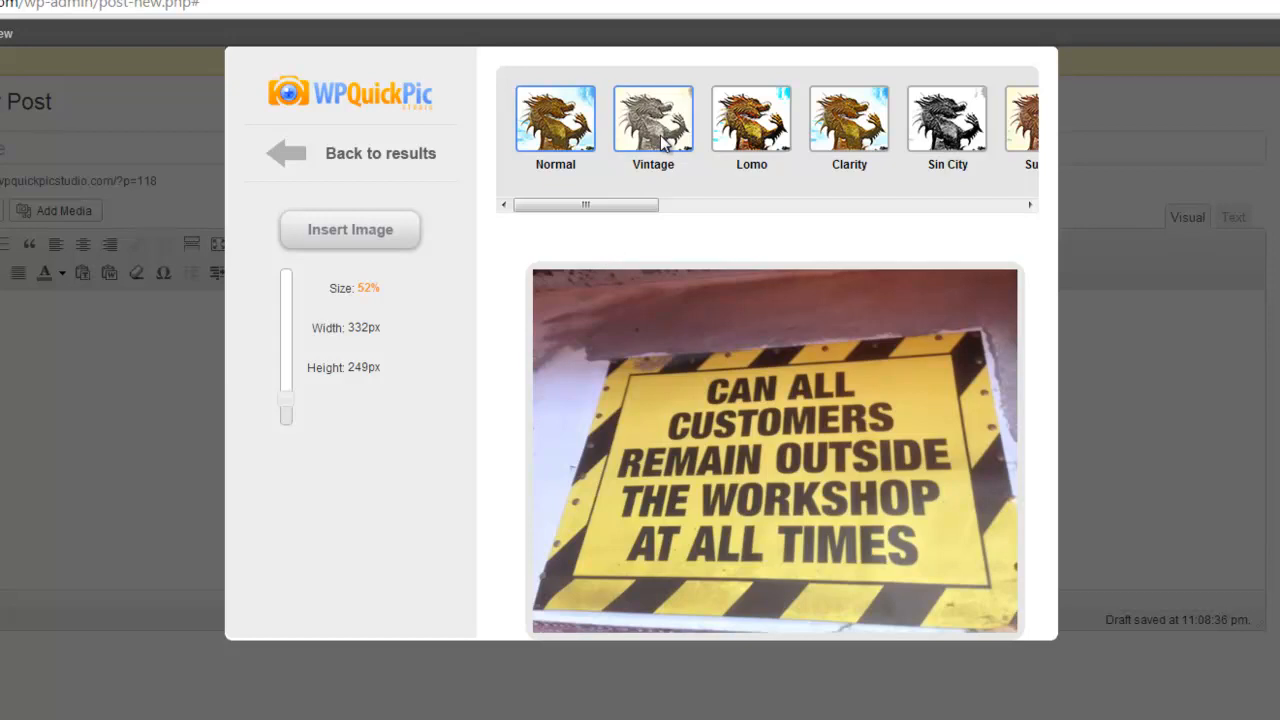
left_click(752, 118)
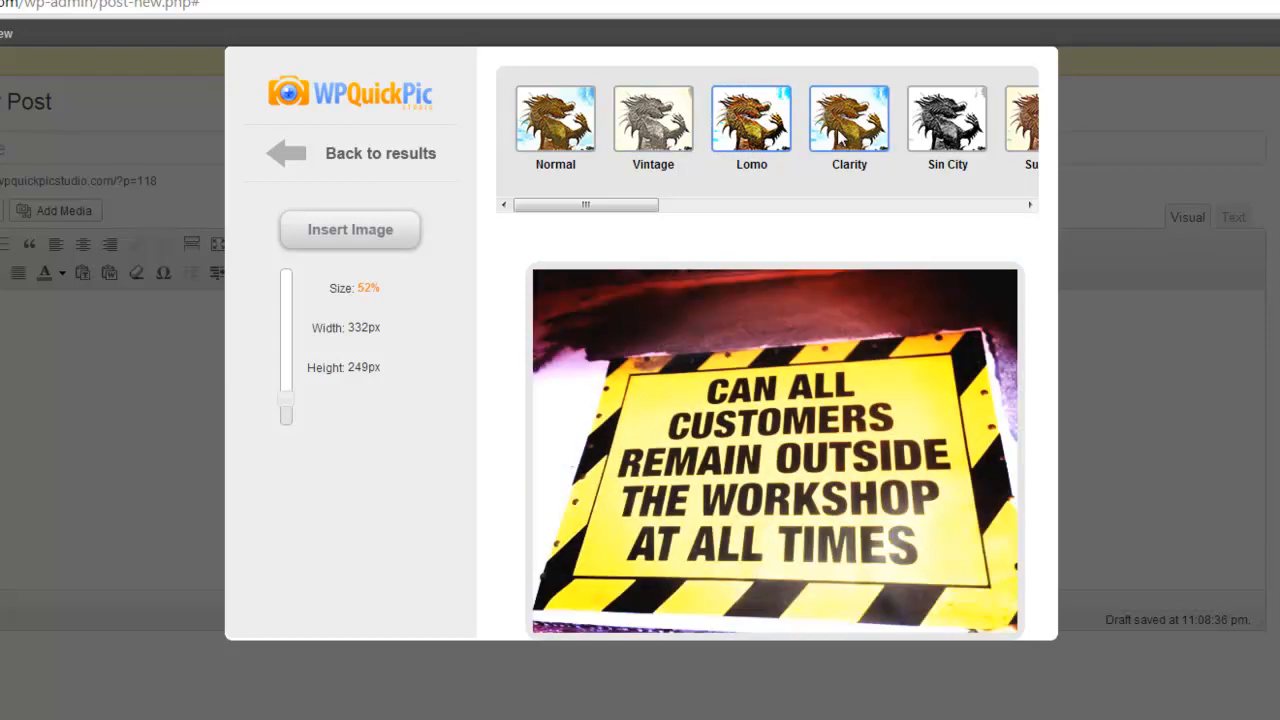
left_click_drag(584, 204, 648, 204)
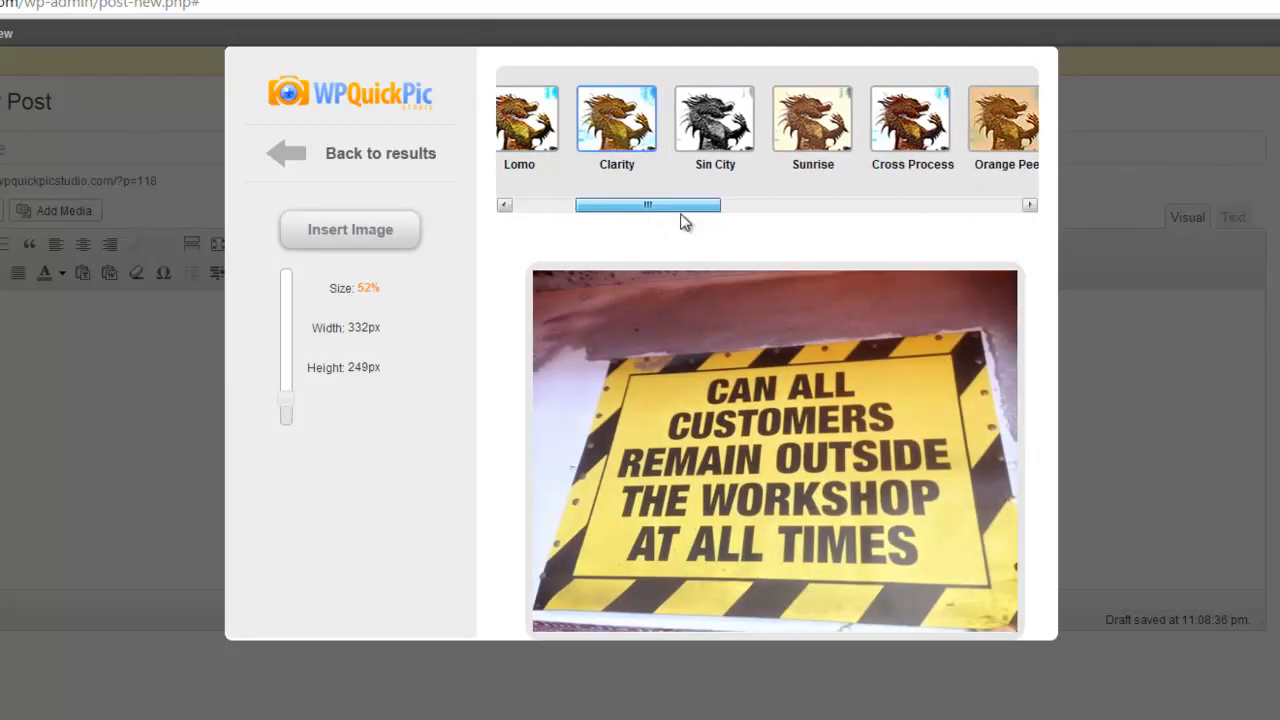
left_click_drag(648, 204, 680, 204)
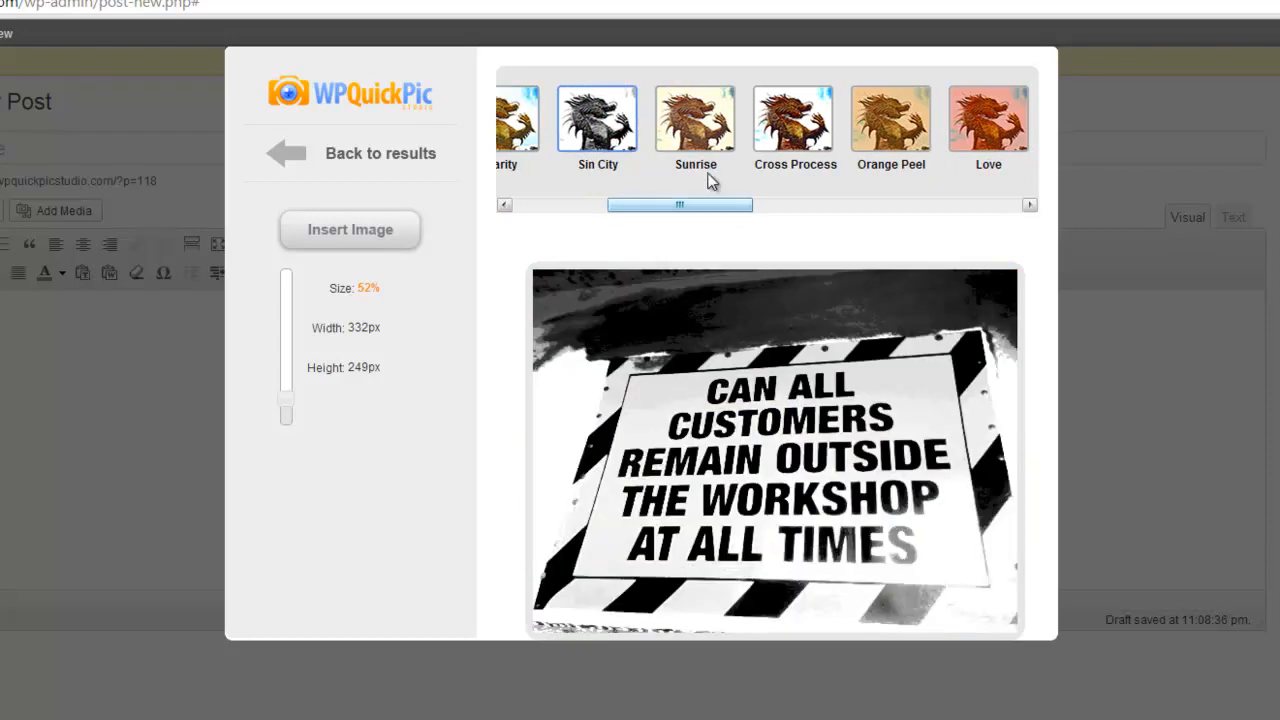
left_click(792, 120)
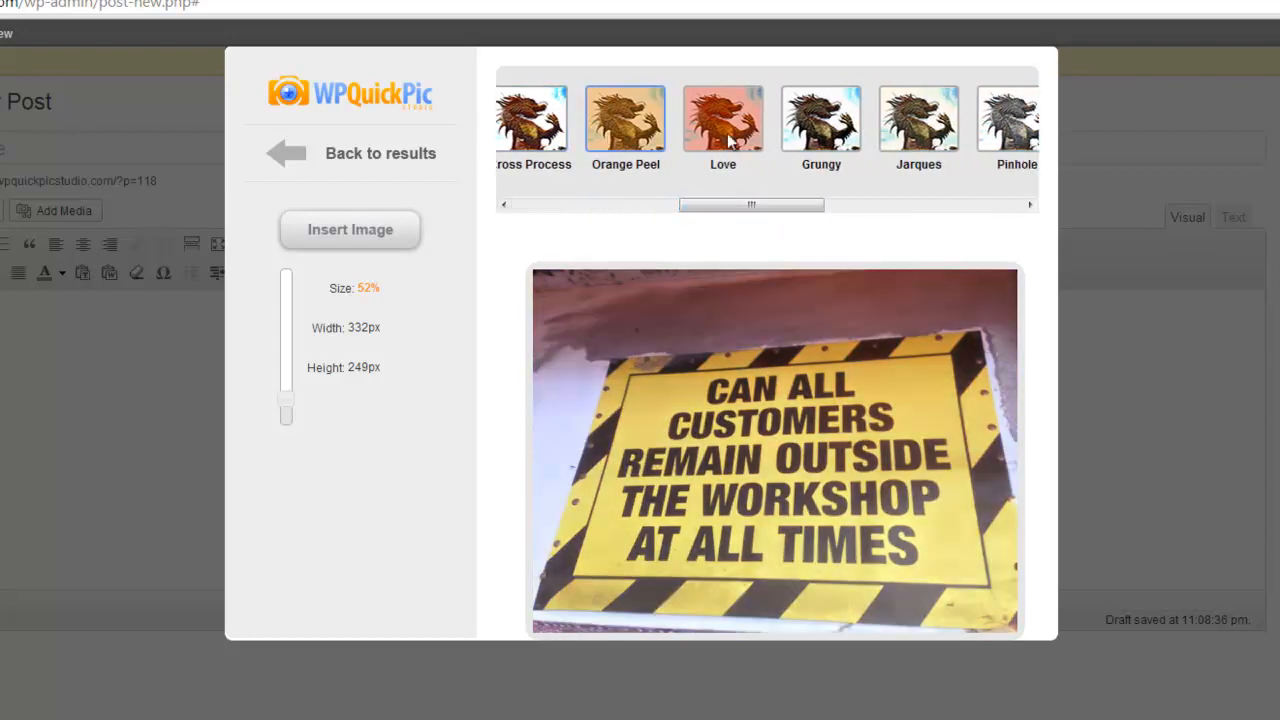
left_click(820, 116)
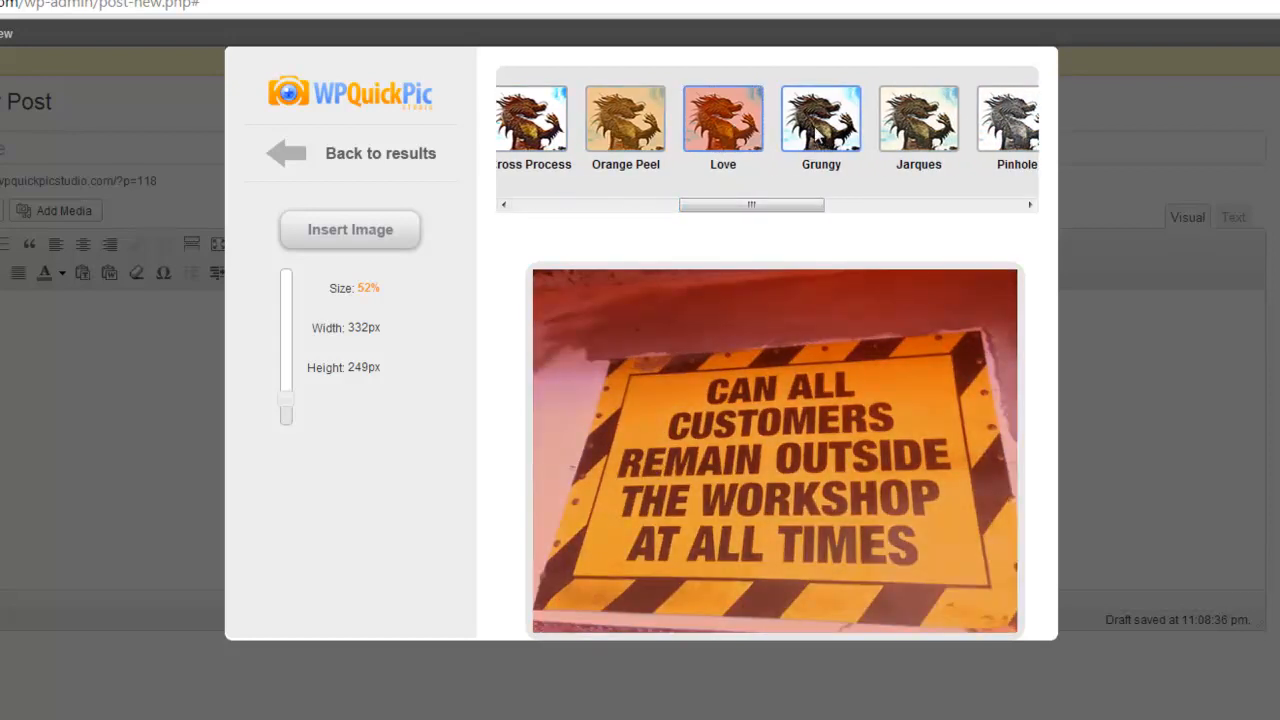
left_click(918, 118)
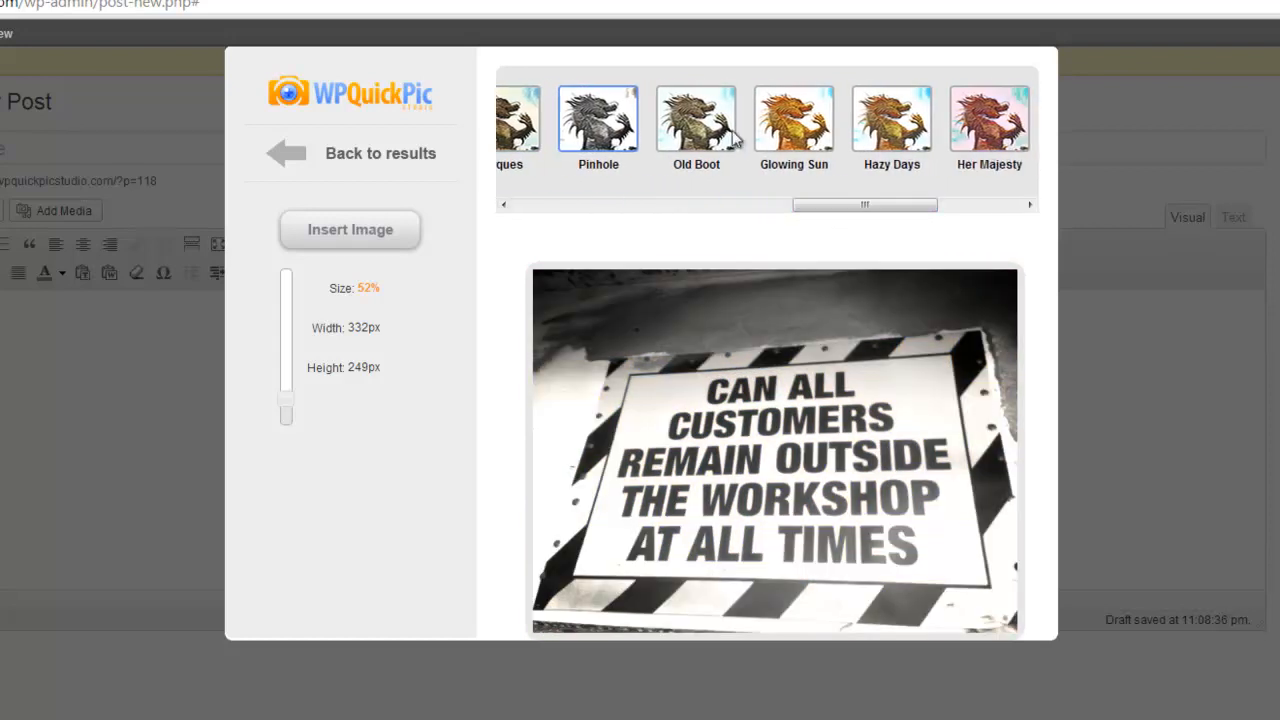
Settle on the Lomo filter for the sign photo and insert it into the post.
left_click(792, 120)
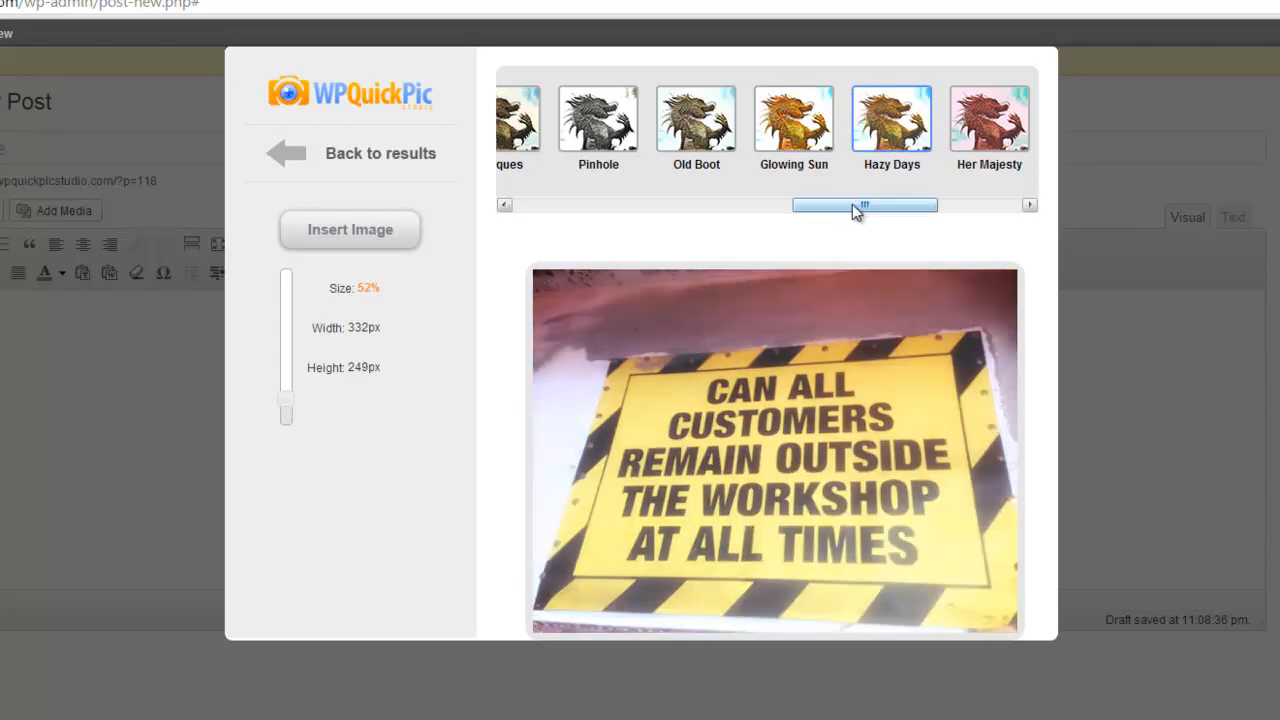
left_click_drag(864, 204, 940, 204)
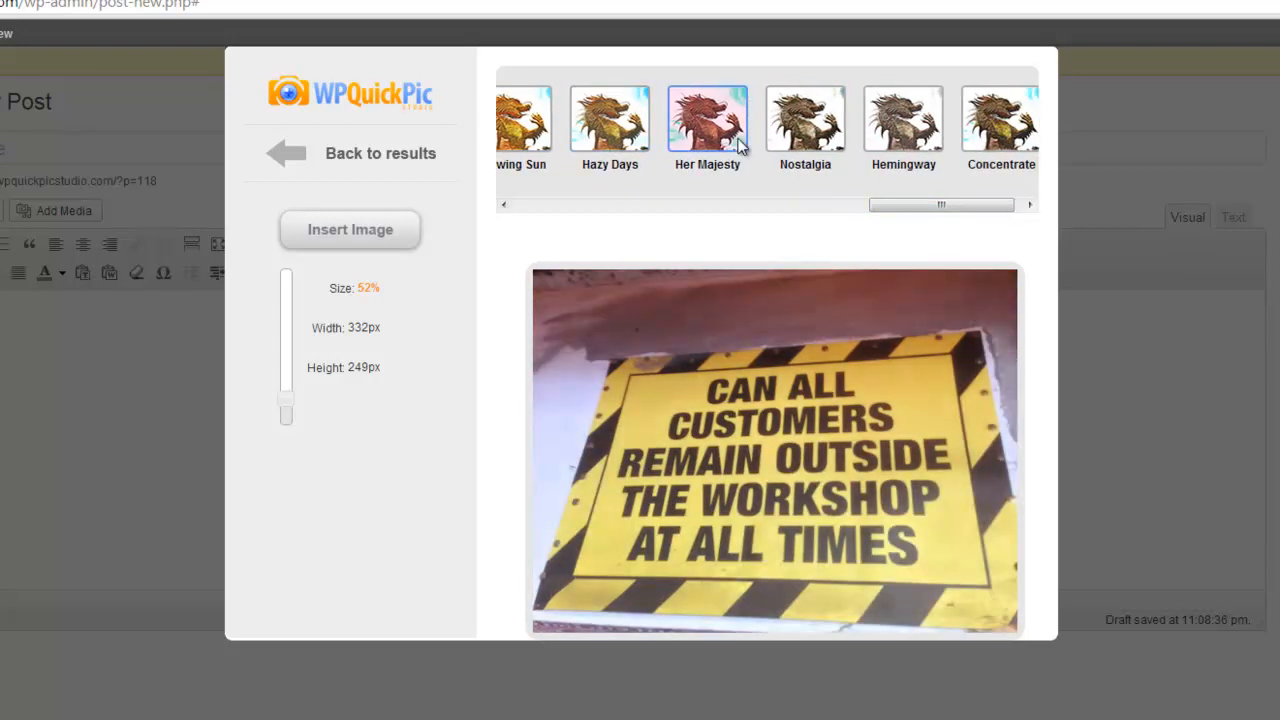
left_click(804, 120)
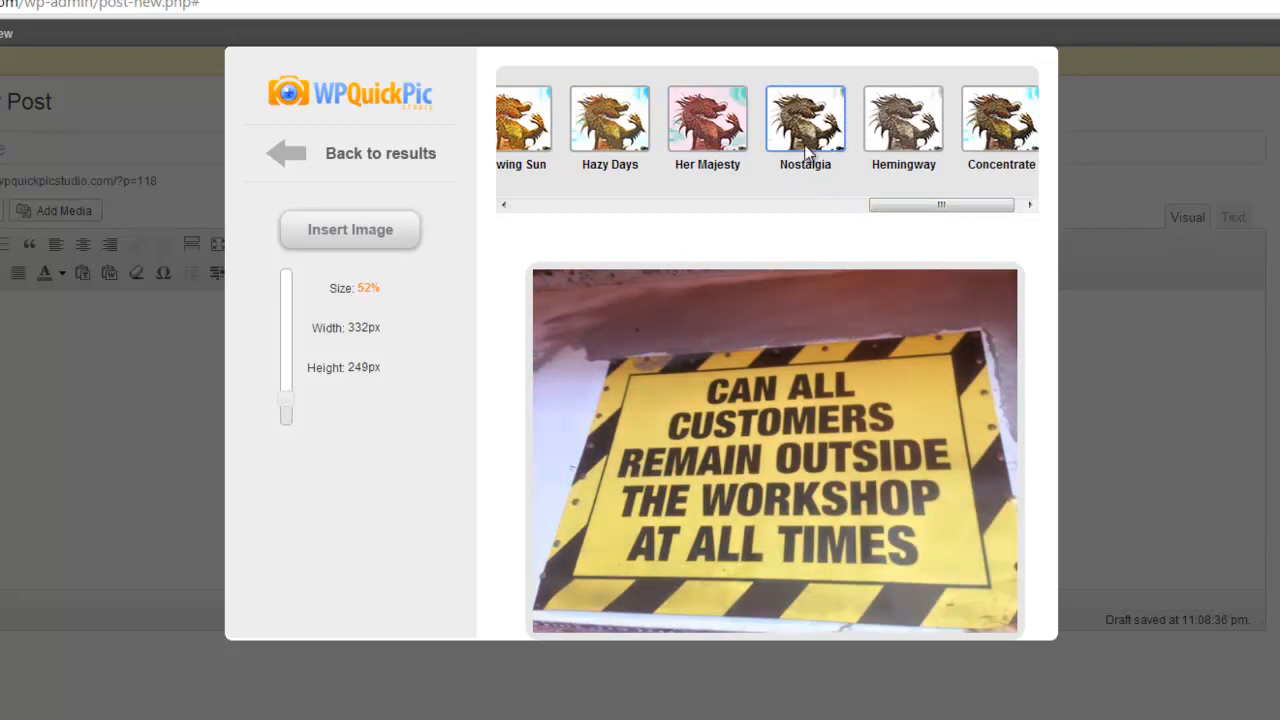
left_click(902, 120)
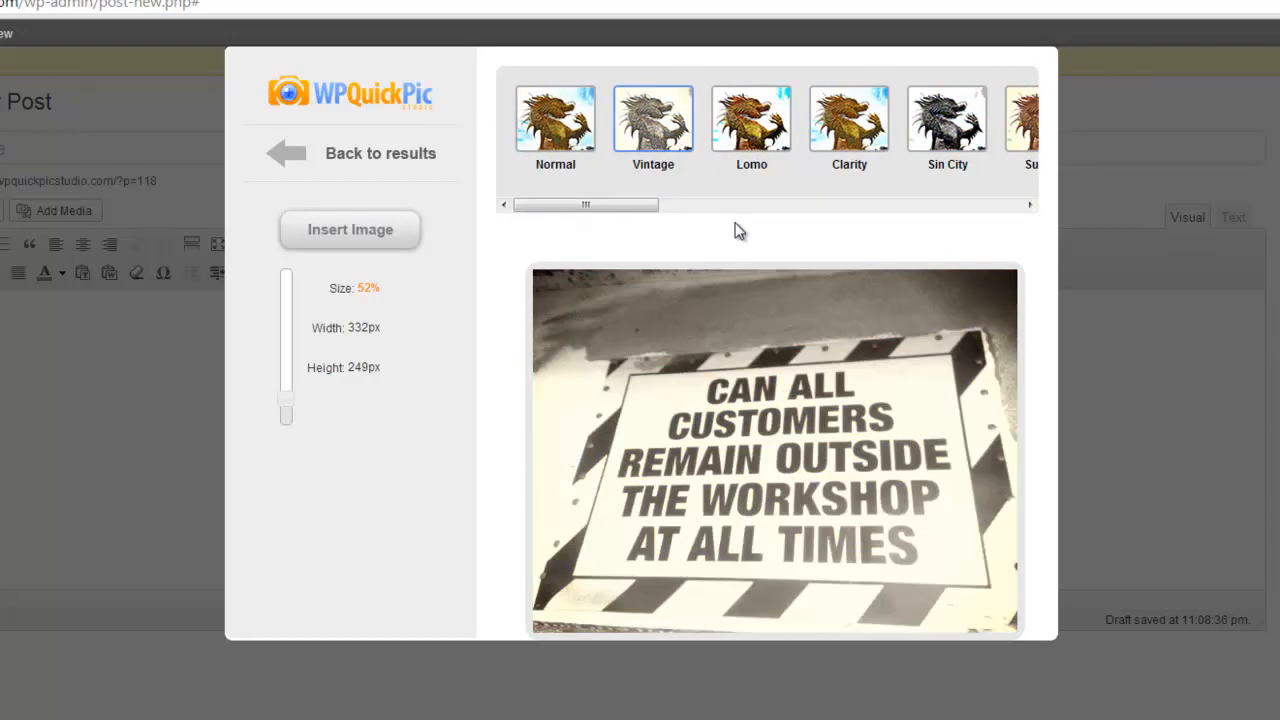
left_click(752, 120)
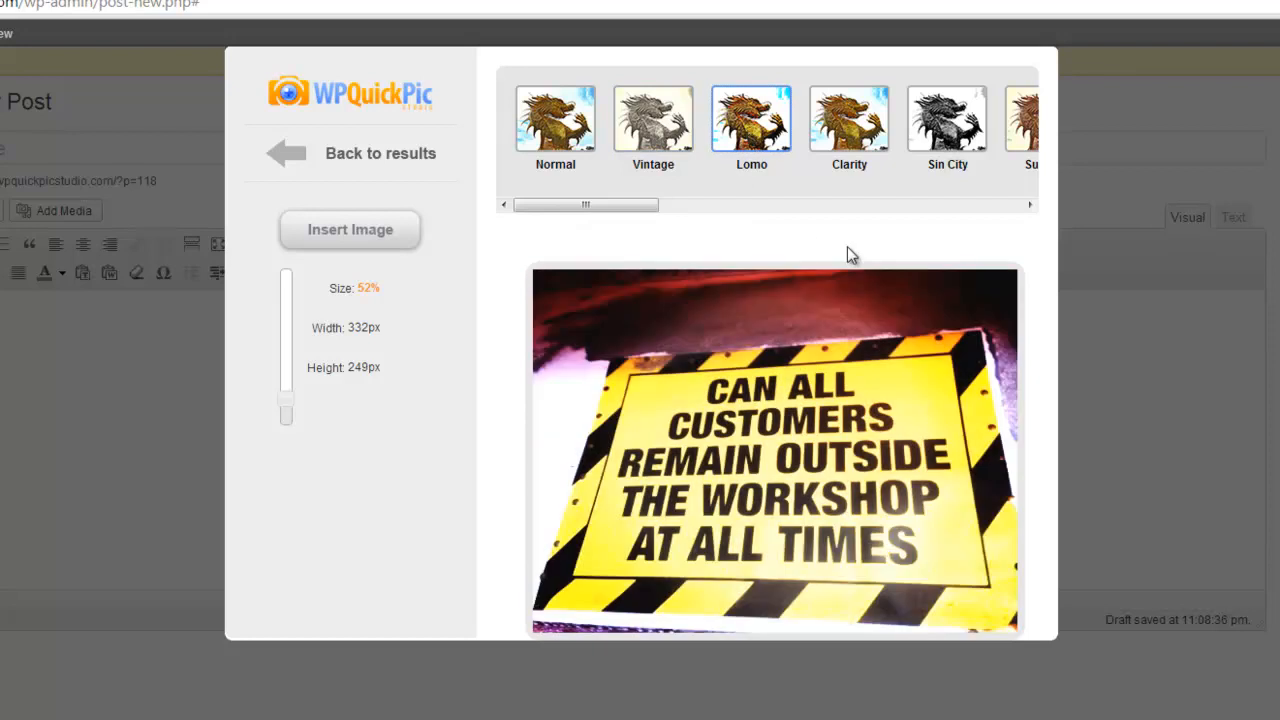
mouse_move(816, 244)
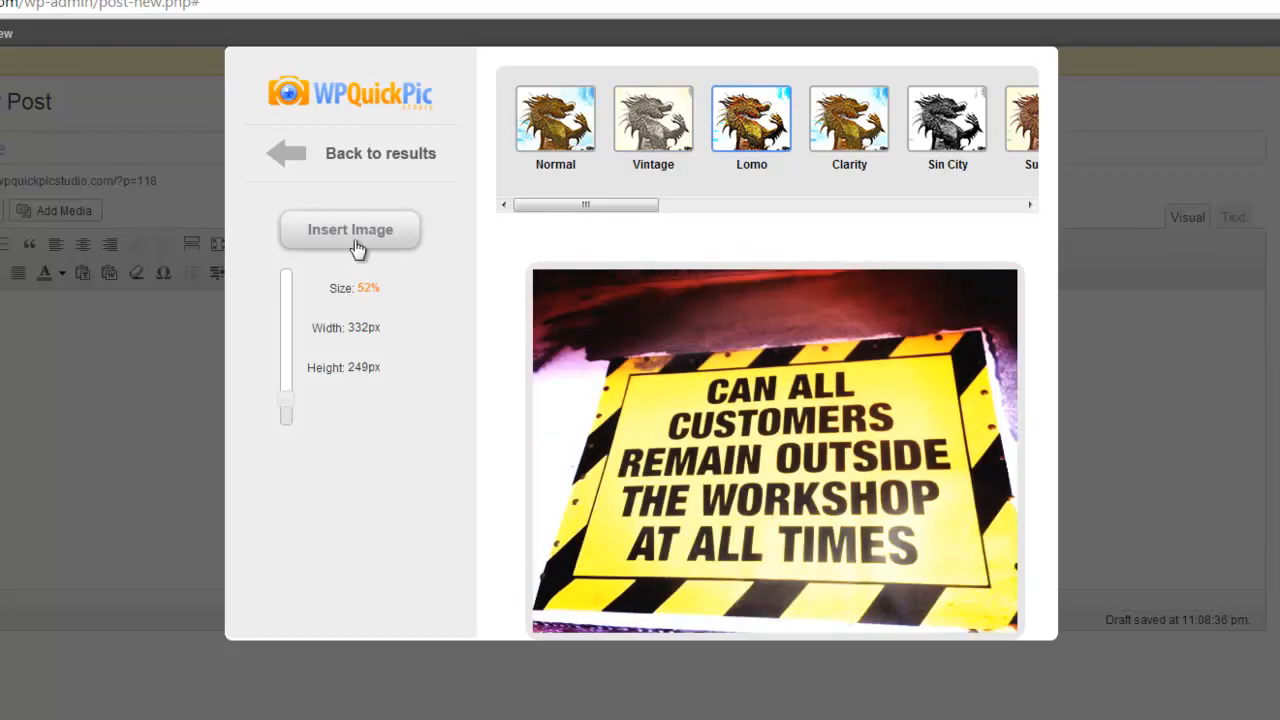
left_click(350, 228)
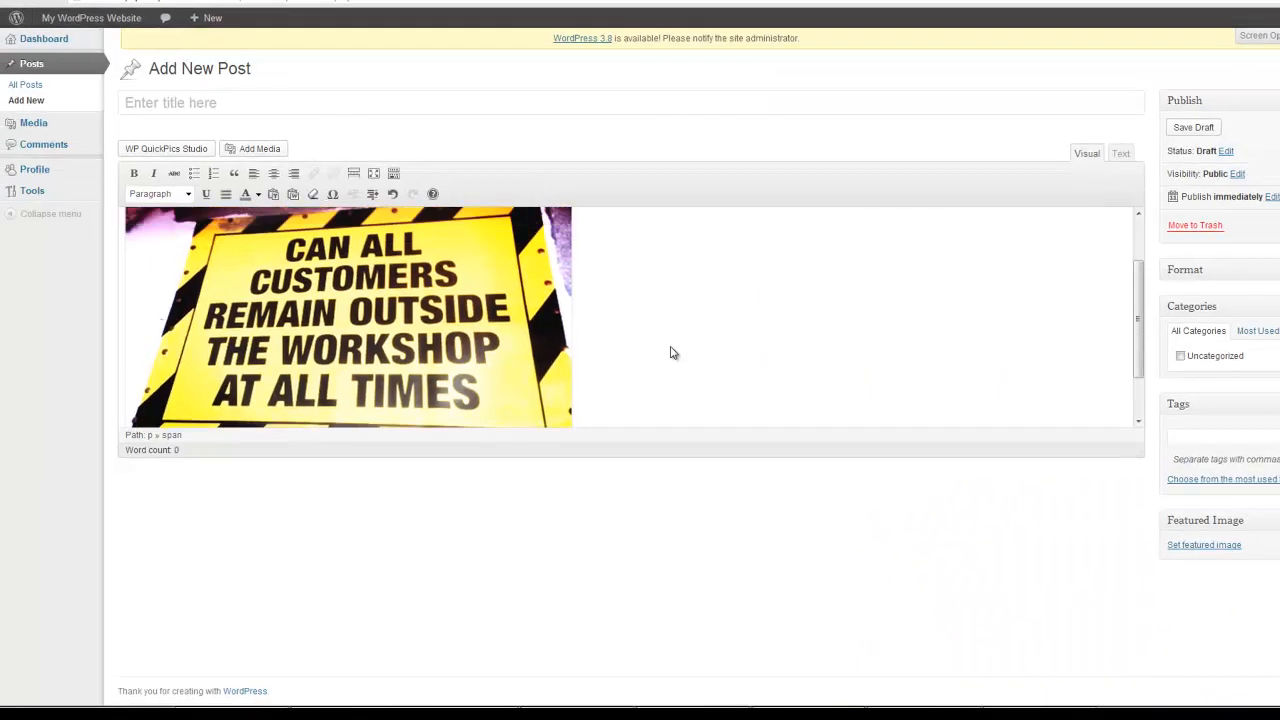